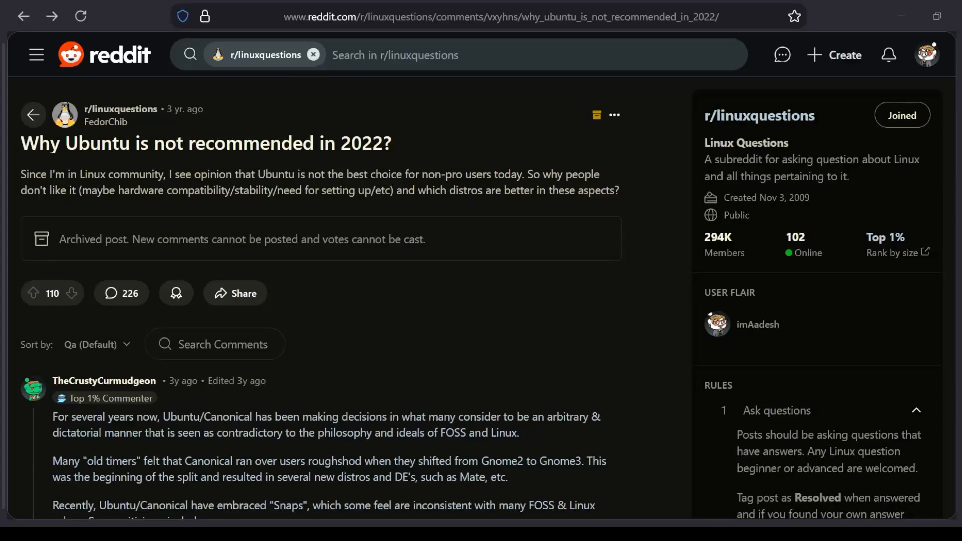
# - Bring up the desktop Backgrounds settings from the desktop context menu
pyautogui.scroll(-3)
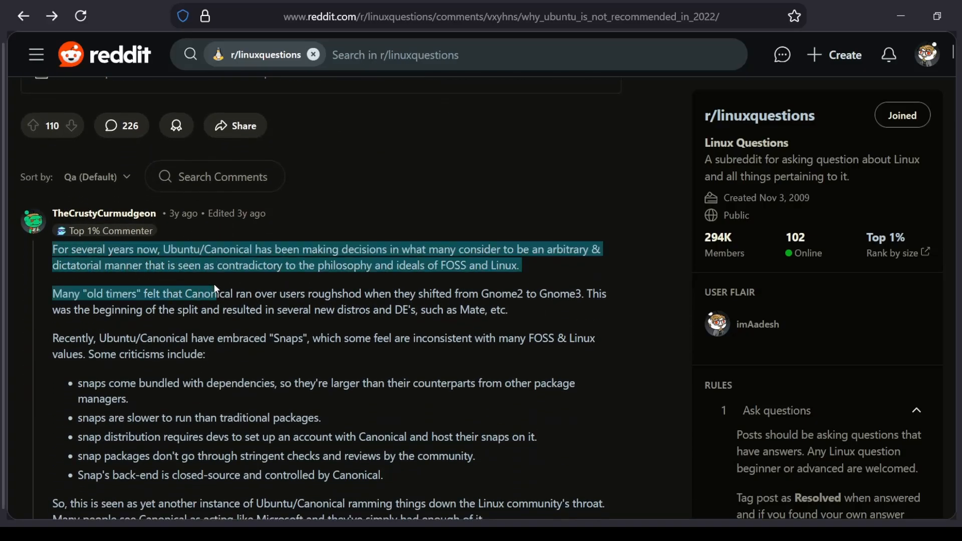
pyautogui.scroll(-3)
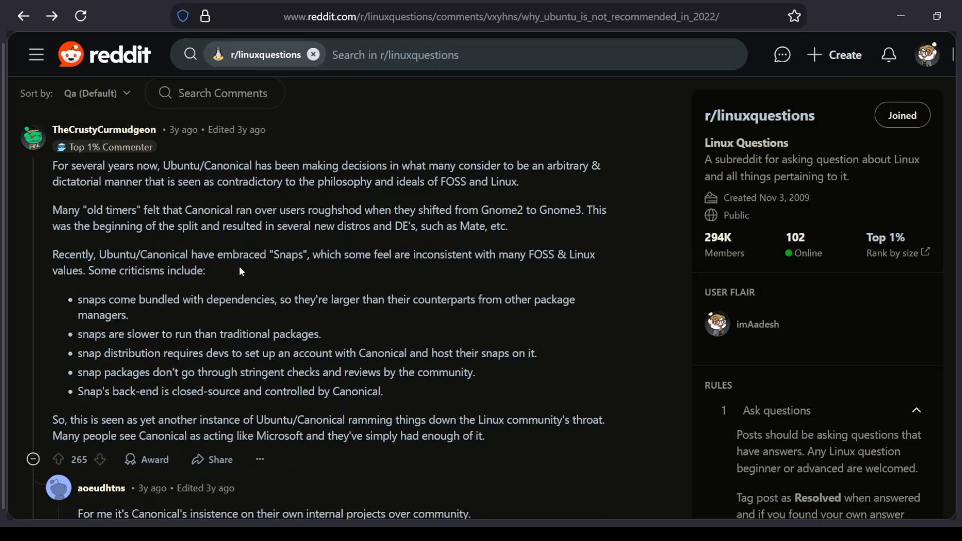
pyautogui.moveTo(144, 313)
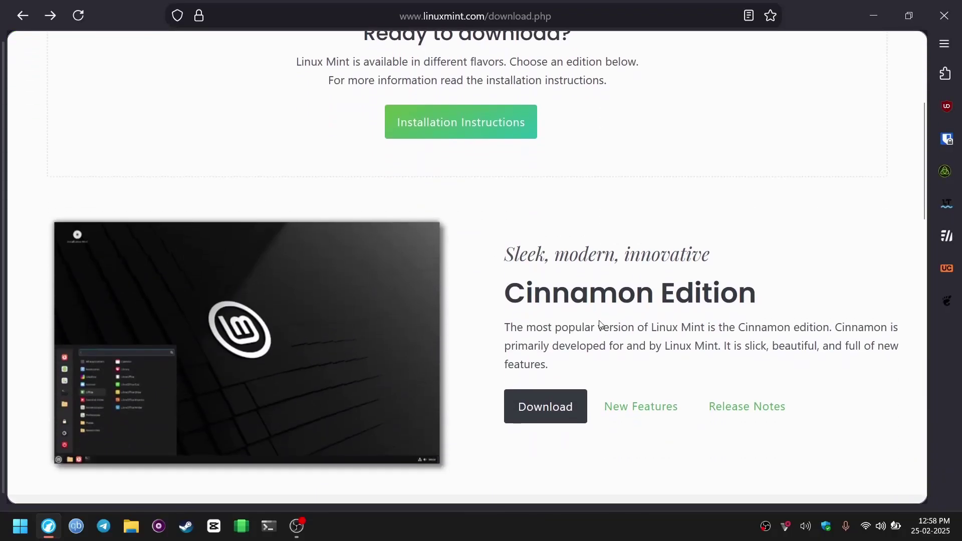
pyautogui.scroll(-3)
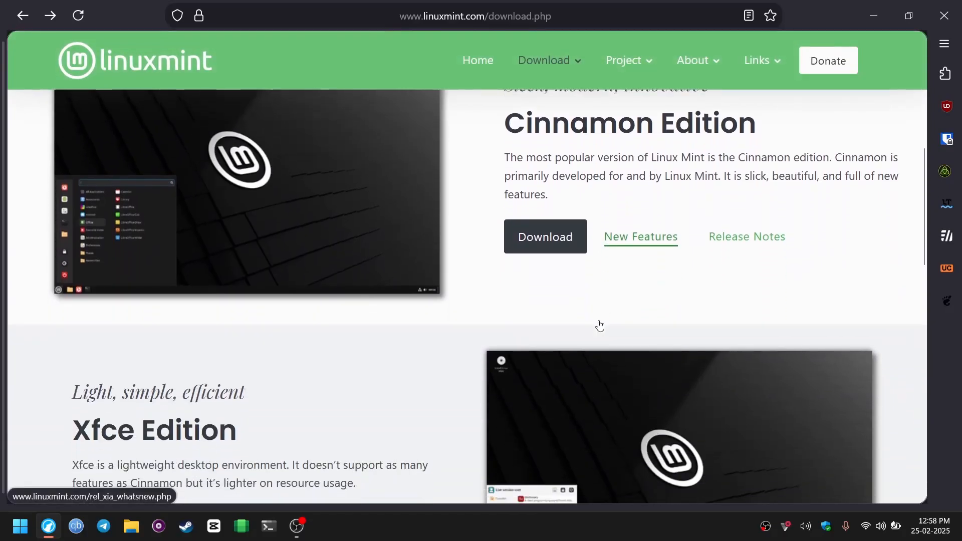
pyautogui.scroll(-3)
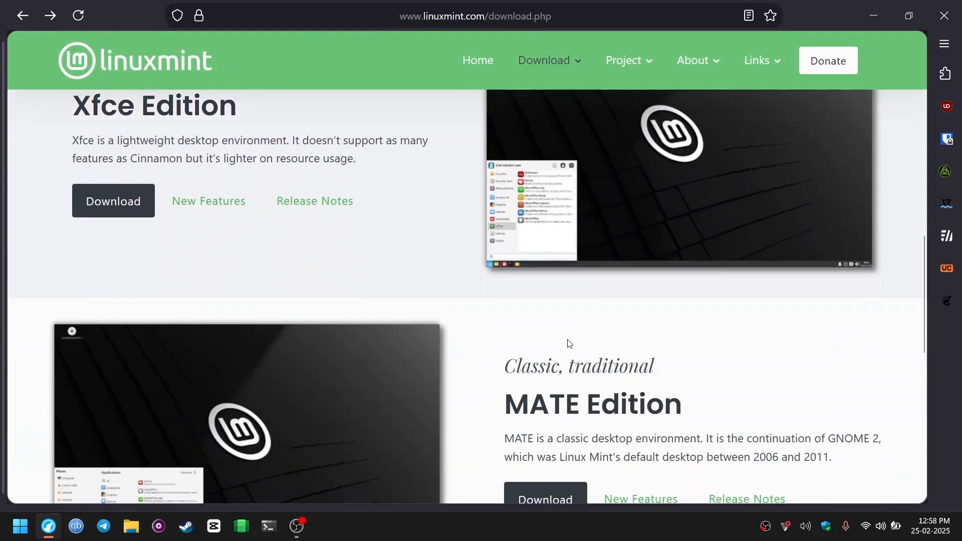
pyautogui.scroll(-3)
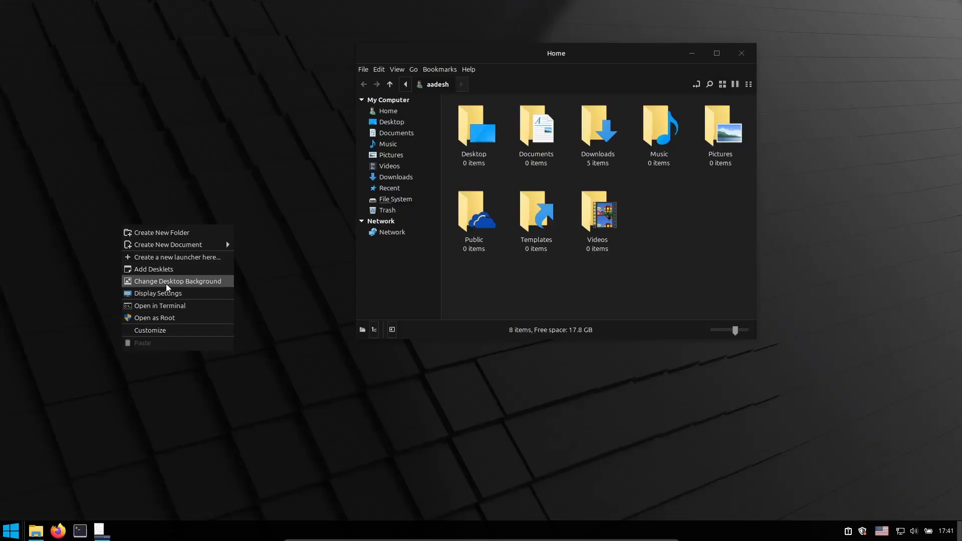
pyautogui.click(177, 282)
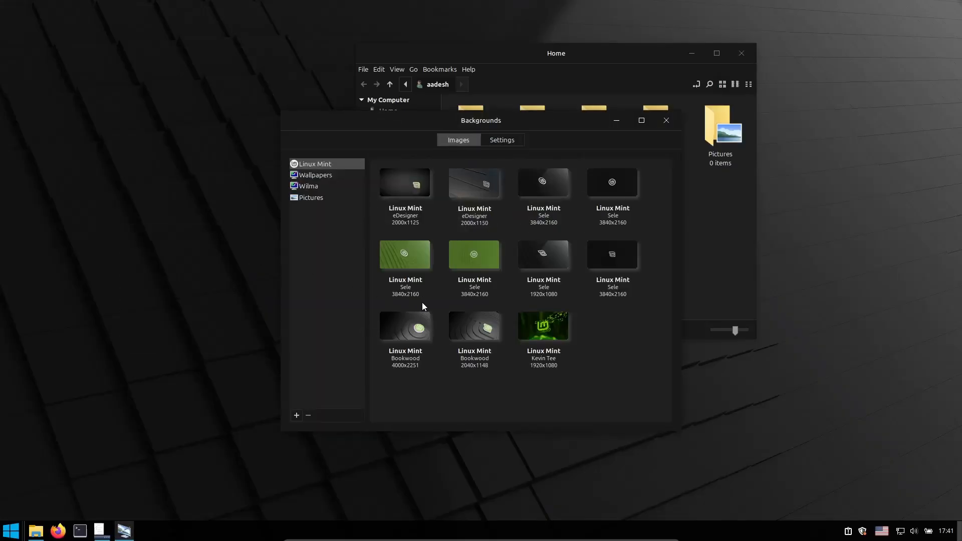
pyautogui.moveTo(300, 182)
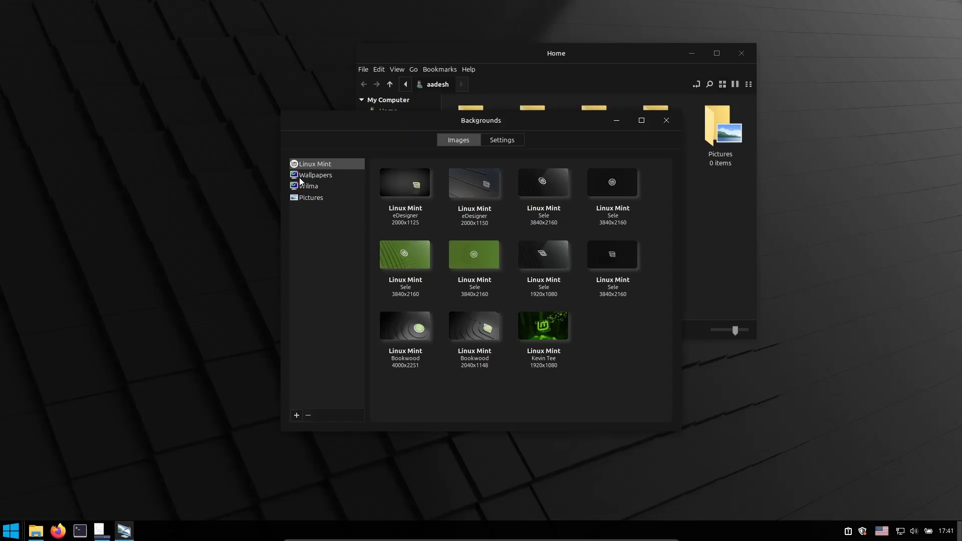
# - Browse the Wallpapers, Pictures and Wilma image collections in the Backgrounds sidebar
pyautogui.click(315, 175)
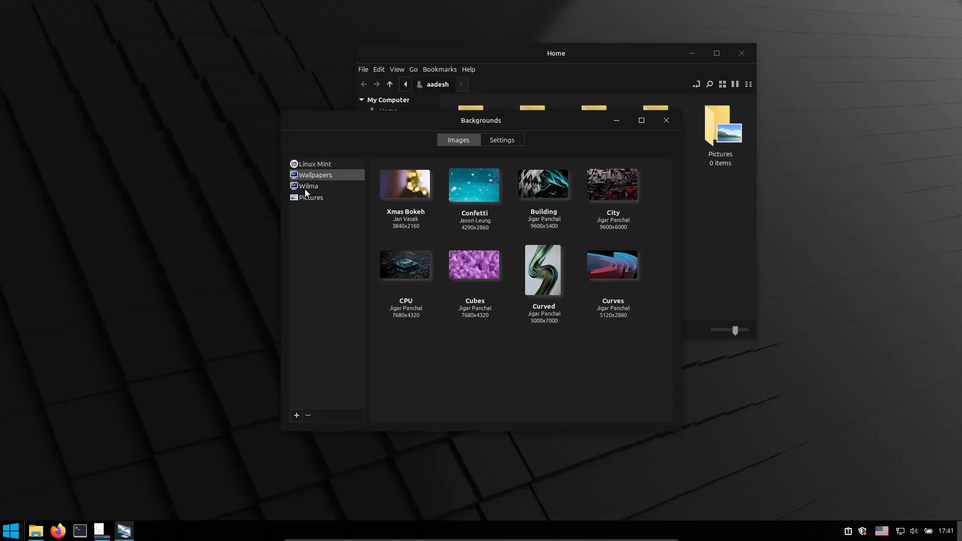
pyautogui.click(311, 197)
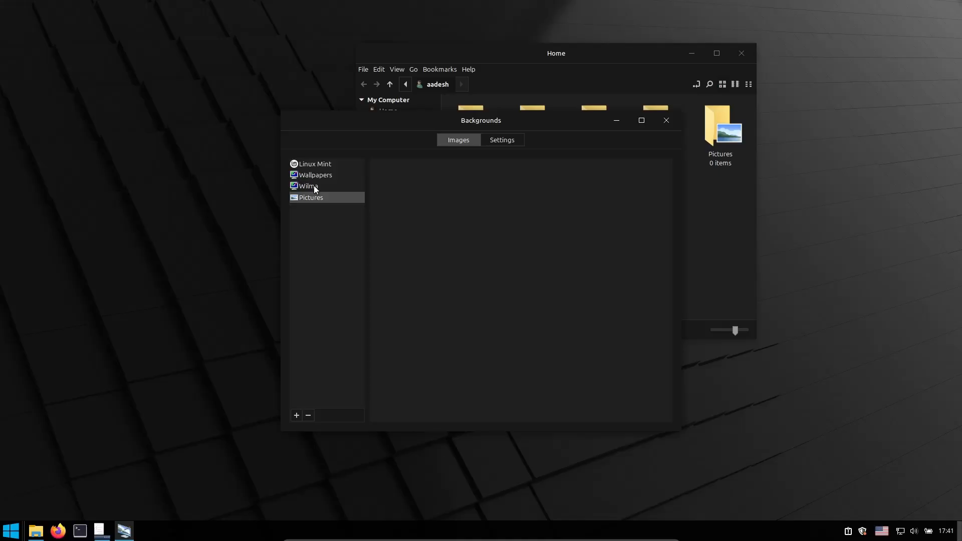
pyautogui.click(309, 186)
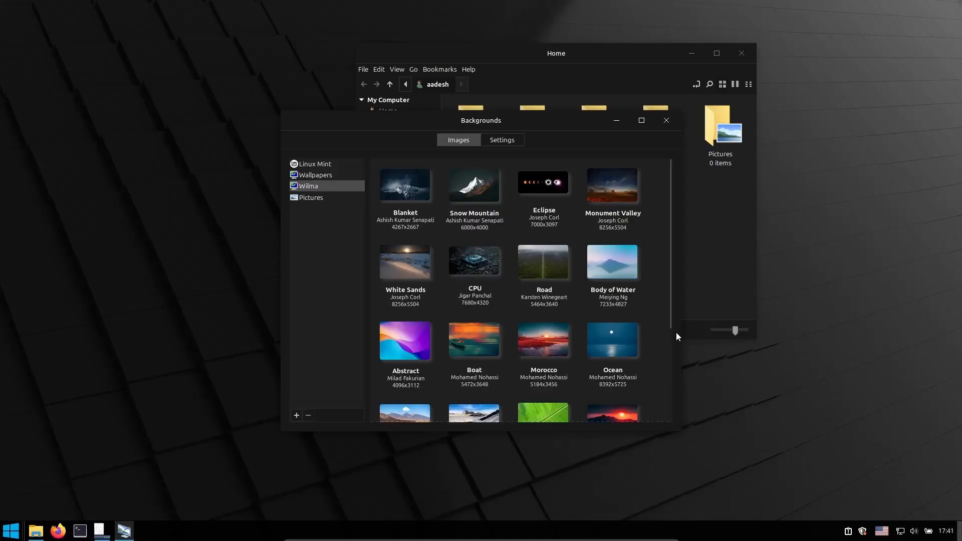
pyautogui.click(11, 530)
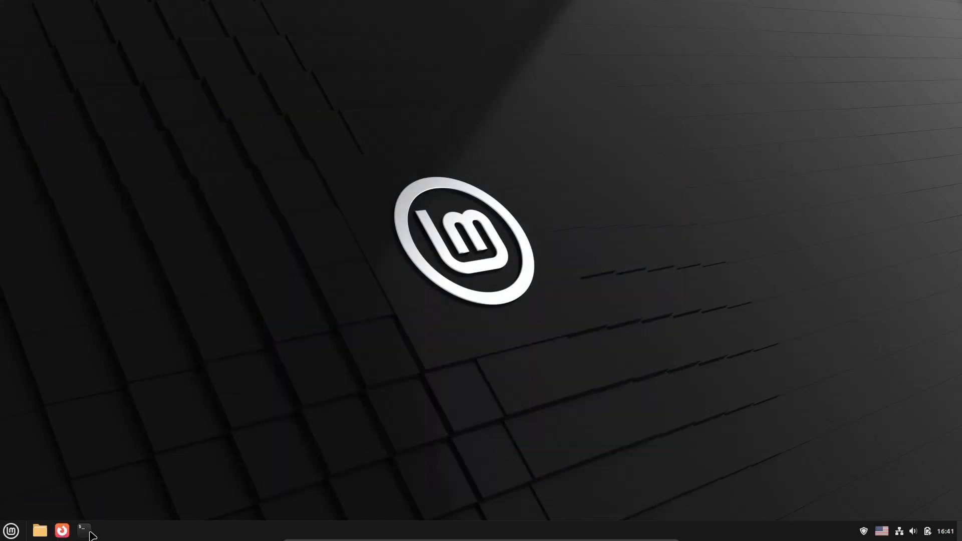
# - Switch the keyboard layout from English (US) to English (India, with rupee) via the panel tray flag
pyautogui.click(881, 530)
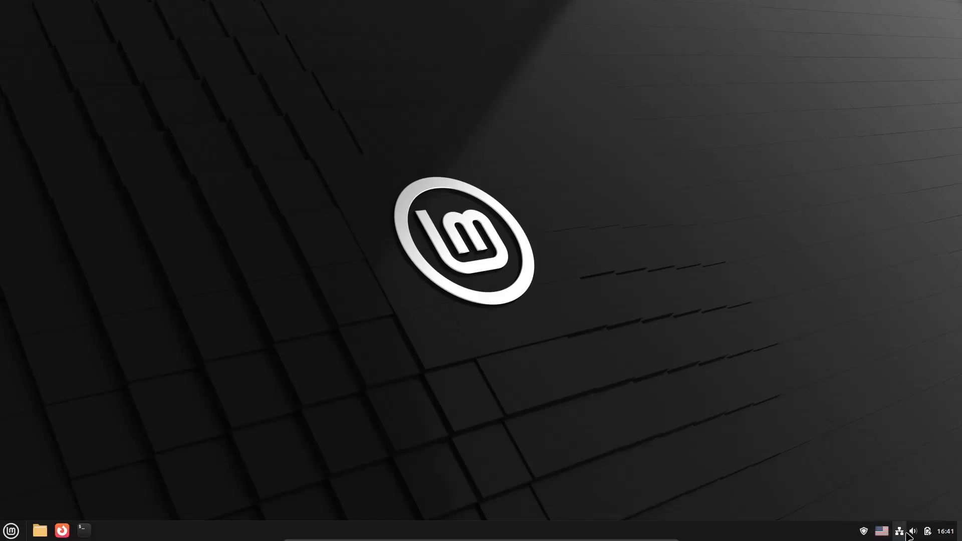
pyautogui.click(881, 530)
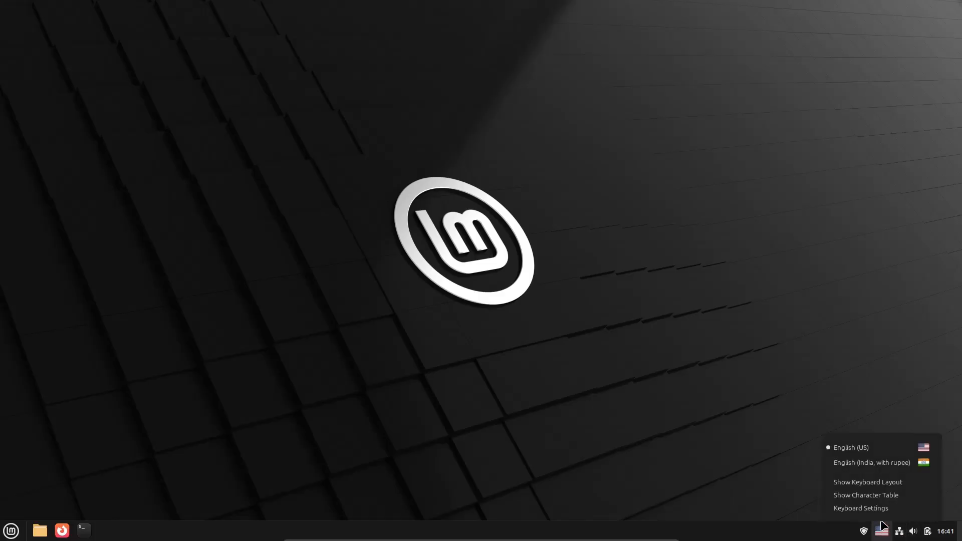
pyautogui.click(871, 462)
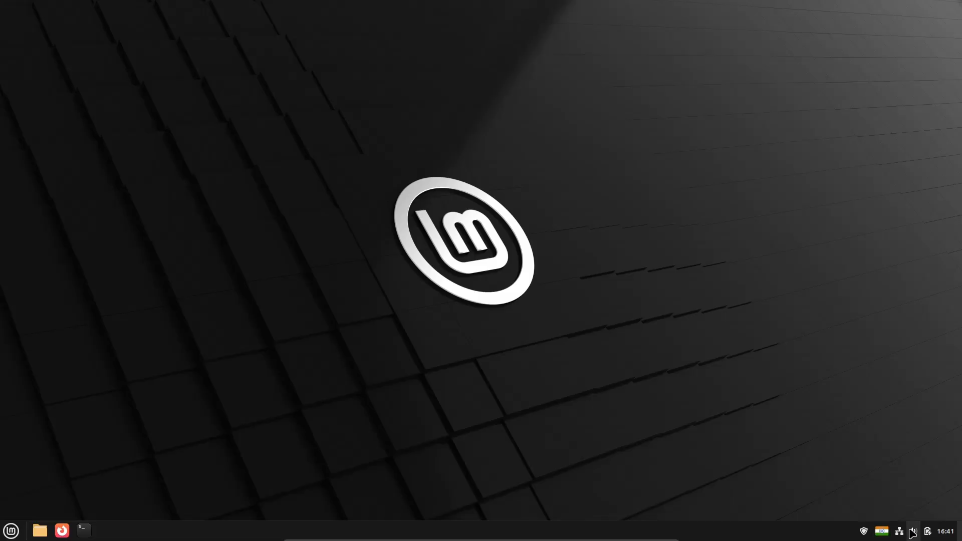
pyautogui.click(927, 530)
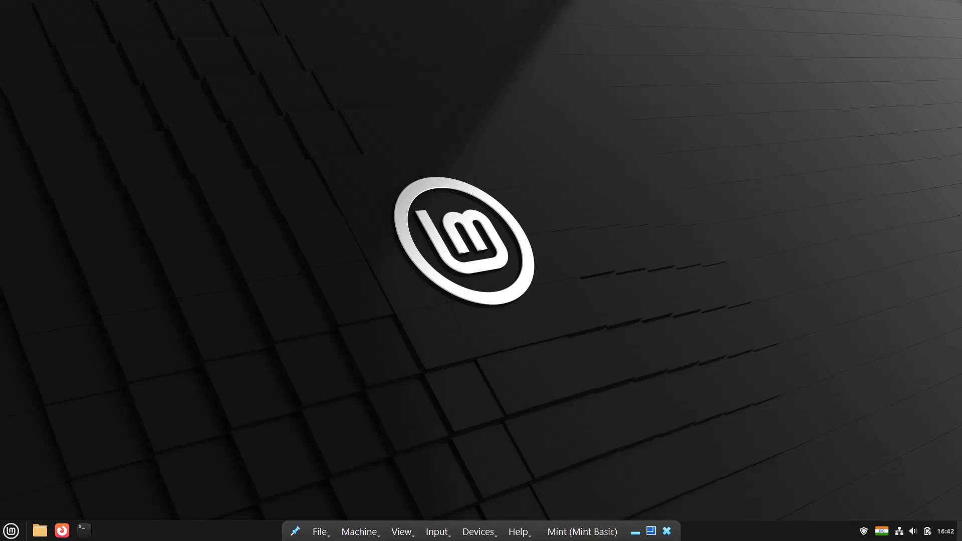
pyautogui.click(61, 530)
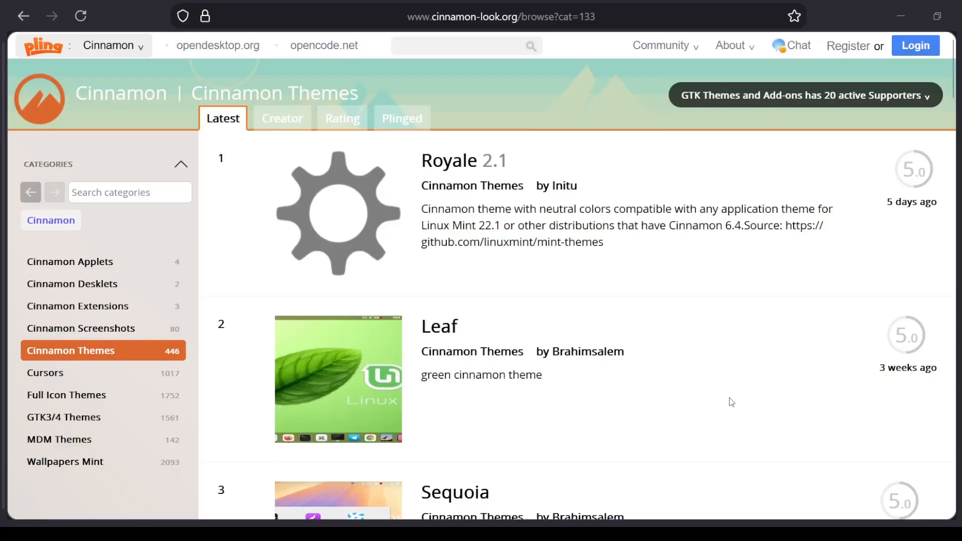
pyautogui.scroll(-3)
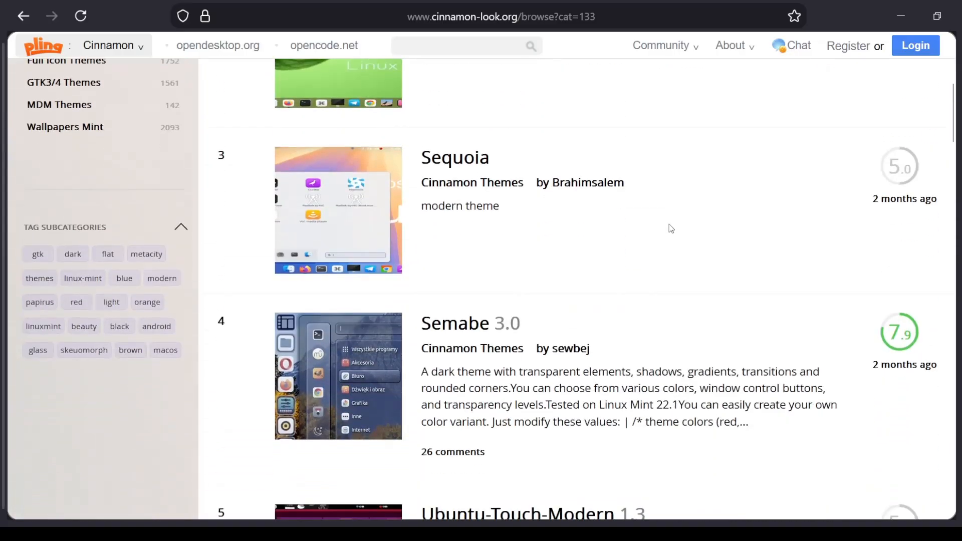
pyautogui.scroll(-3)
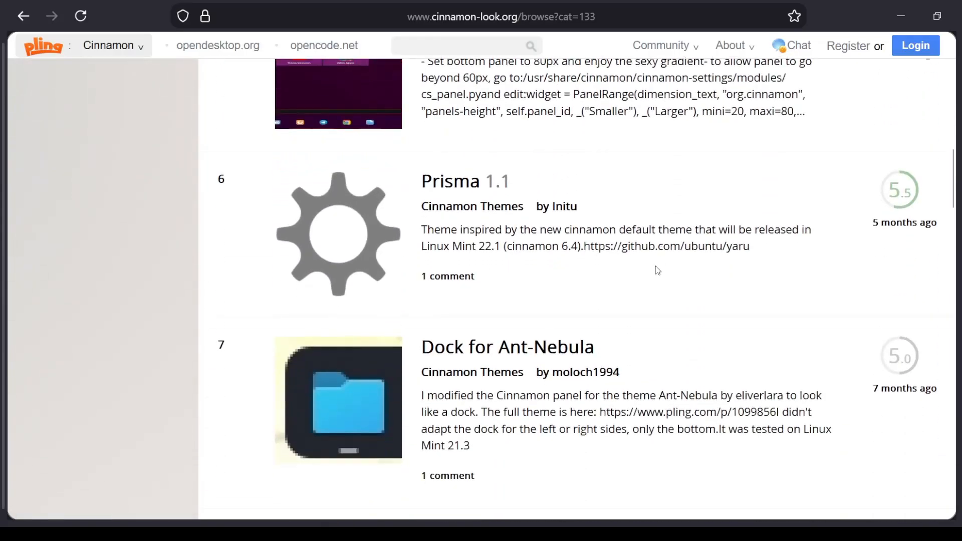
pyautogui.scroll(-3)
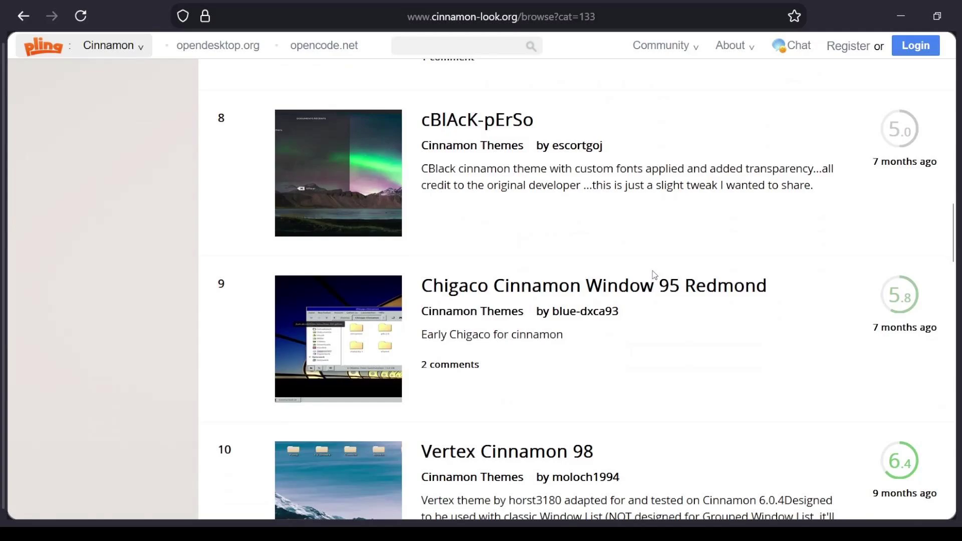
pyautogui.scroll(-3)
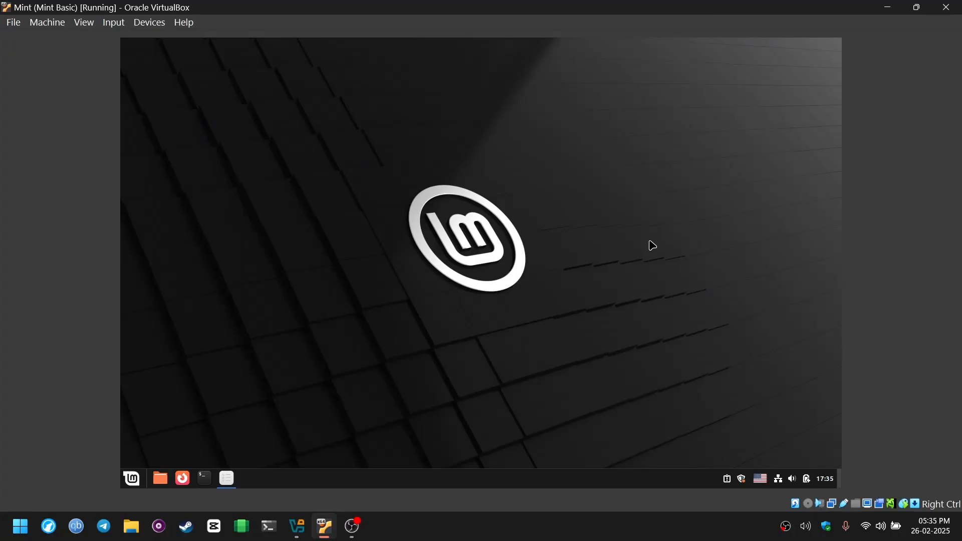
# - Make the guest desktop fill the screen and start the Themes settings
pyautogui.click(84, 22)
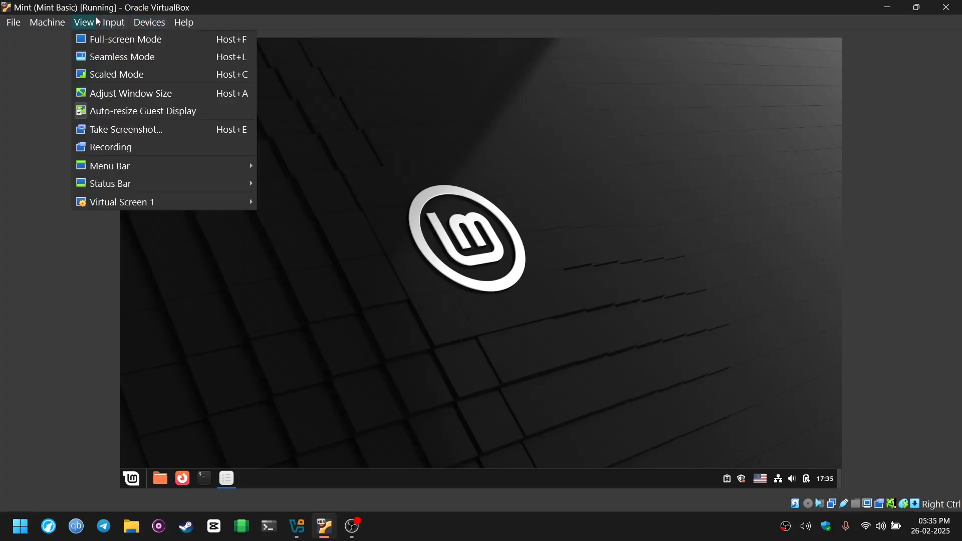
pyautogui.click(126, 39)
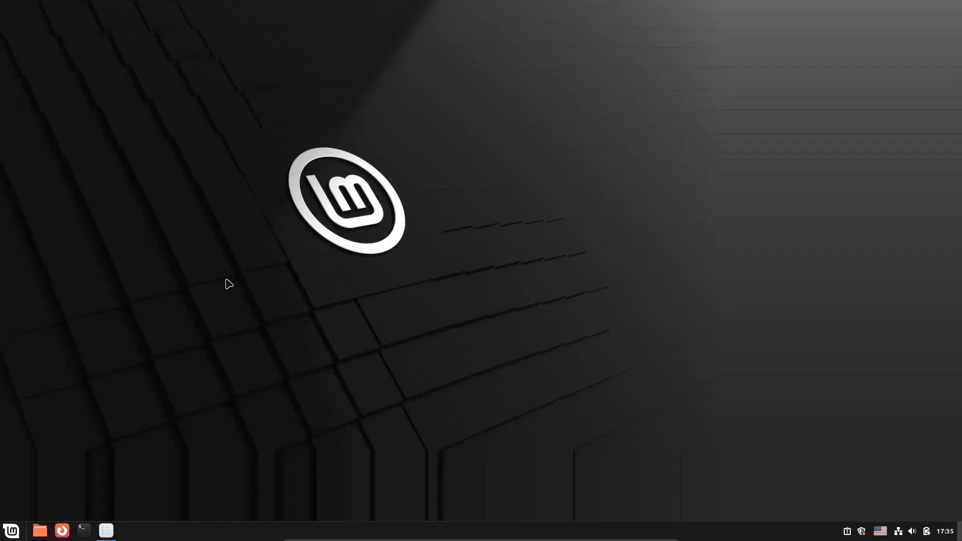
pyautogui.click(11, 530)
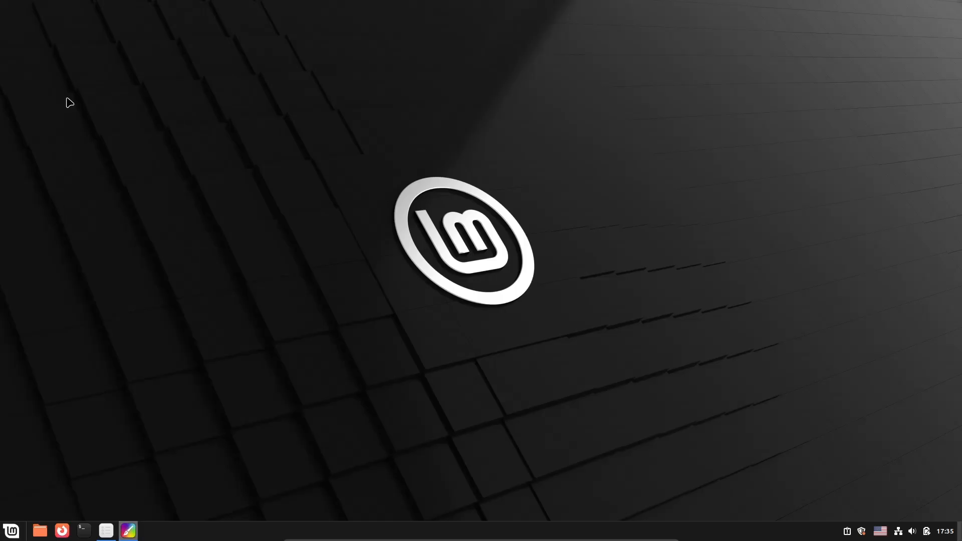
pyautogui.click(129, 530)
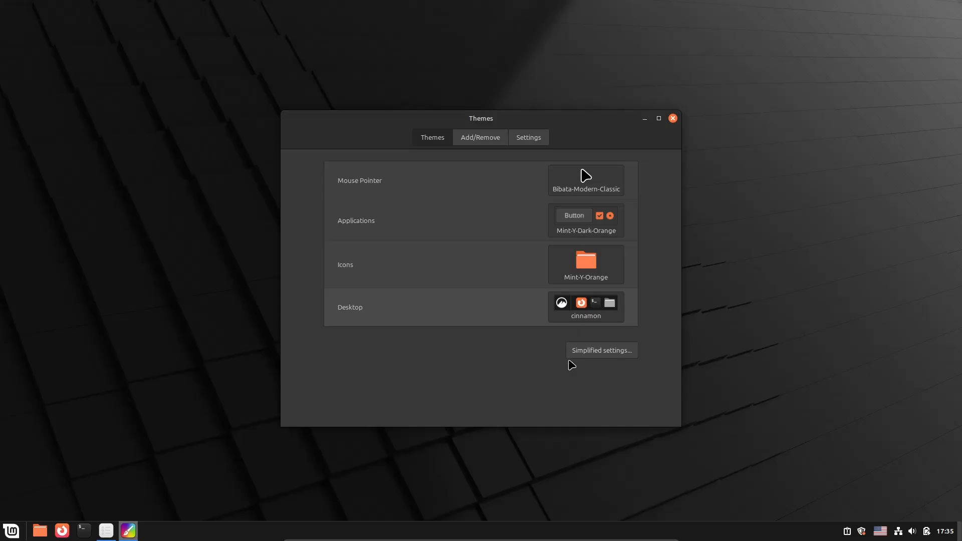
# - Toggle simplified/detailed theme settings, then show the Add/Remove catalogue of downloadable desktop themes
pyautogui.click(601, 350)
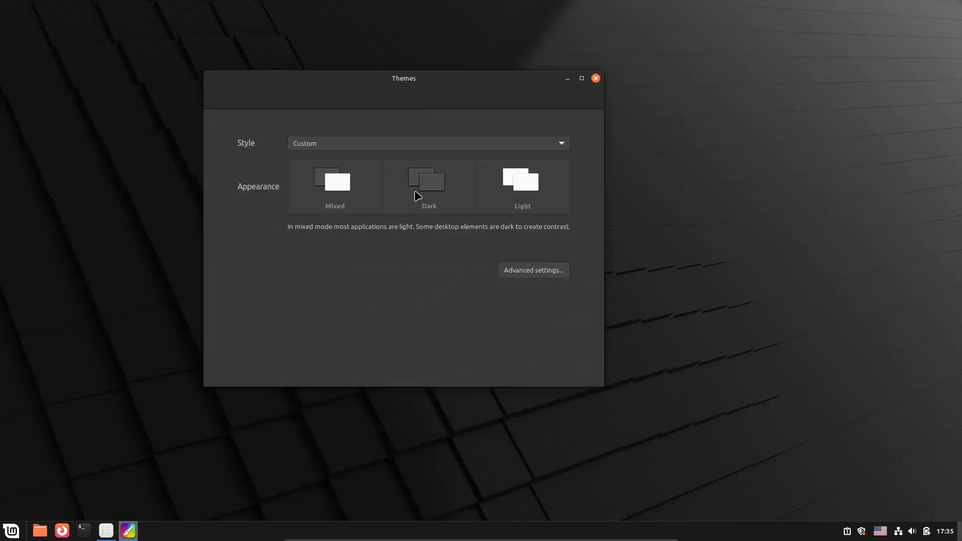
pyautogui.moveTo(522, 294)
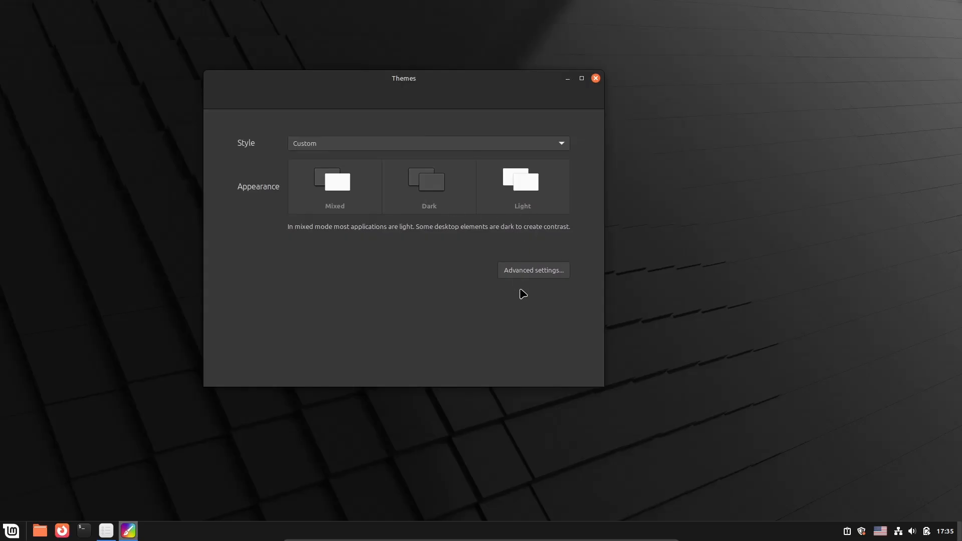
pyautogui.click(532, 270)
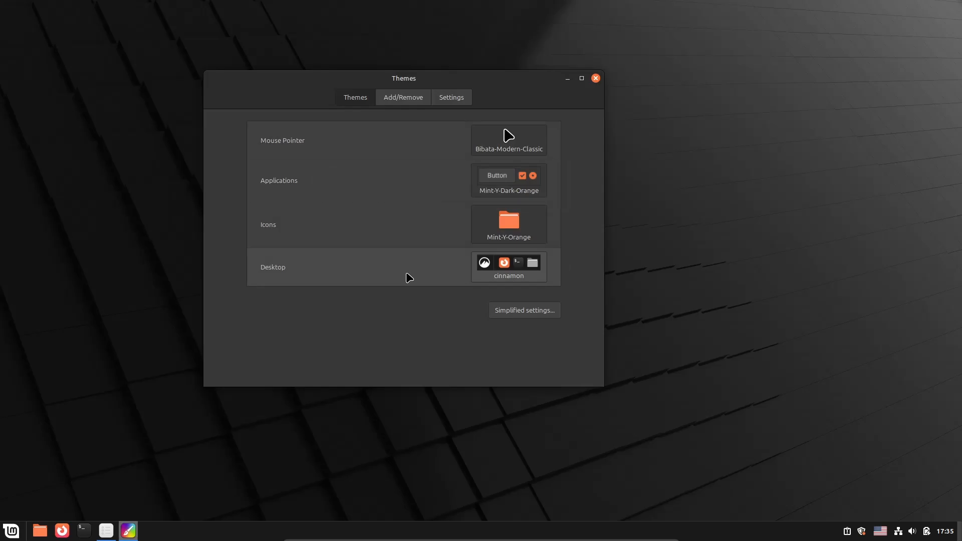
pyautogui.moveTo(410, 96)
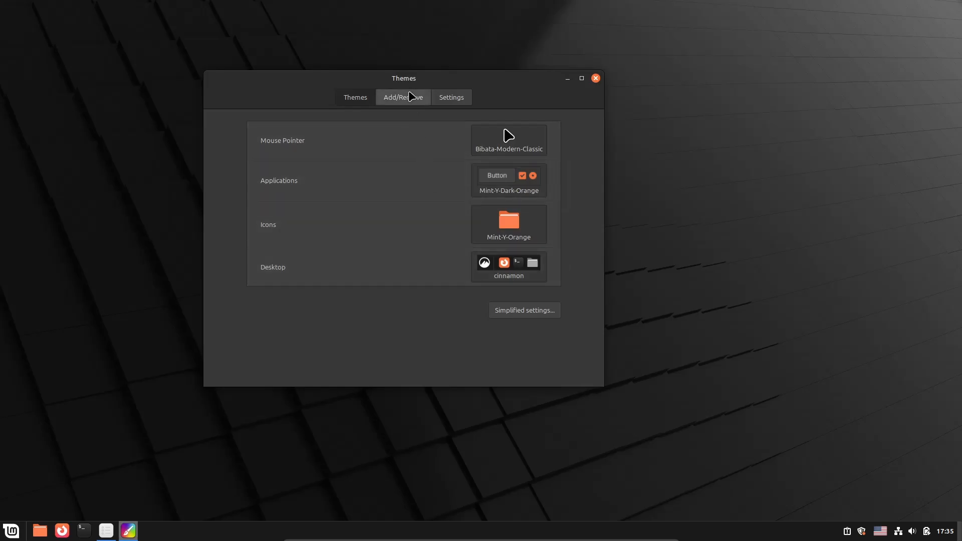
pyautogui.click(402, 96)
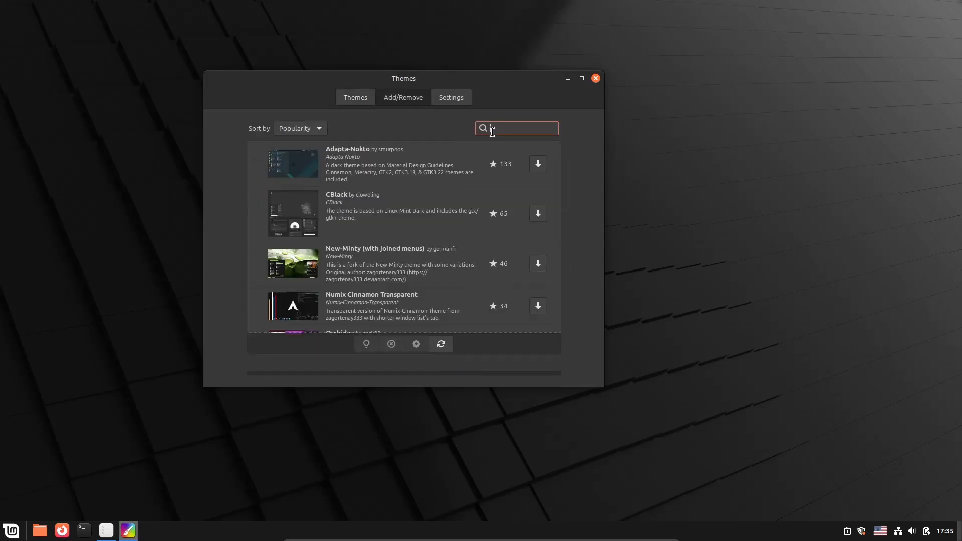
# - Search 'windows' and install the Windows 10 Dark and Windows 10 Light desktop themes
pyautogui.click(441, 354)
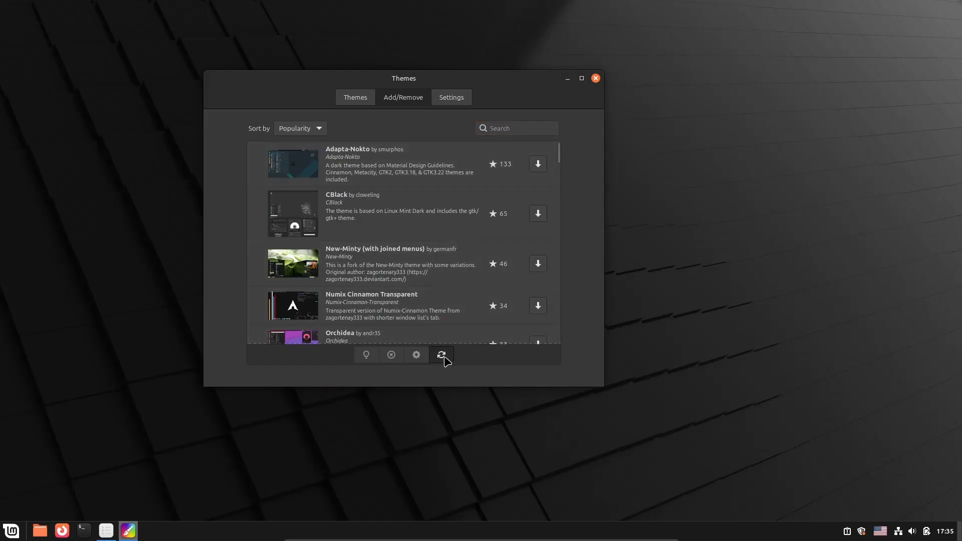
pyautogui.moveTo(526, 170)
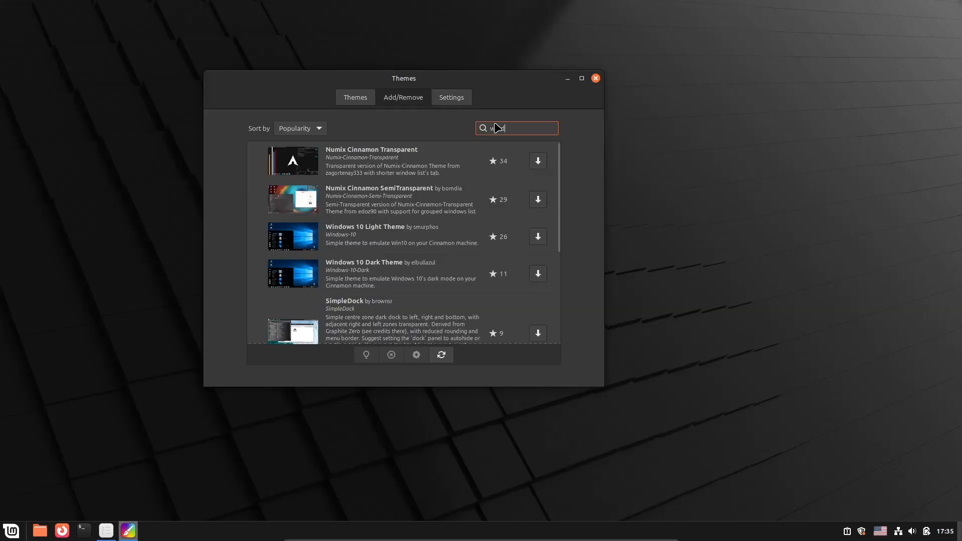
pyautogui.write('windows')
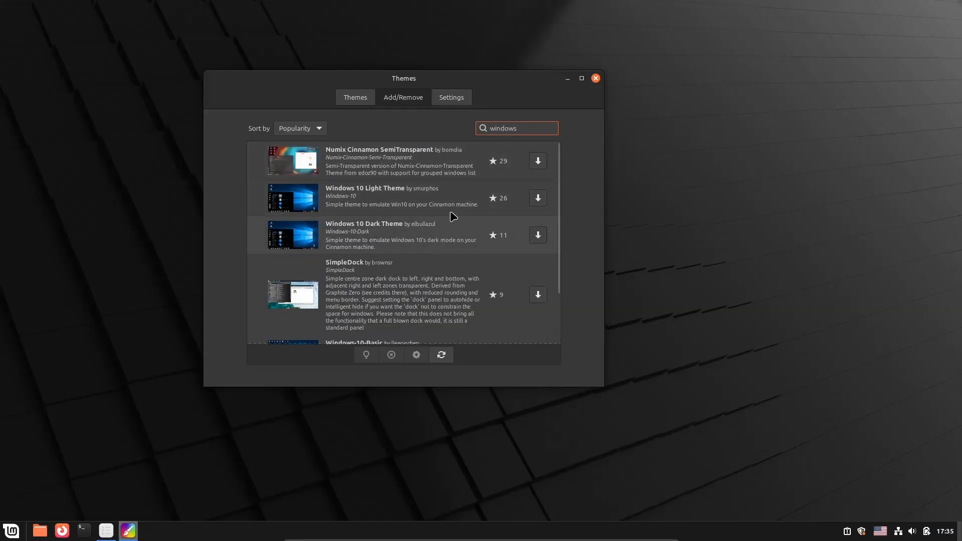
pyautogui.moveTo(396, 358)
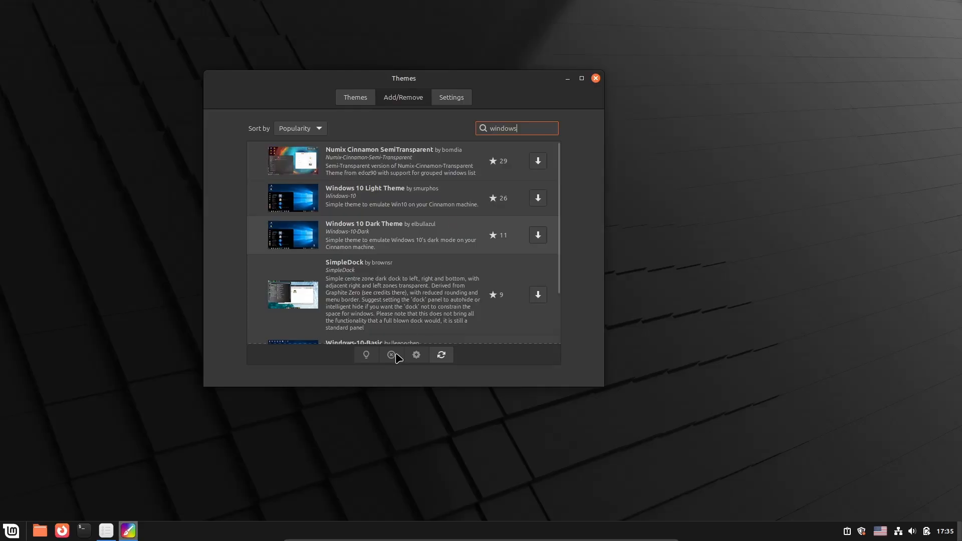
pyautogui.click(538, 235)
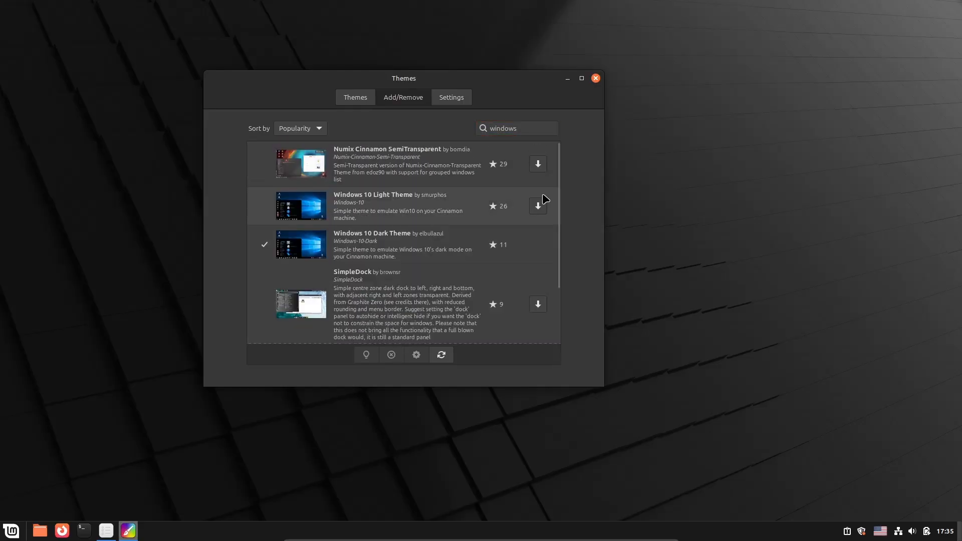
pyautogui.click(536, 205)
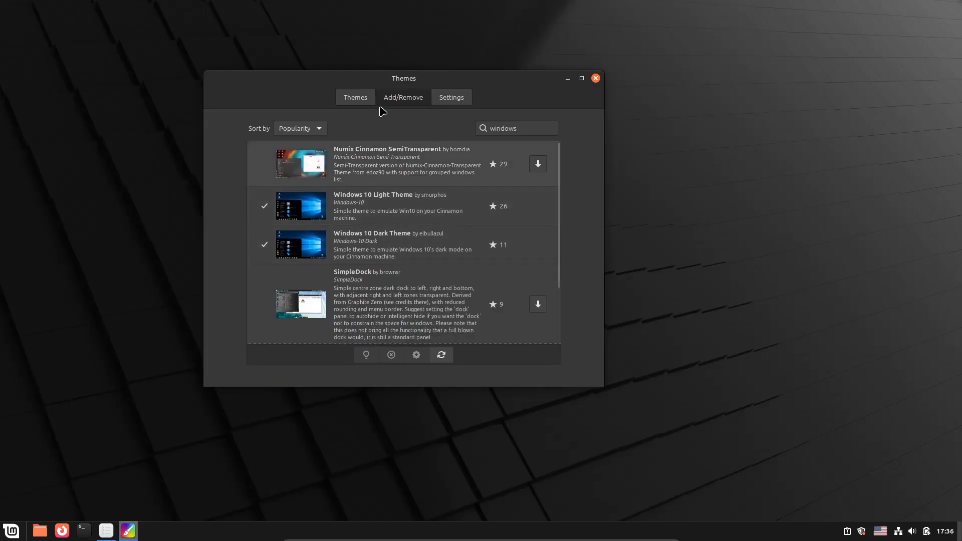
pyautogui.click(355, 97)
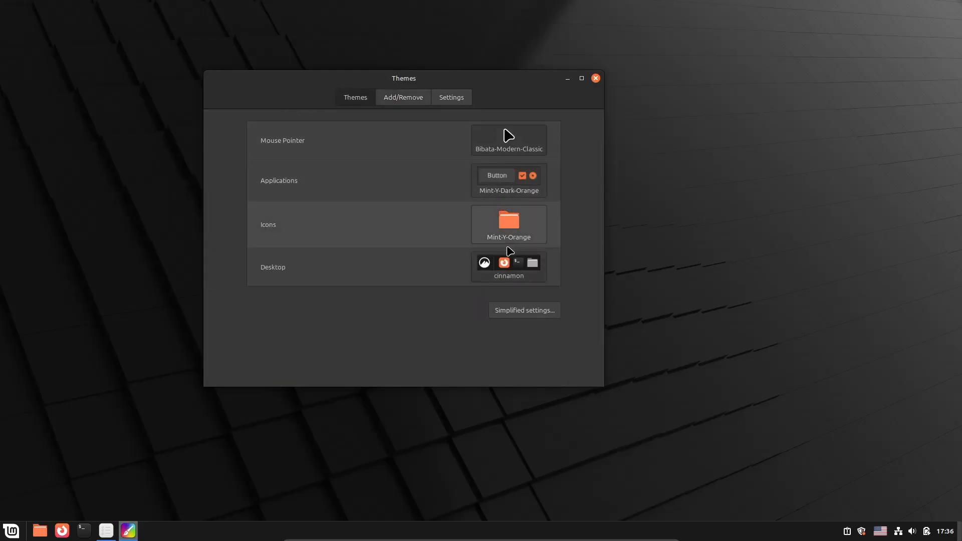
# - Apply Windows-10-Dark as both desktop and applications theme, then bring up the home folder in Nemo
pyautogui.click(509, 267)
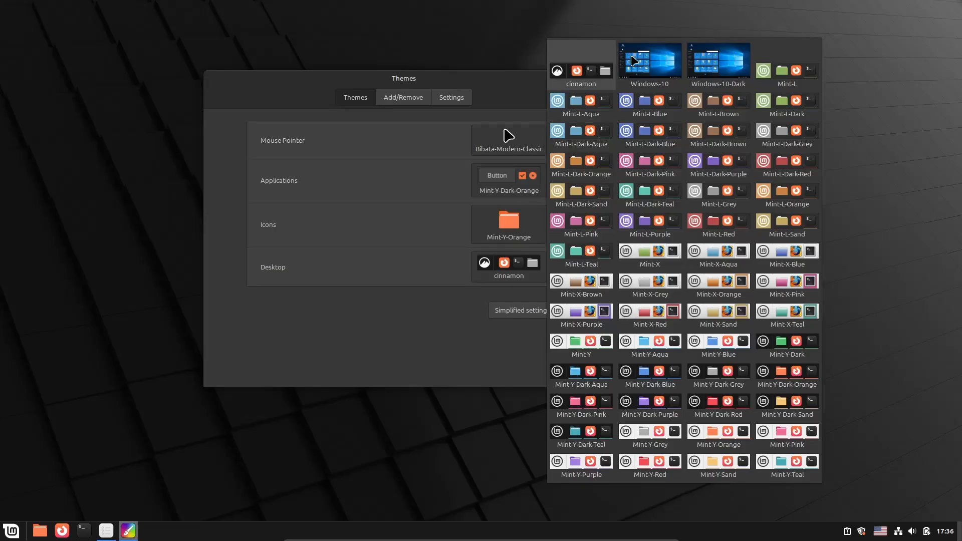
pyautogui.click(717, 60)
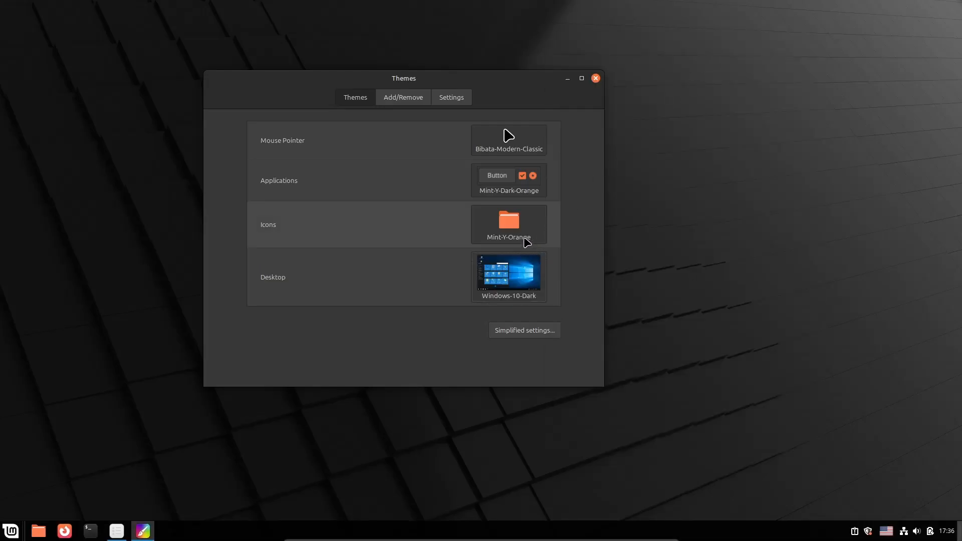
pyautogui.click(508, 180)
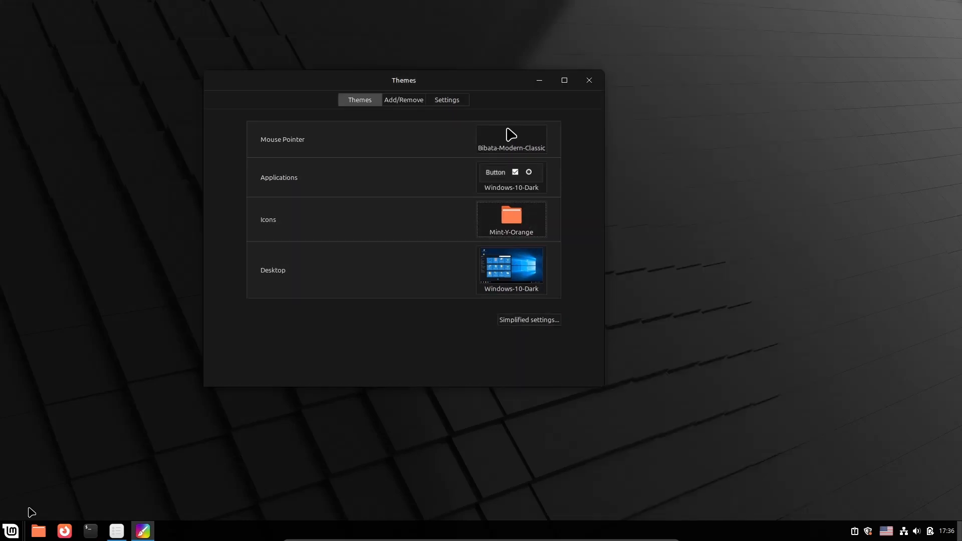
pyautogui.moveTo(538, 80)
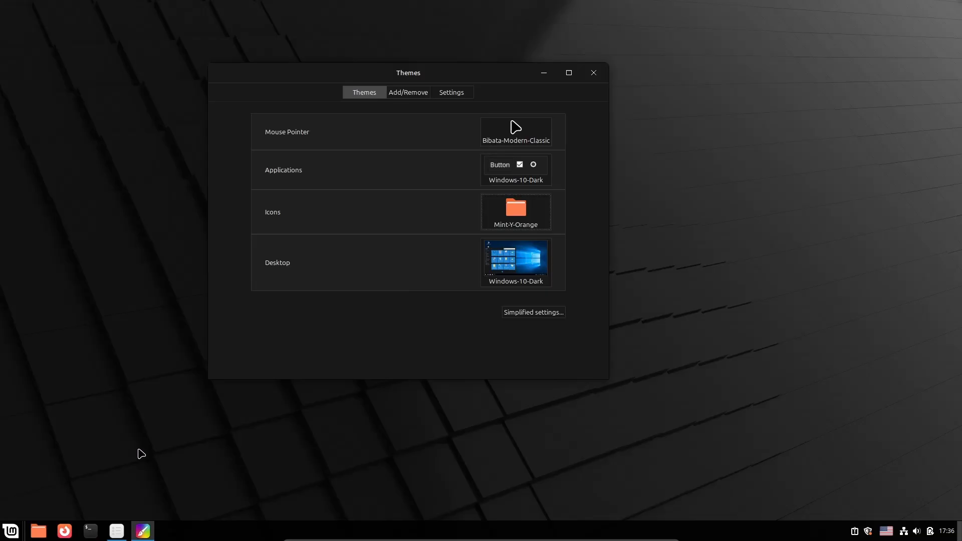
pyautogui.click(38, 530)
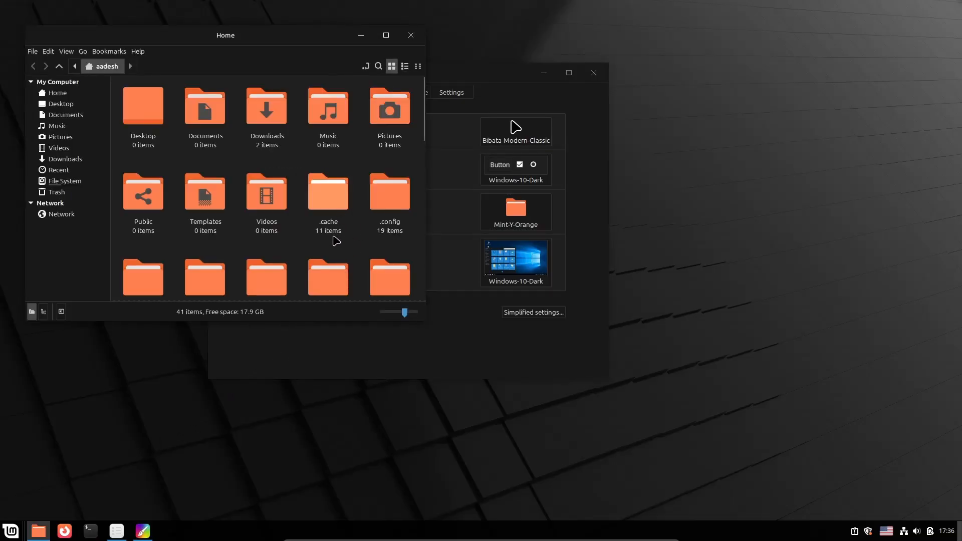
# - Download master.zip of the Windows 10 icon pack from its Pling Files list into Downloads
pyautogui.click(64, 530)
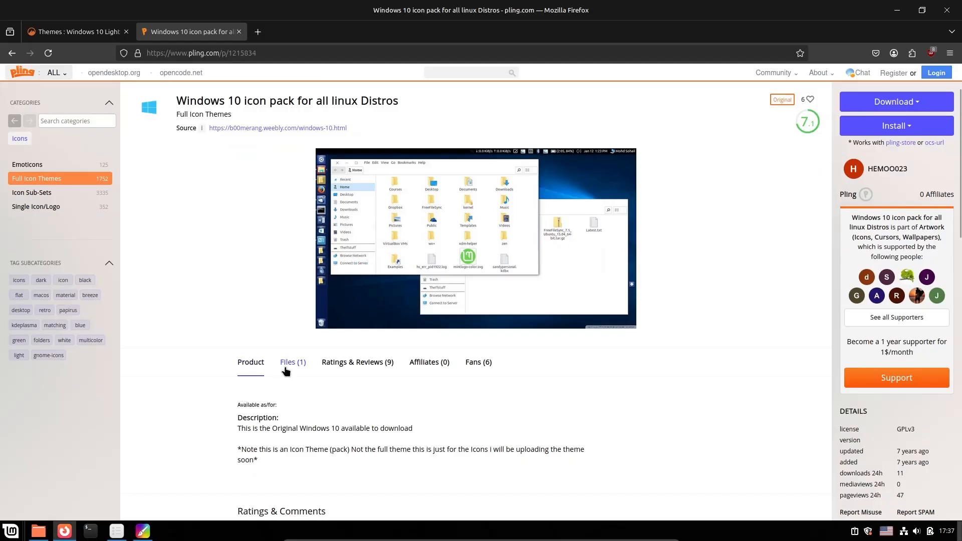
pyautogui.click(292, 362)
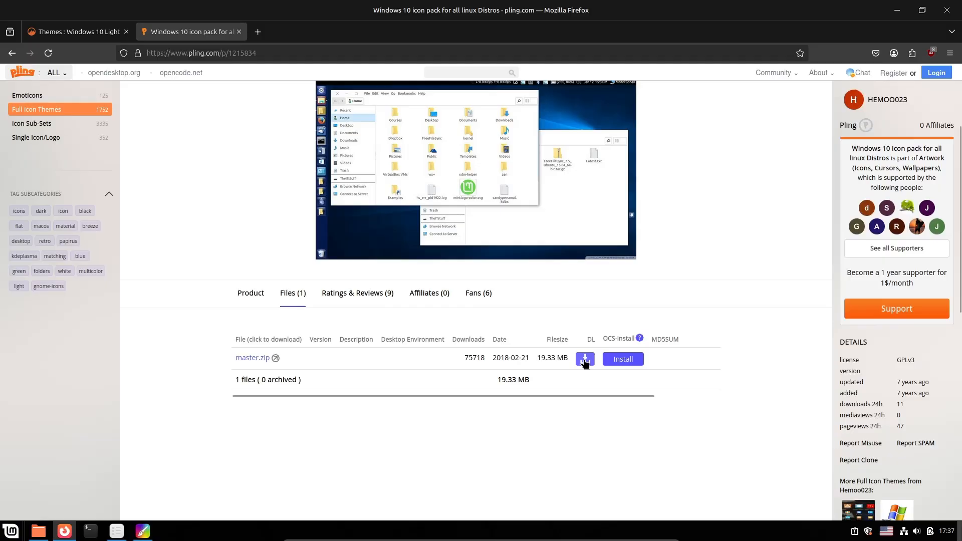
pyautogui.click(584, 359)
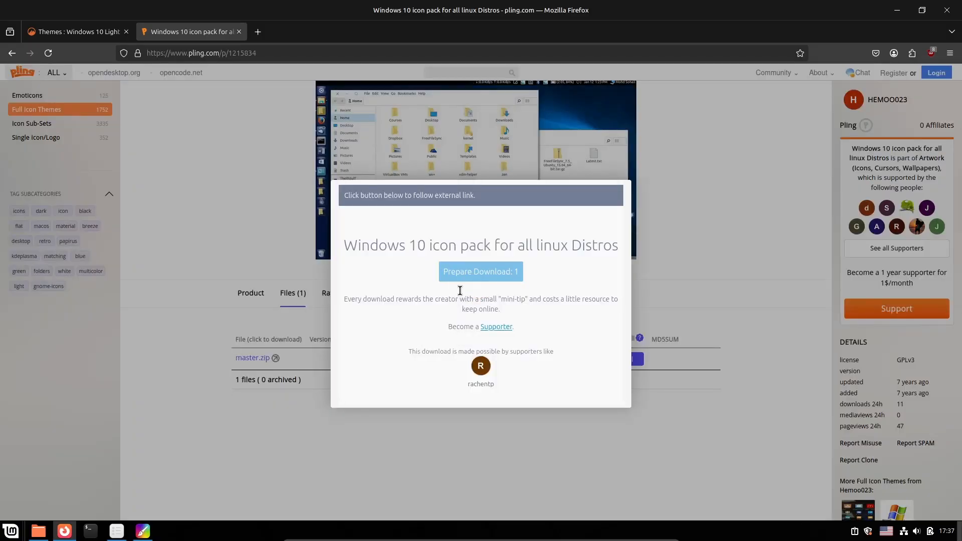
pyautogui.click(481, 271)
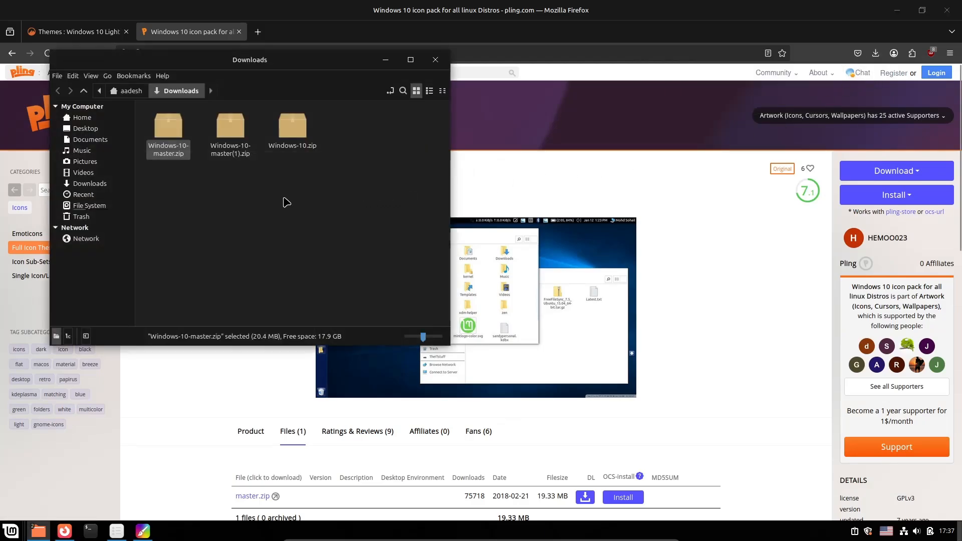
# - Extract Windows-10-master.zip in Downloads, check the extracted folder and copy it
pyautogui.rightClick(168, 126)
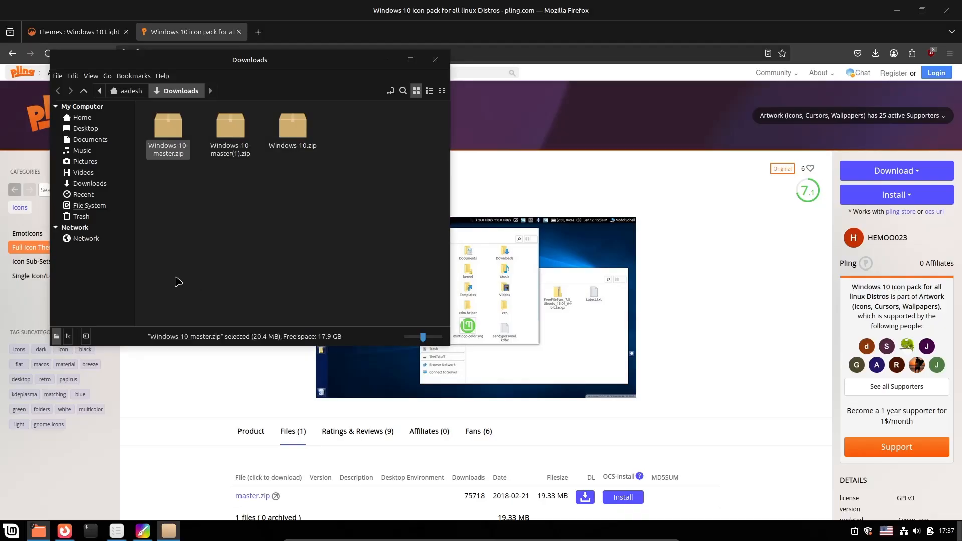
pyautogui.click(235, 252)
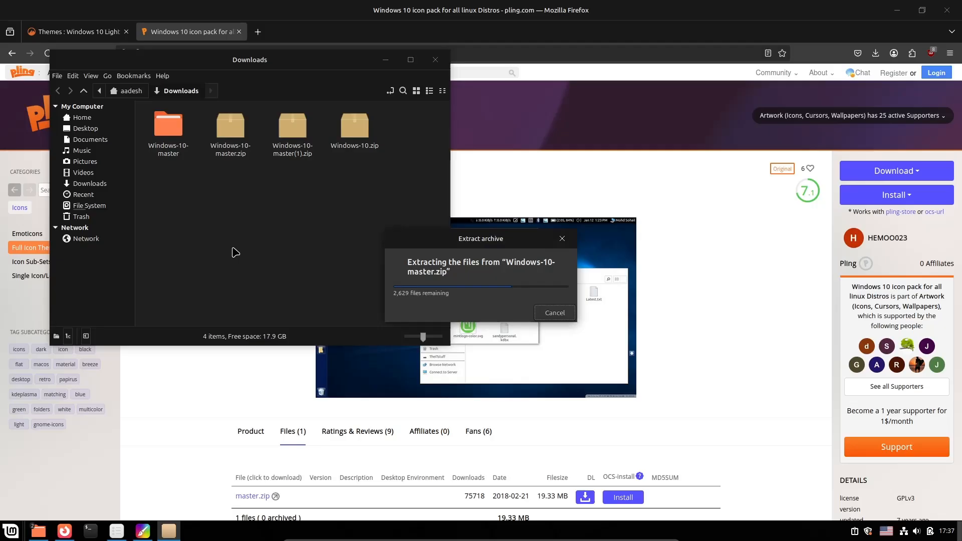
pyautogui.click(553, 312)
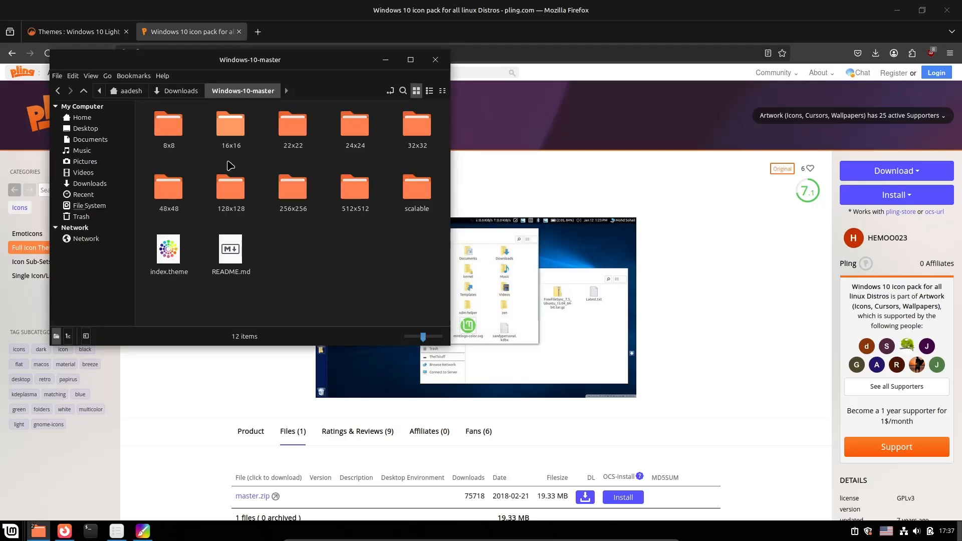
pyautogui.rightClick(168, 122)
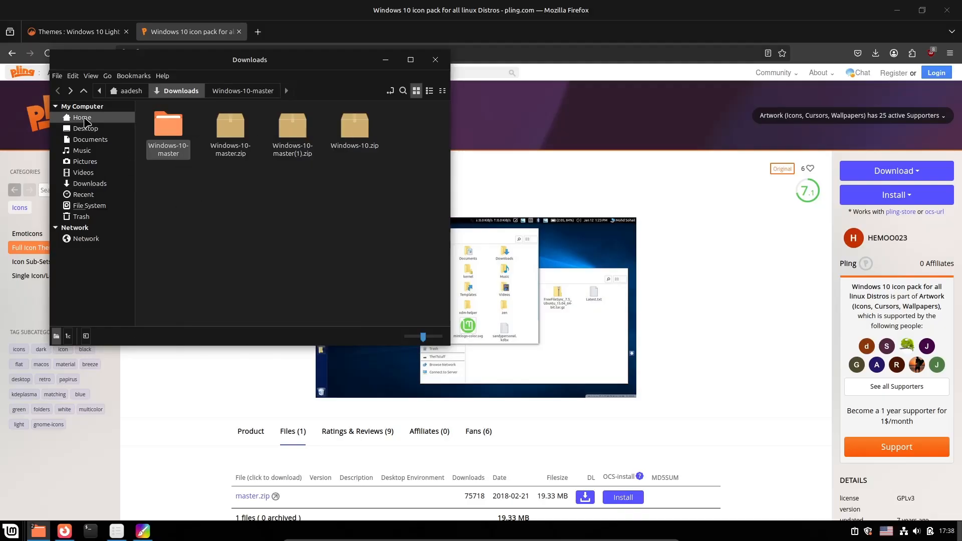
# - Show hidden files in Home and paste Windows-10-master into the .icons folder
pyautogui.click(82, 118)
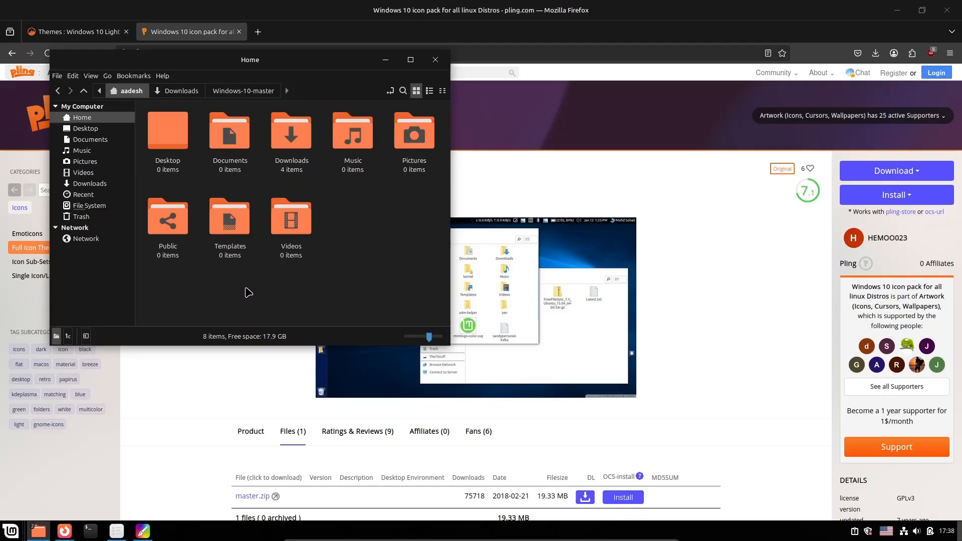
pyautogui.moveTo(90, 76)
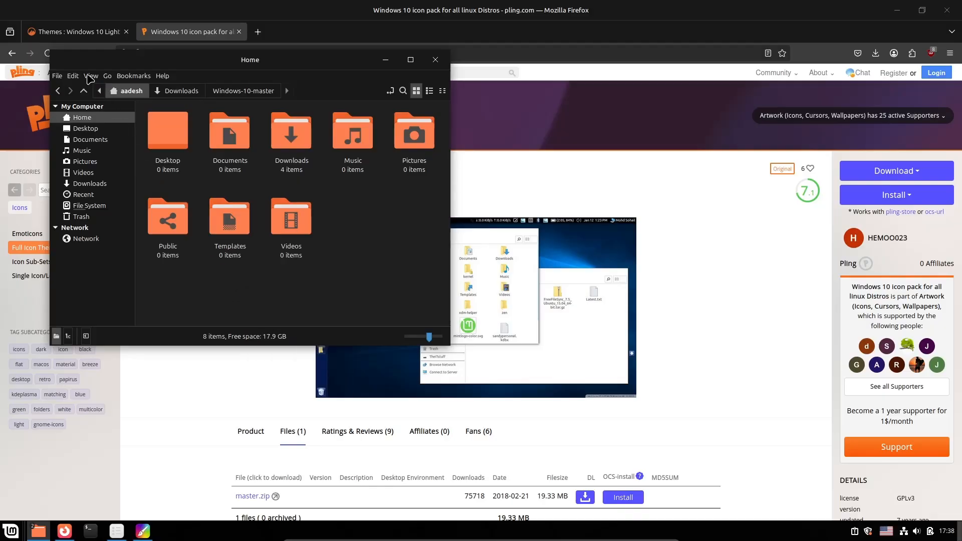
pyautogui.click(91, 76)
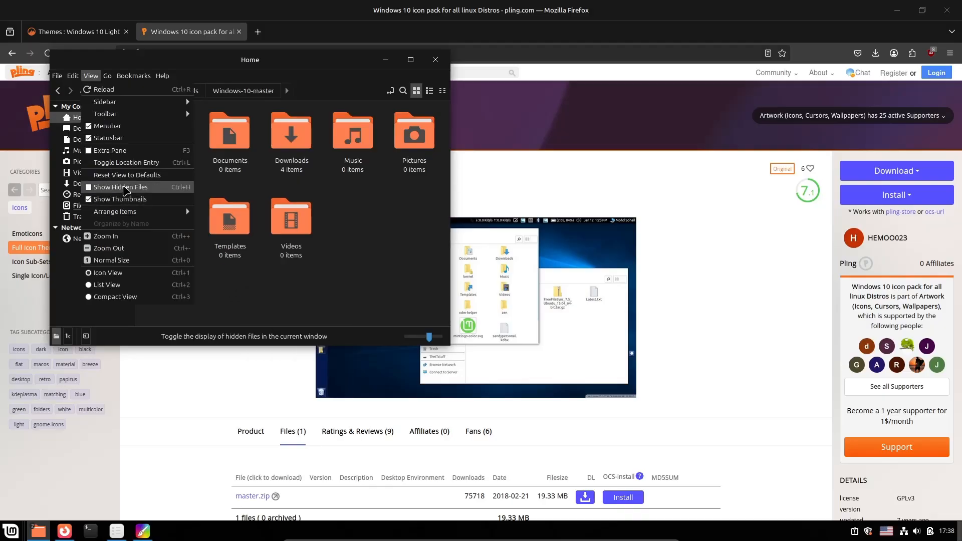
pyautogui.click(121, 186)
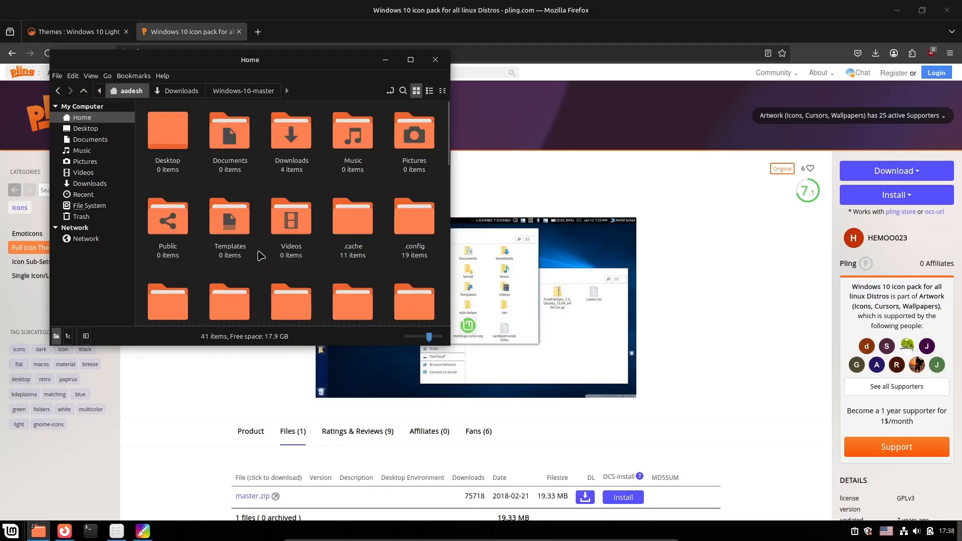
pyautogui.scroll(-3)
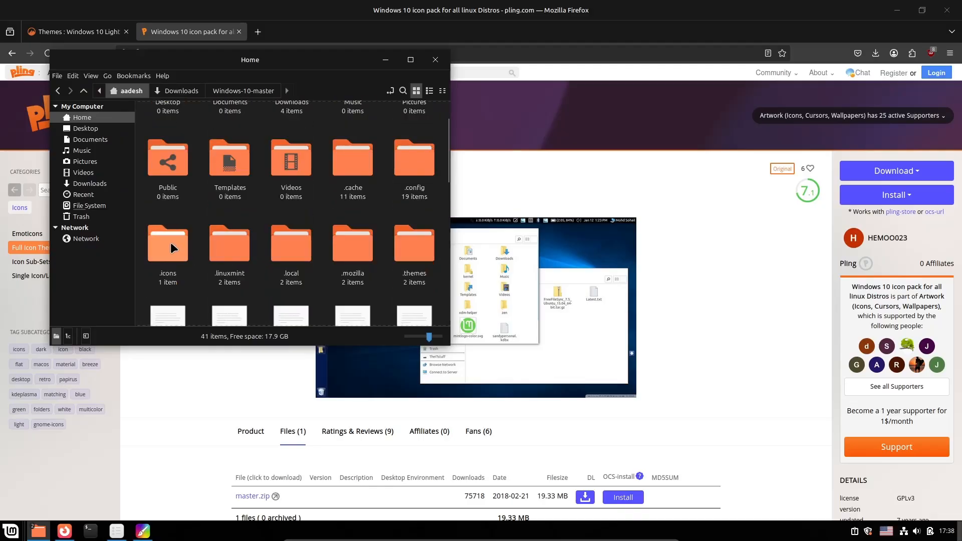
pyautogui.click(167, 246)
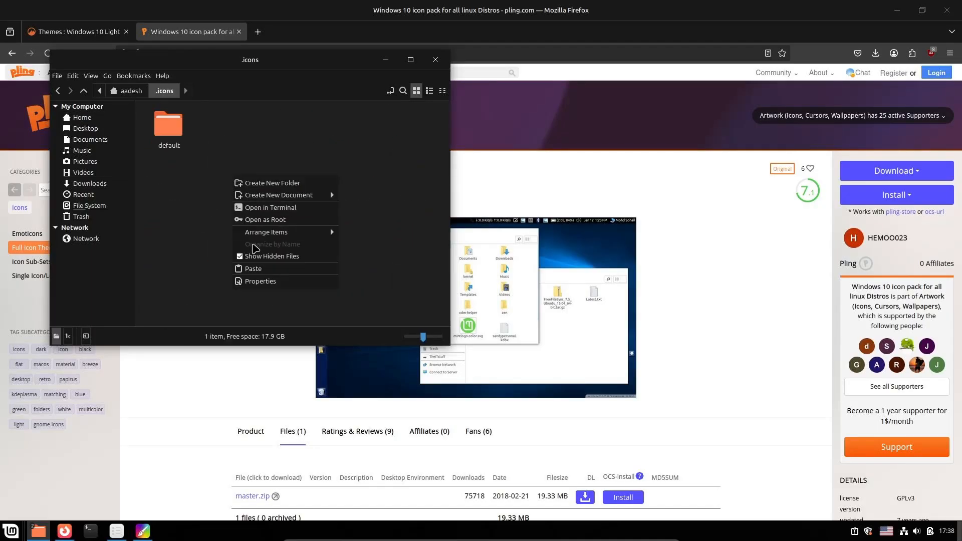
pyautogui.click(252, 268)
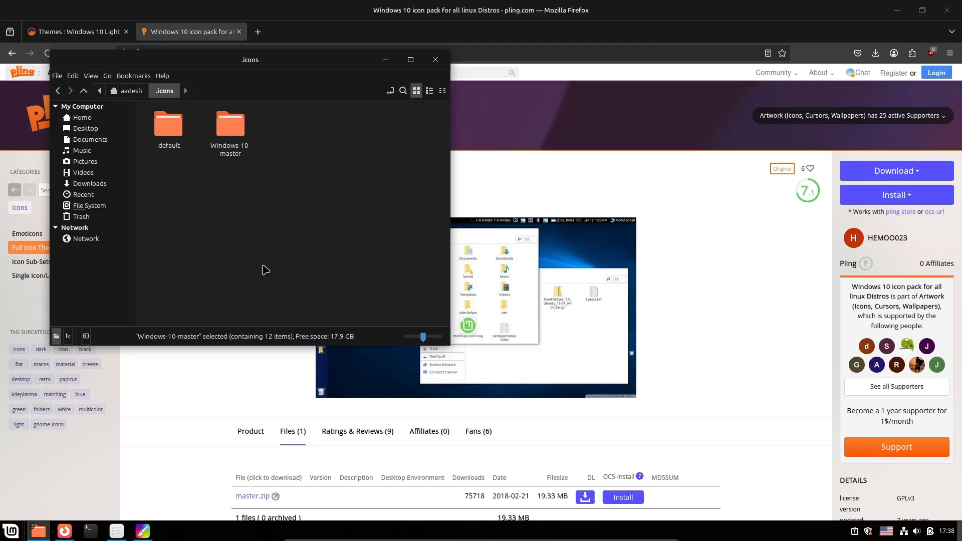
pyautogui.click(142, 530)
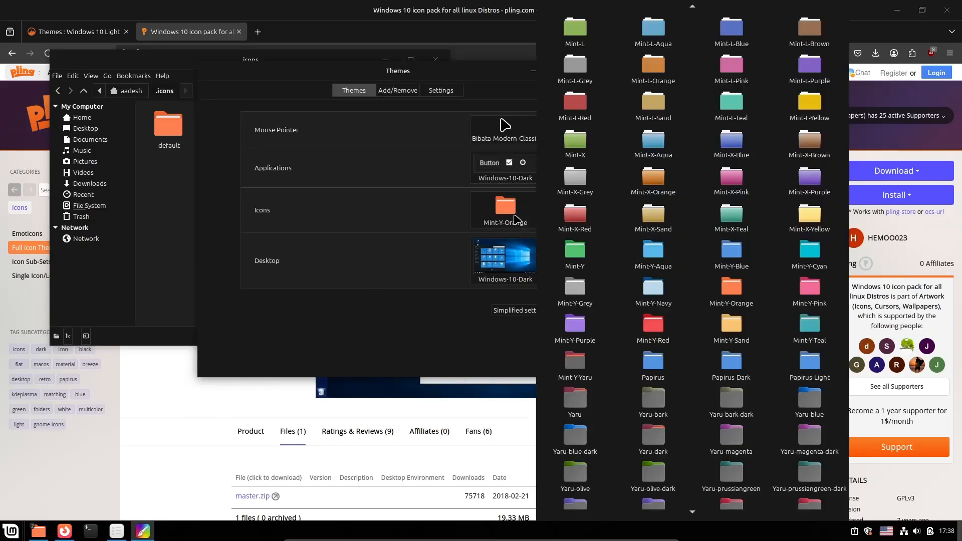
# - Make Windows-10-master the active icon theme, then hide hidden files again in the home folder
pyautogui.scroll(-3)
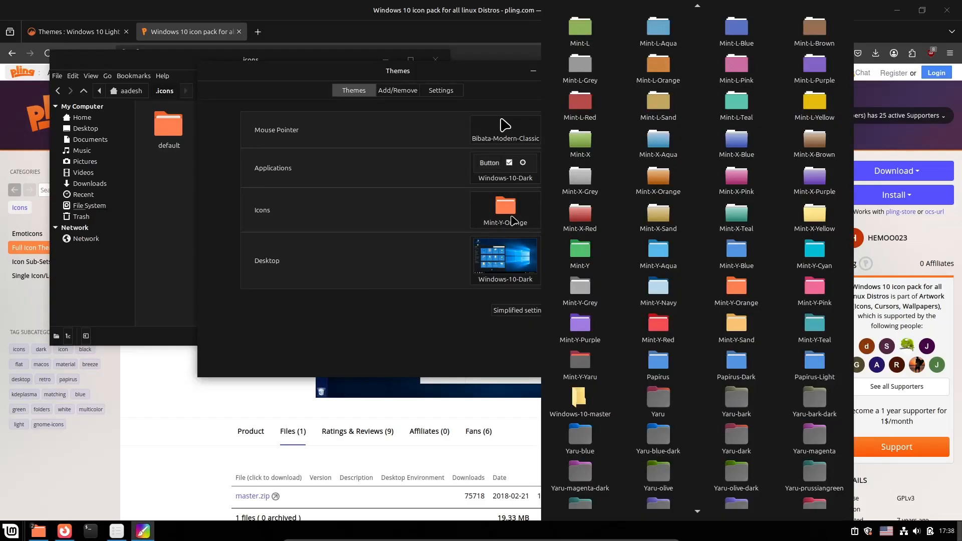
pyautogui.scroll(-3)
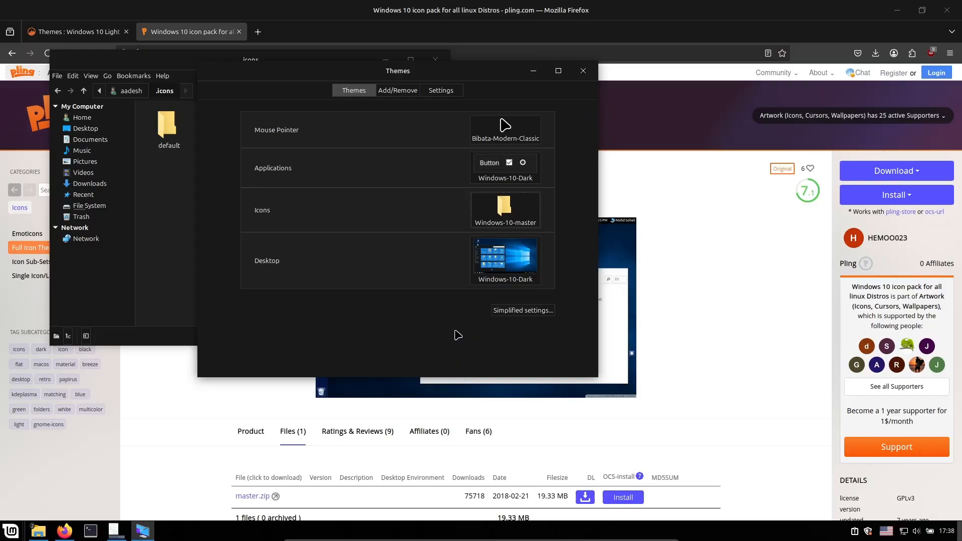
pyautogui.moveTo(257, 287)
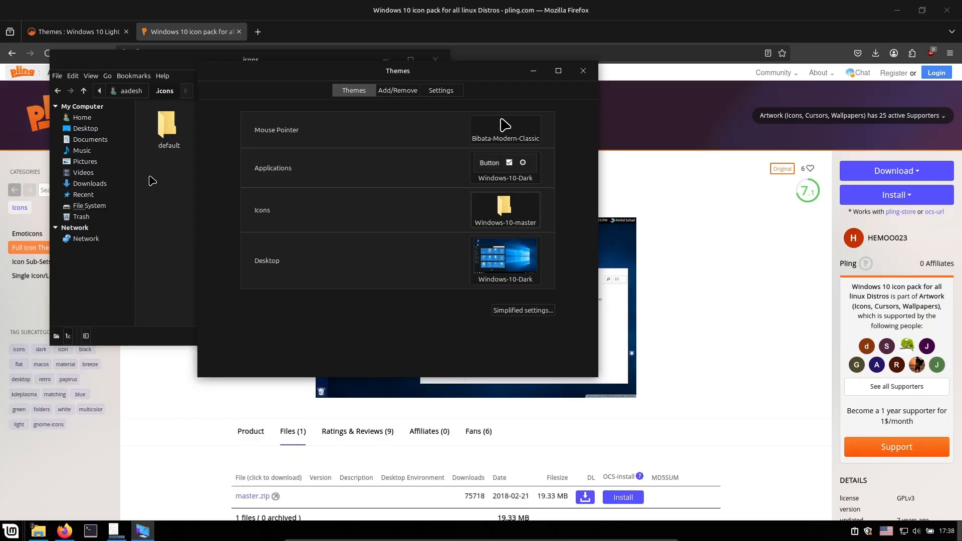
pyautogui.click(90, 76)
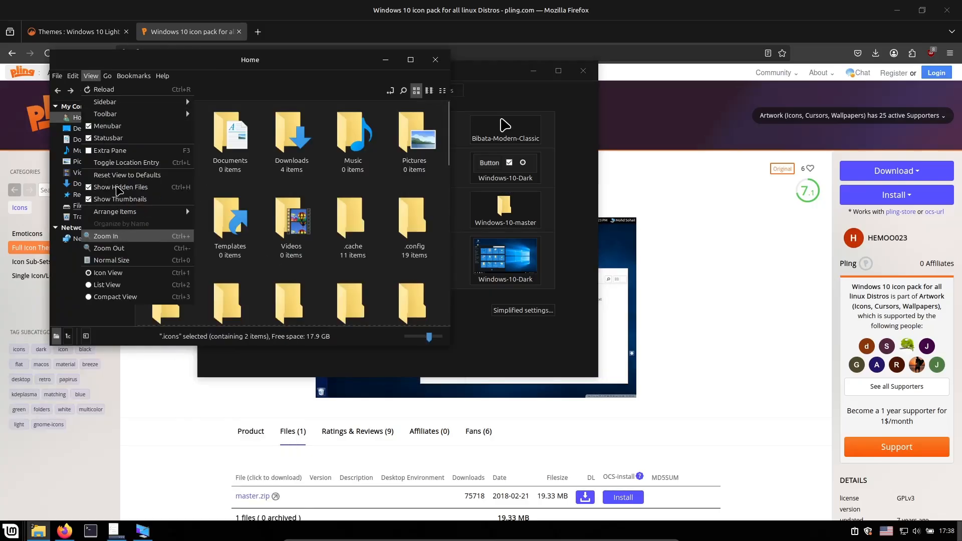
pyautogui.click(121, 187)
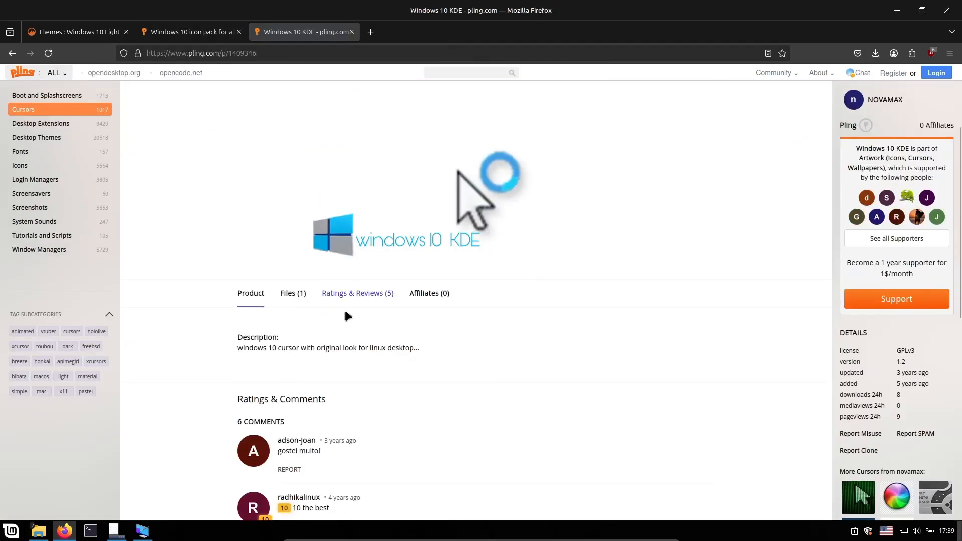
# - Download Windows 10 cursor 2022.zip from the Pling cursor page's Files list once prepared
pyautogui.click(293, 292)
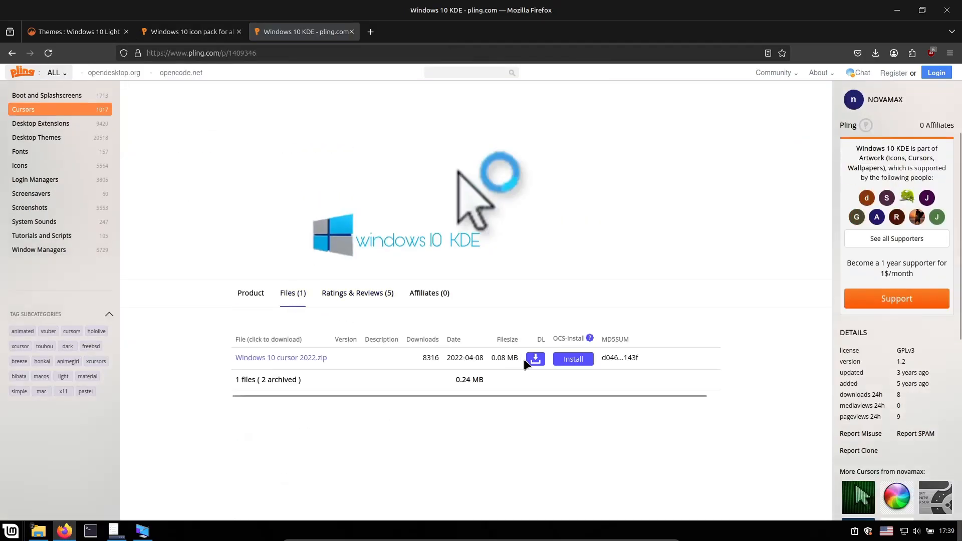
pyautogui.click(535, 358)
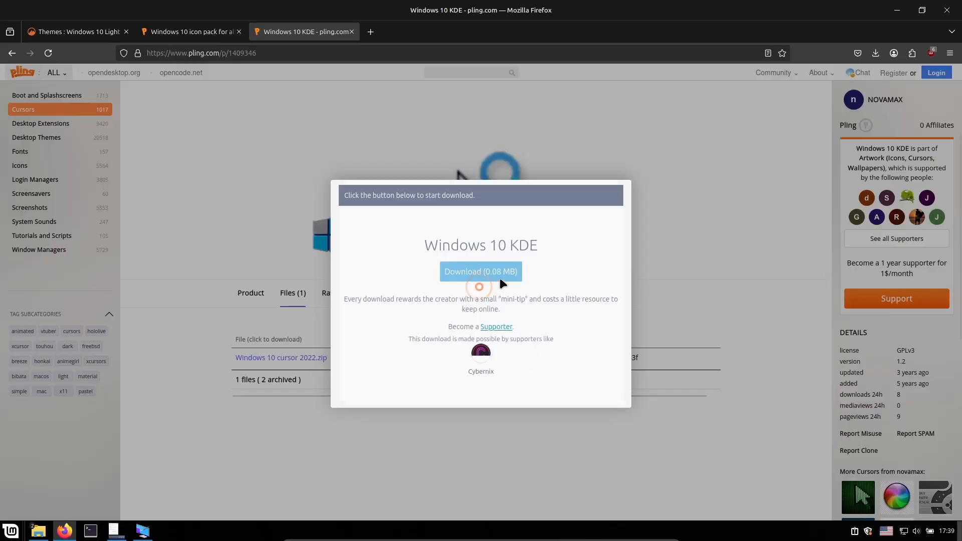
pyautogui.click(480, 271)
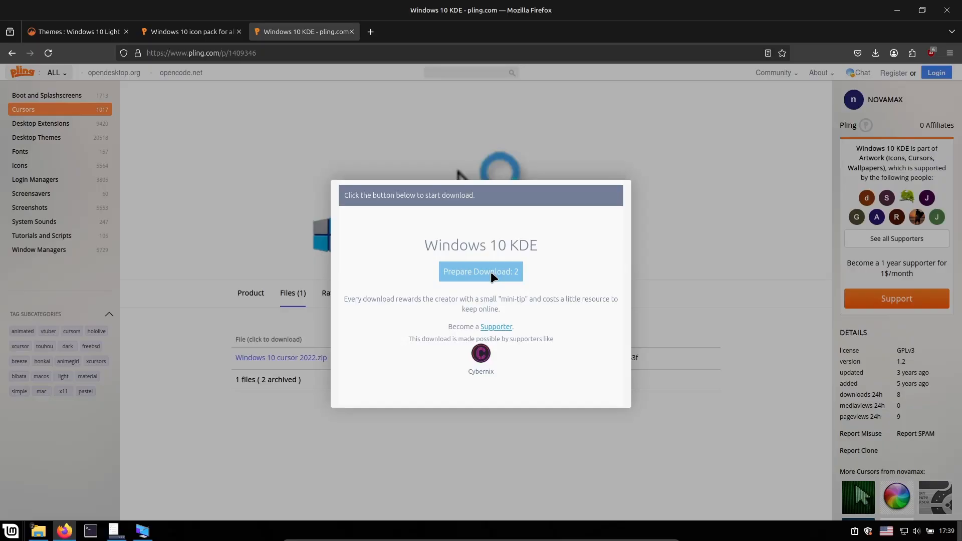
pyautogui.click(481, 271)
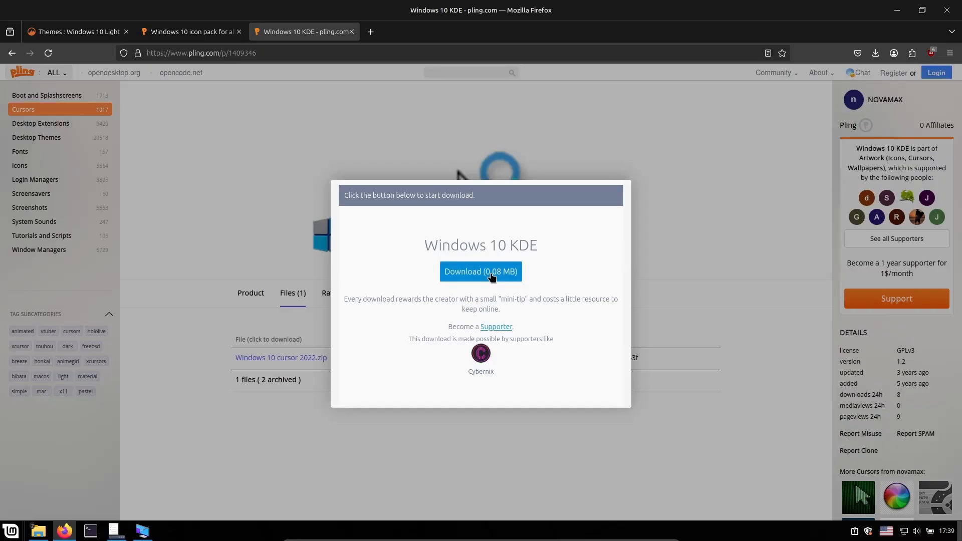
pyautogui.click(481, 272)
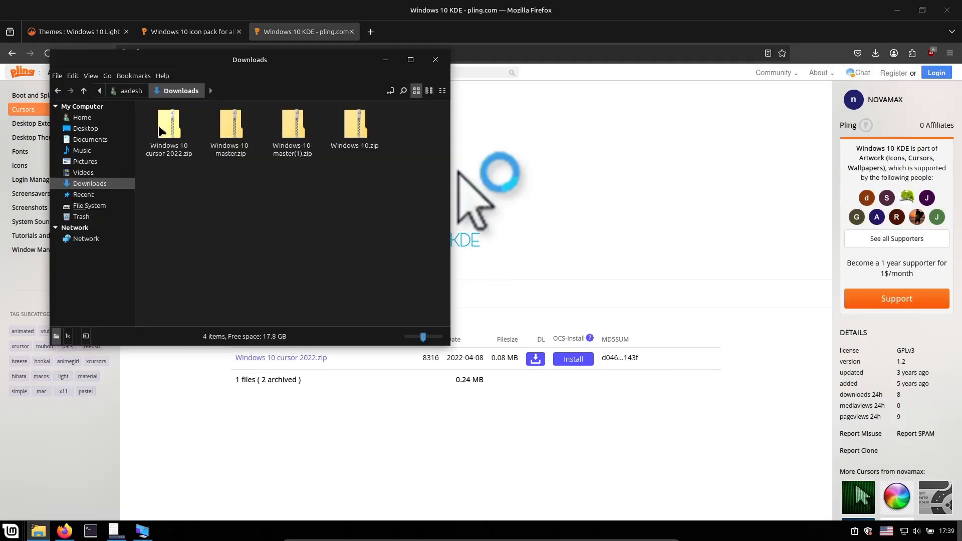
# - Extract the Windows 10 cursor archive in Downloads and reveal hidden folders in Home
pyautogui.rightClick(169, 125)
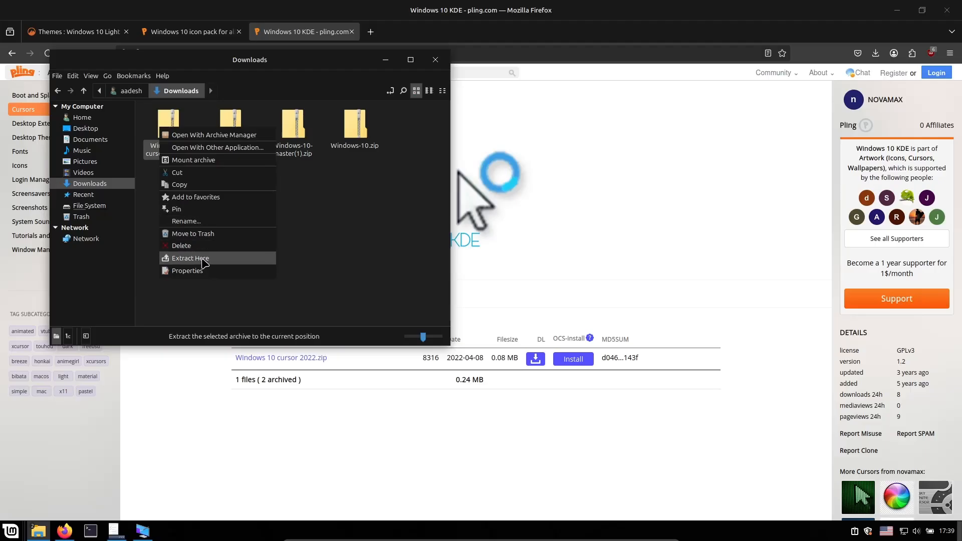
pyautogui.click(190, 257)
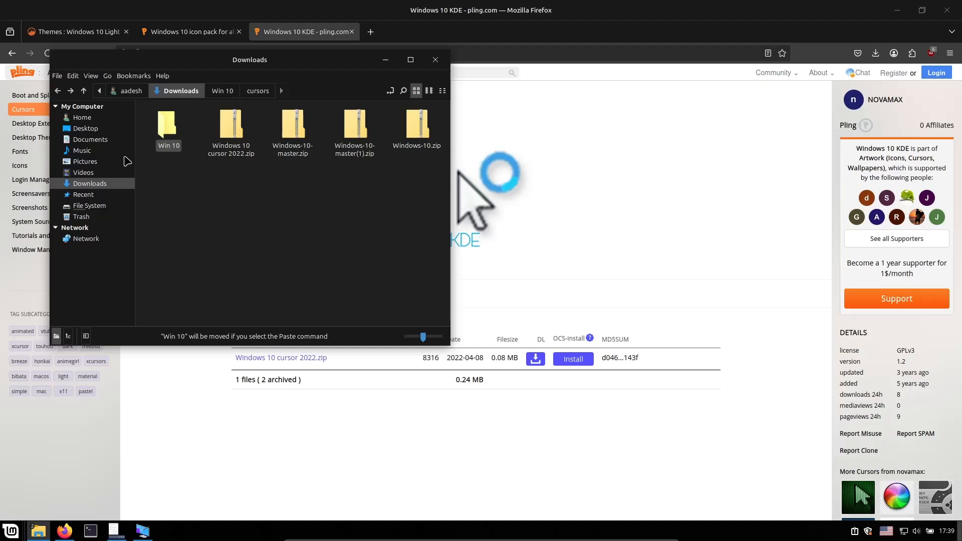
pyautogui.click(90, 76)
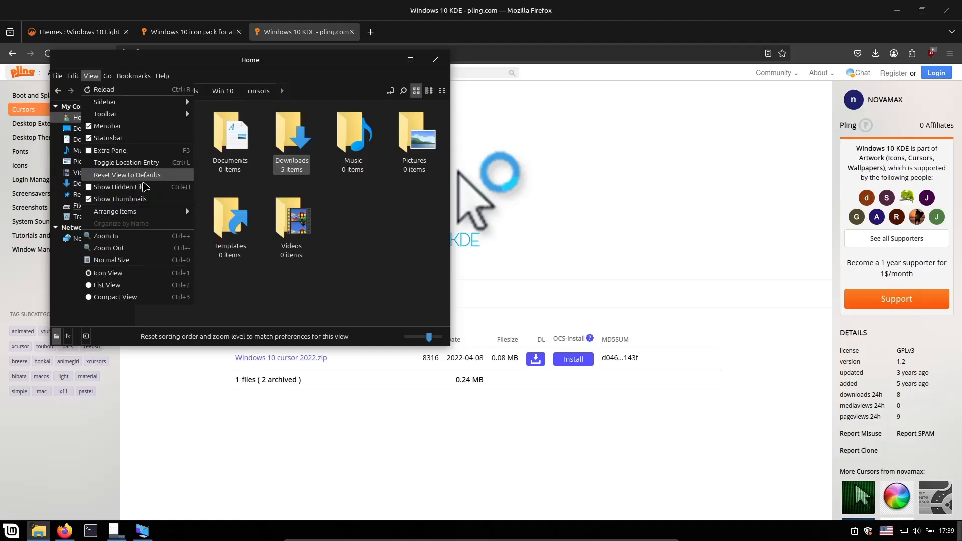
pyautogui.click(119, 187)
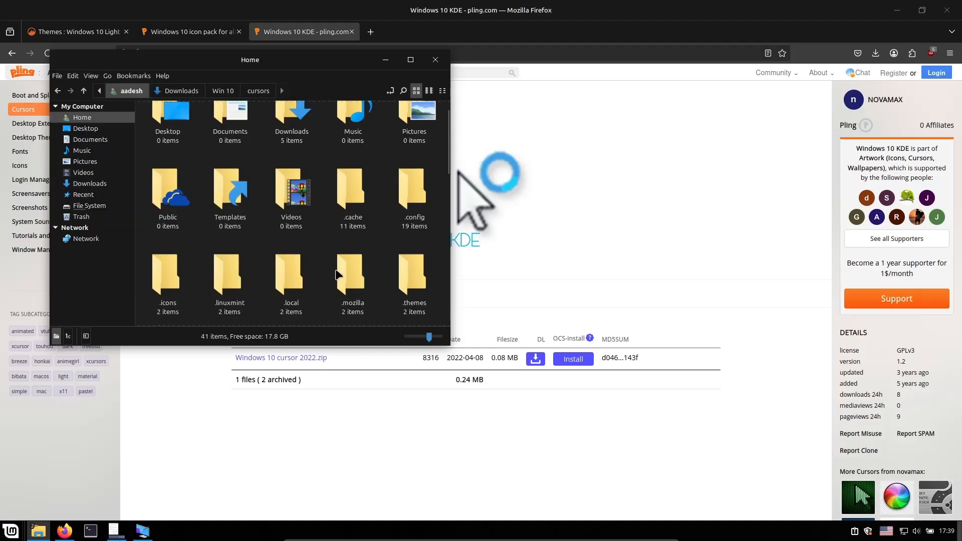
# - Paste the Win 10 cursor folder into the hidden .icons folder and return to Themes
pyautogui.scroll(-3)
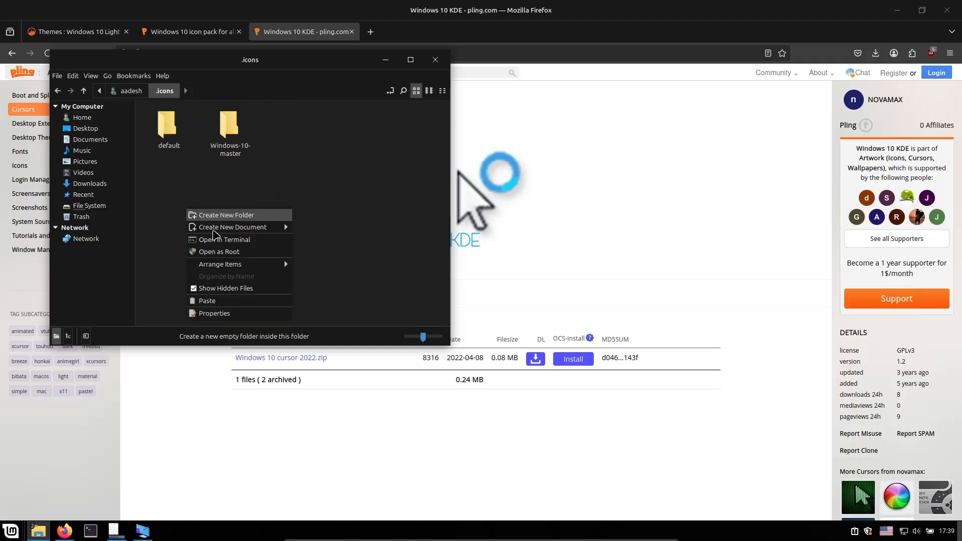
pyautogui.click(226, 215)
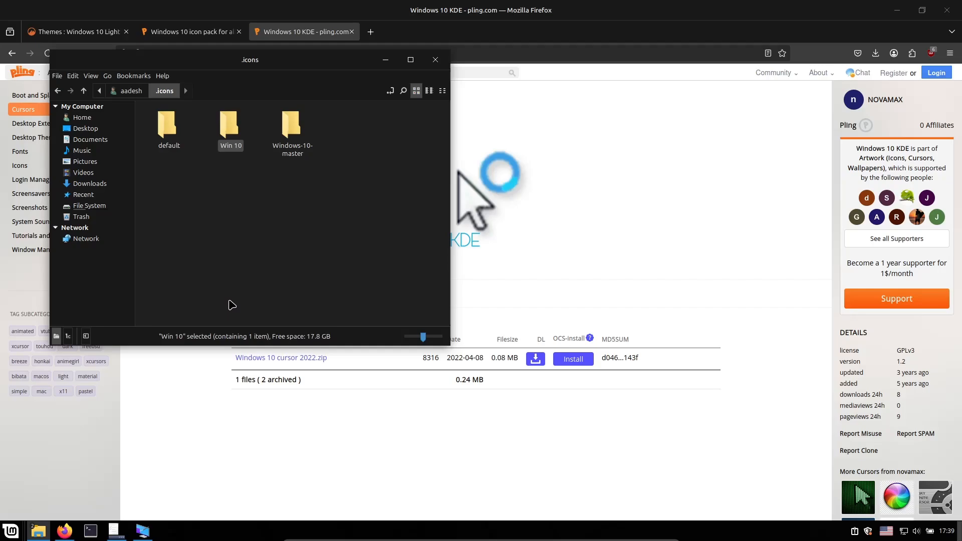
pyautogui.click(232, 305)
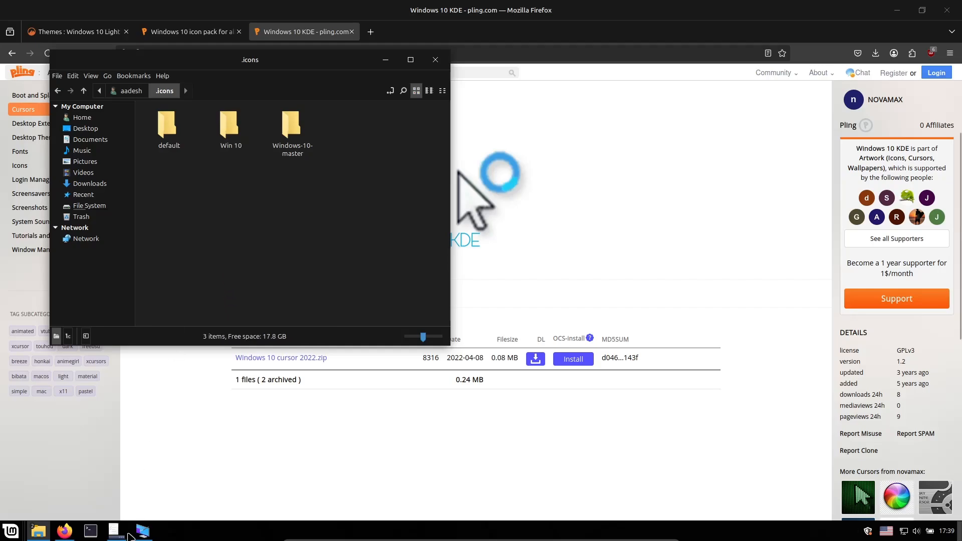
pyautogui.click(142, 530)
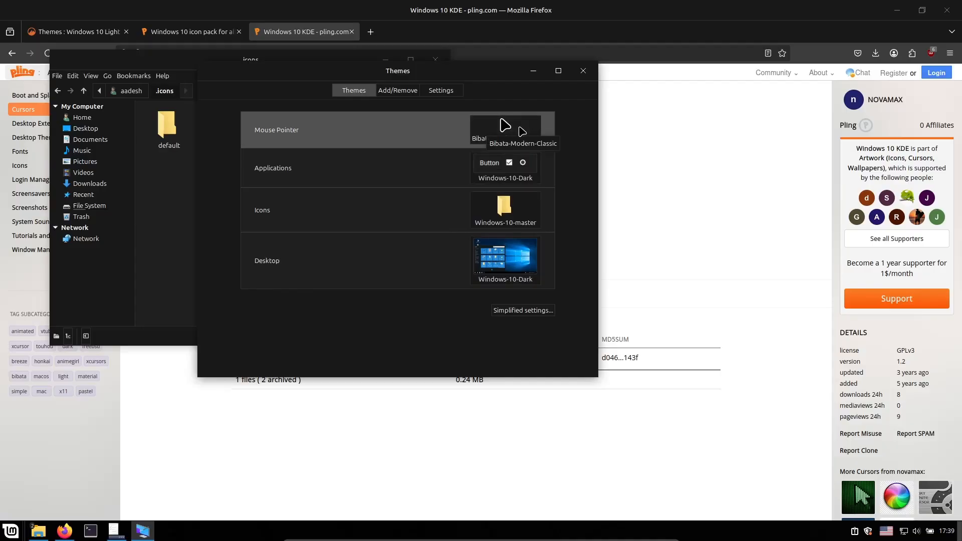
# - Select Win 10 as the mouse pointer theme with Windows-10 application and desktop themes
pyautogui.click(504, 130)
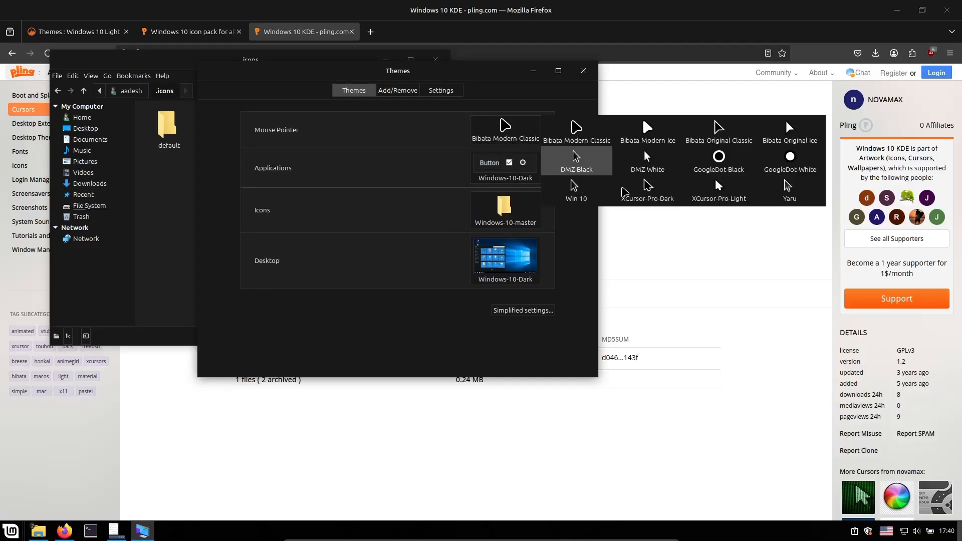
pyautogui.click(576, 186)
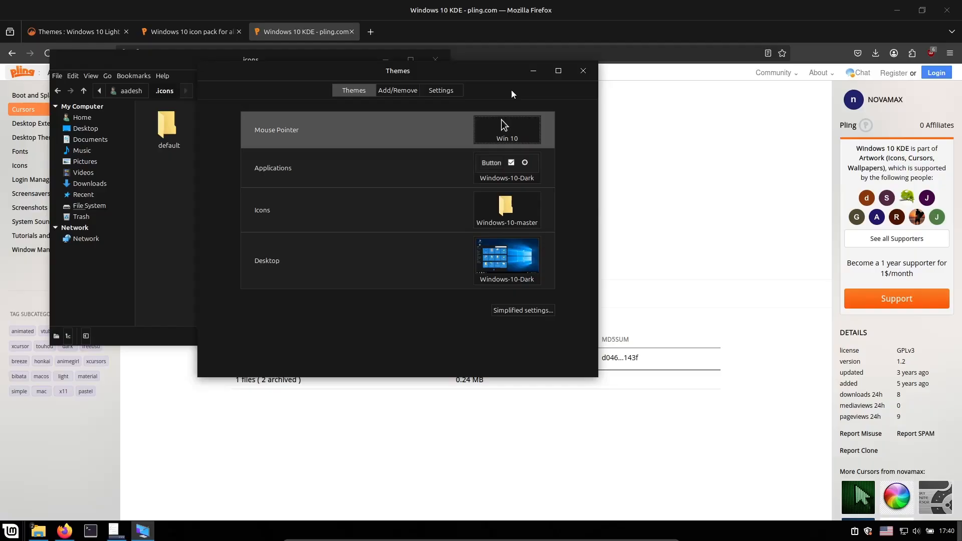
pyautogui.moveTo(397, 70); pyautogui.dragTo(390, 143)
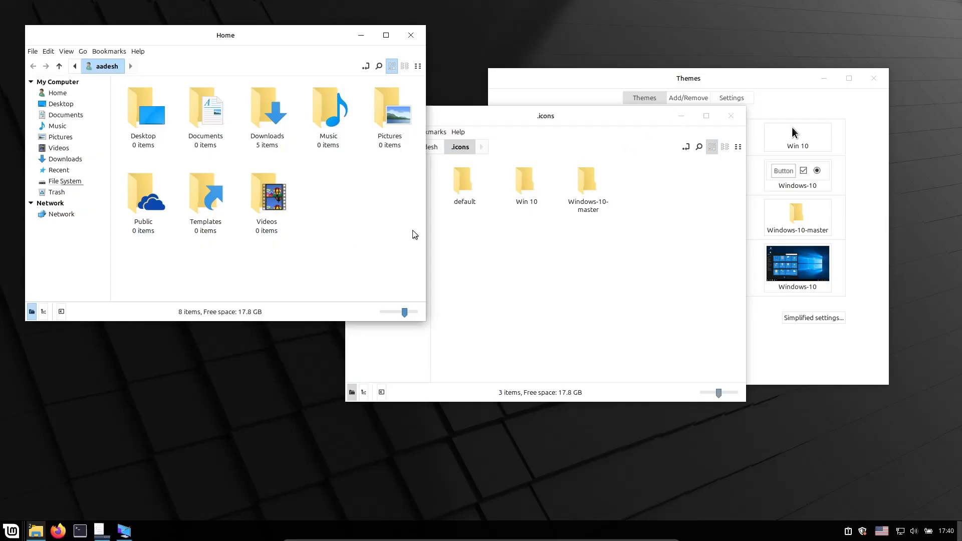
pyautogui.rightClick(11, 530)
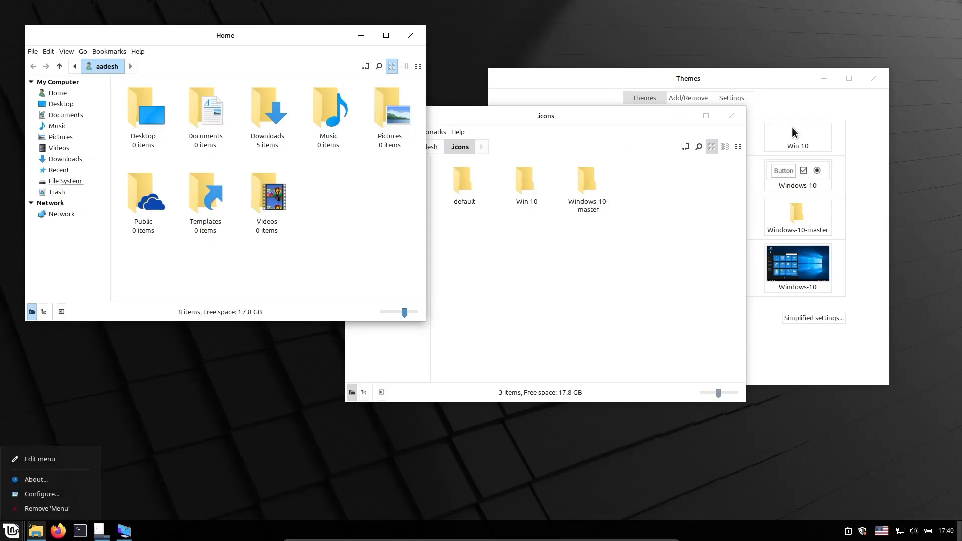
pyautogui.moveTo(41, 494)
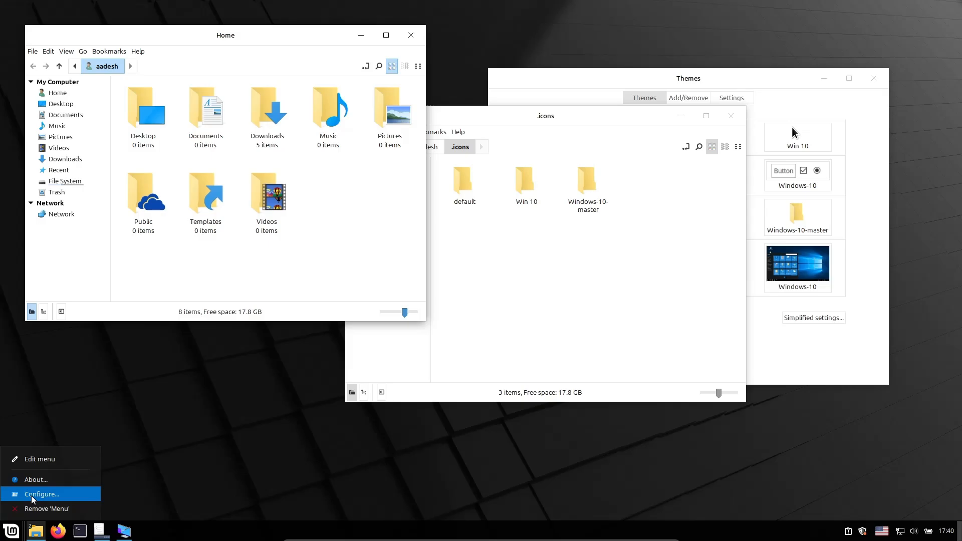
# - Give the Cinnamon Menu applet a Windows logo icon found by searching 'windows'
pyautogui.click(41, 494)
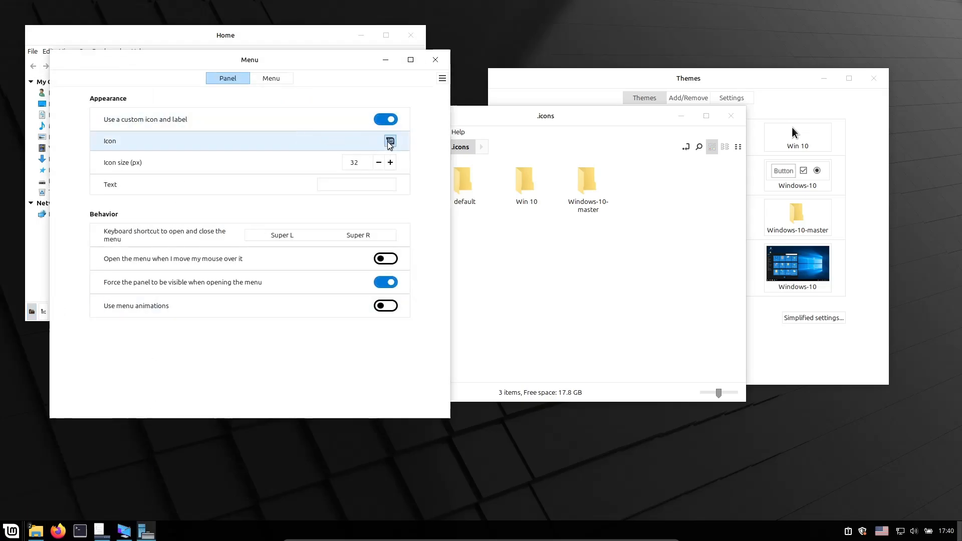
pyautogui.click(389, 141)
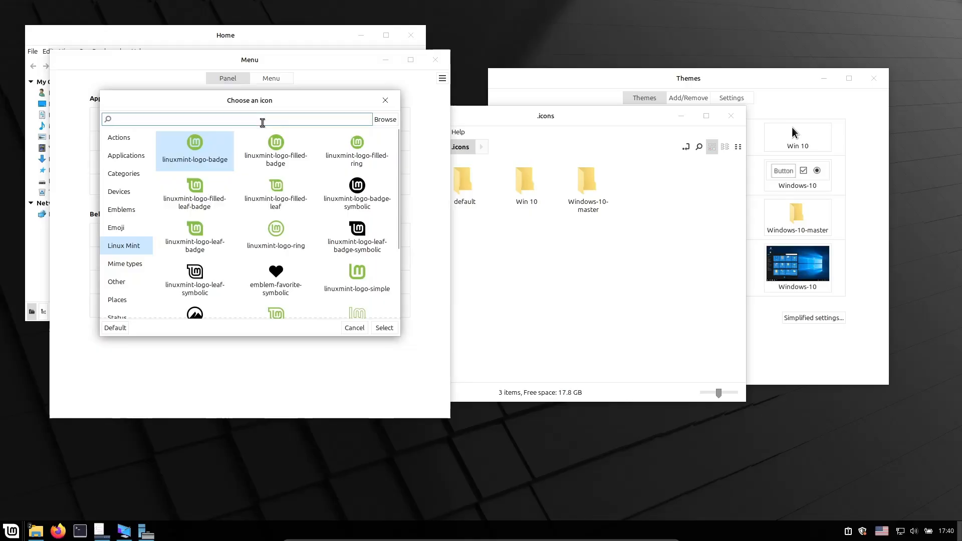
pyautogui.write('windows')
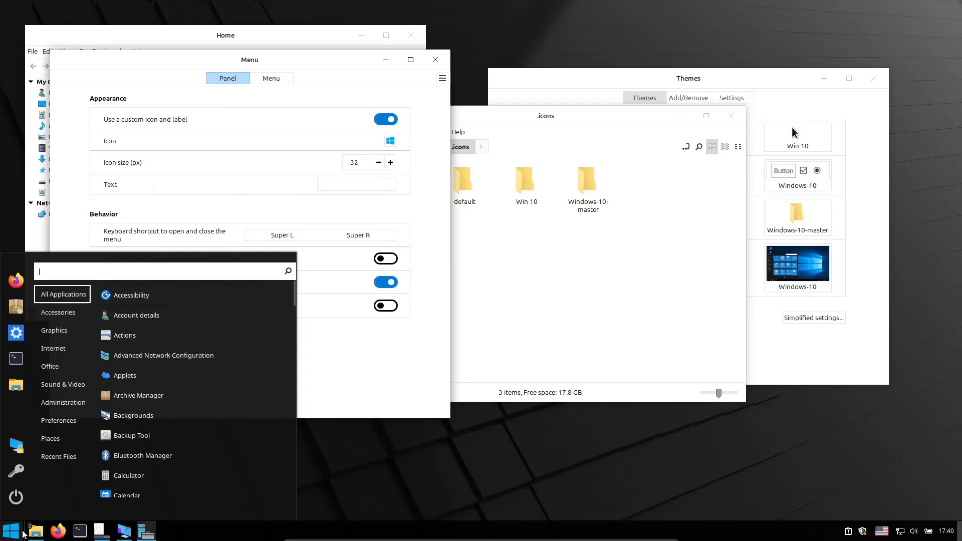
pyautogui.click(267, 173)
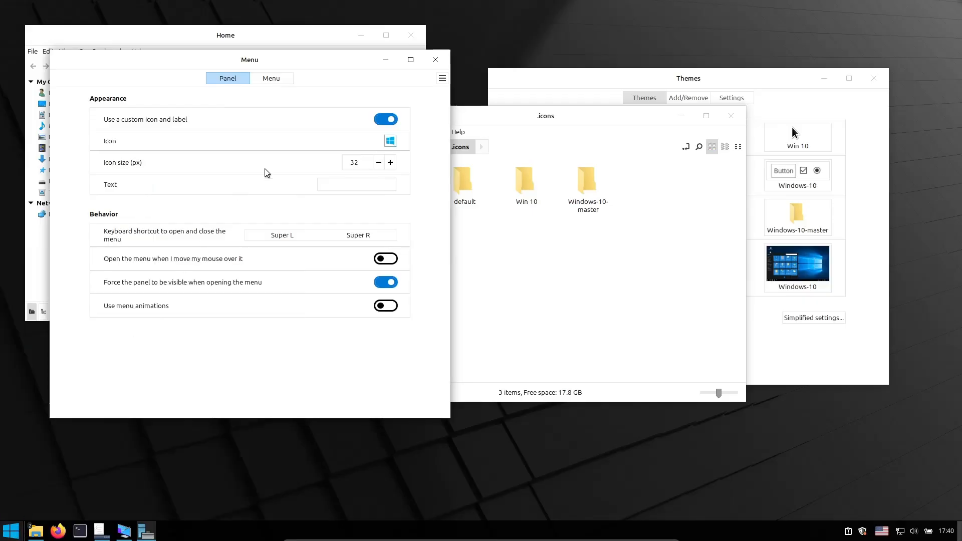
pyautogui.click(435, 59)
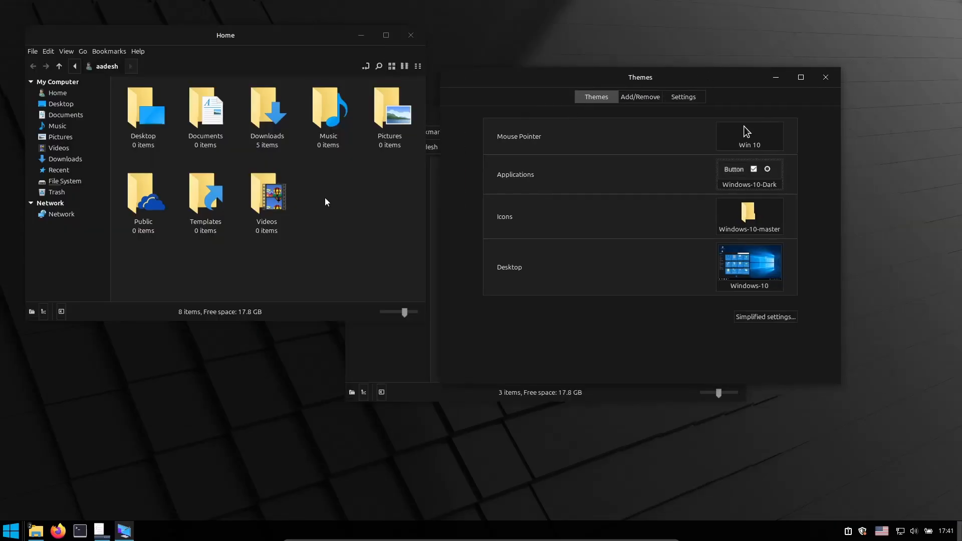
# - Browse the Wallpapers, Wilma and Pictures collections for the starry desert night wallpaper
pyautogui.press('ctrl+a')
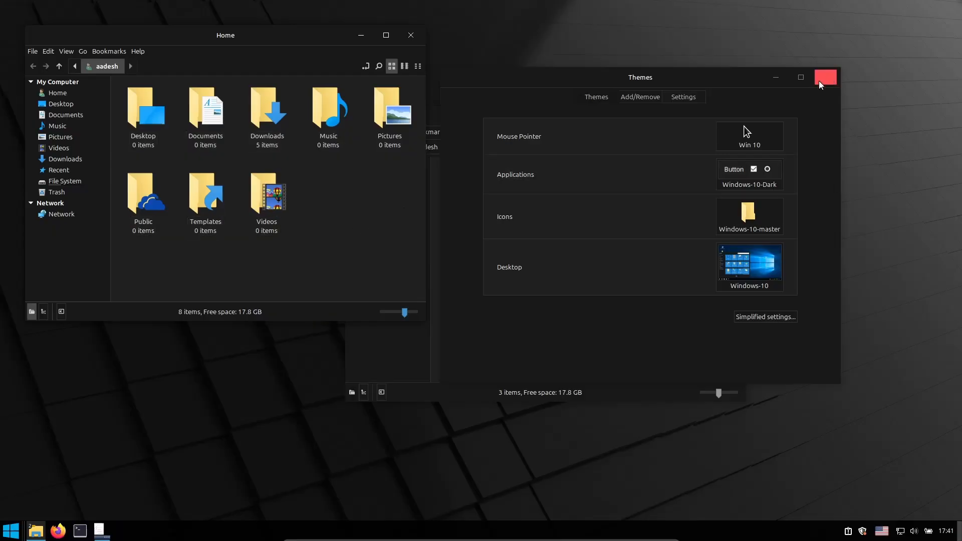
pyautogui.click(825, 77)
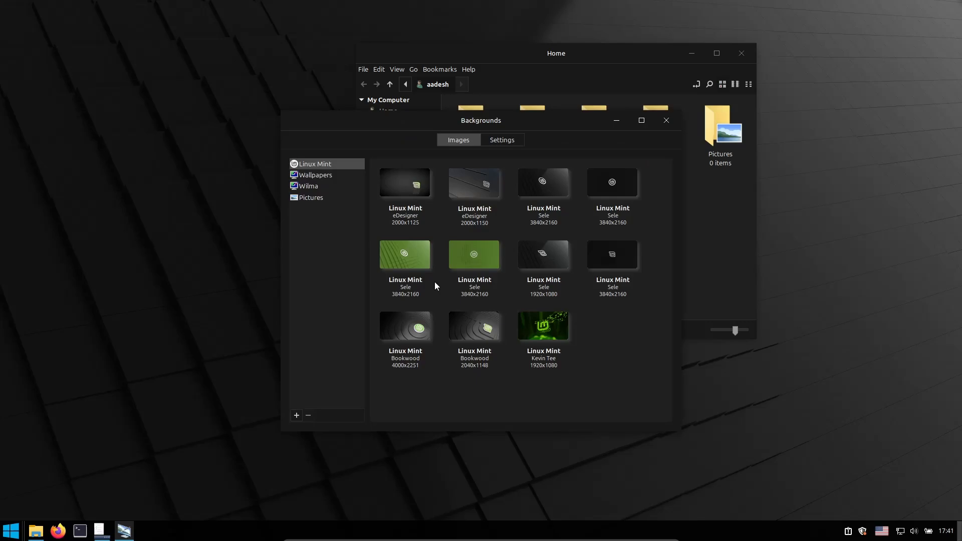
pyautogui.click(316, 175)
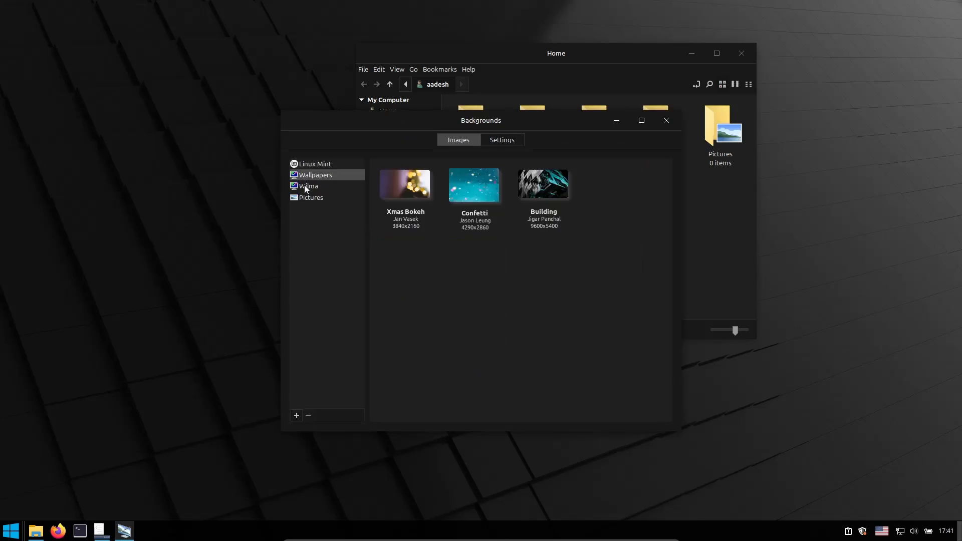
pyautogui.click(308, 186)
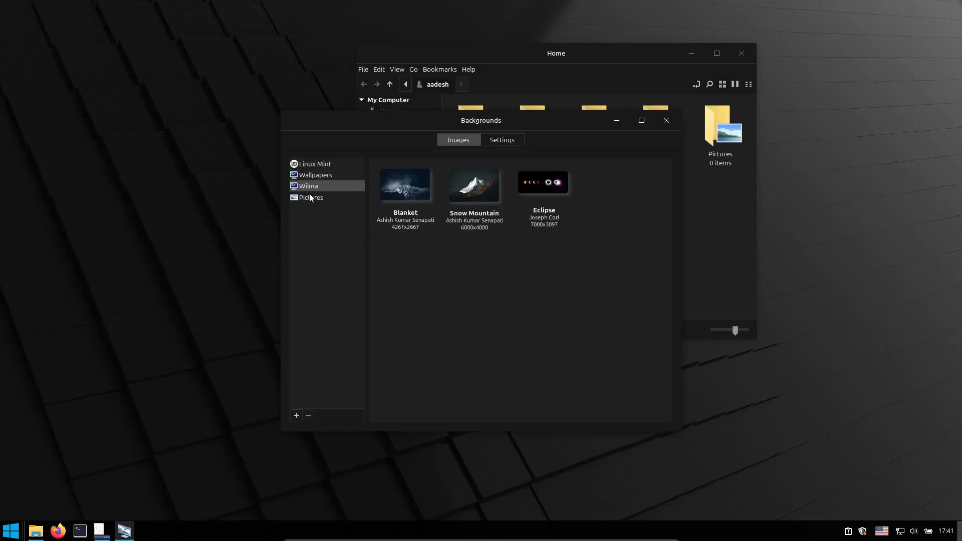
pyautogui.click(311, 197)
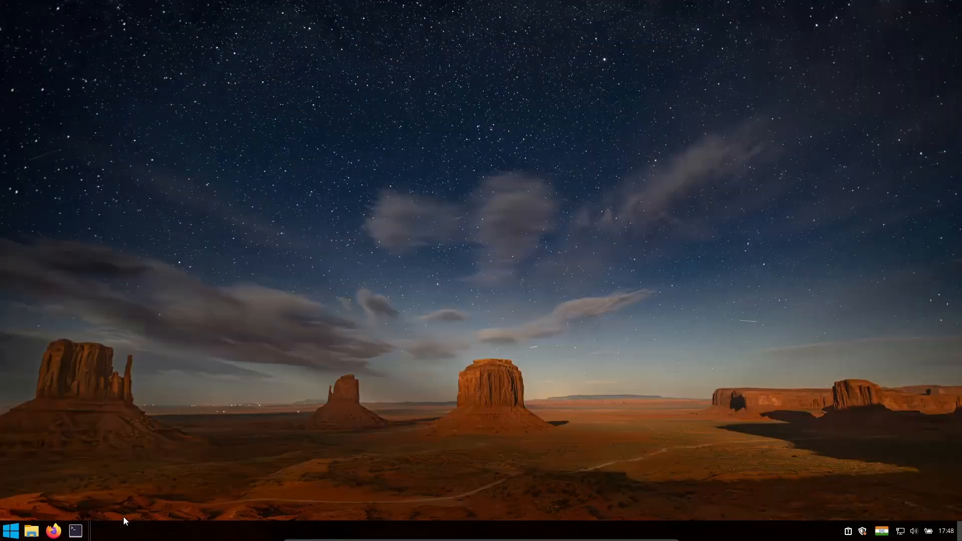
# - Centre the panel's launcher zone and launch Firefox from the Menu
pyautogui.rightClick(76, 530)
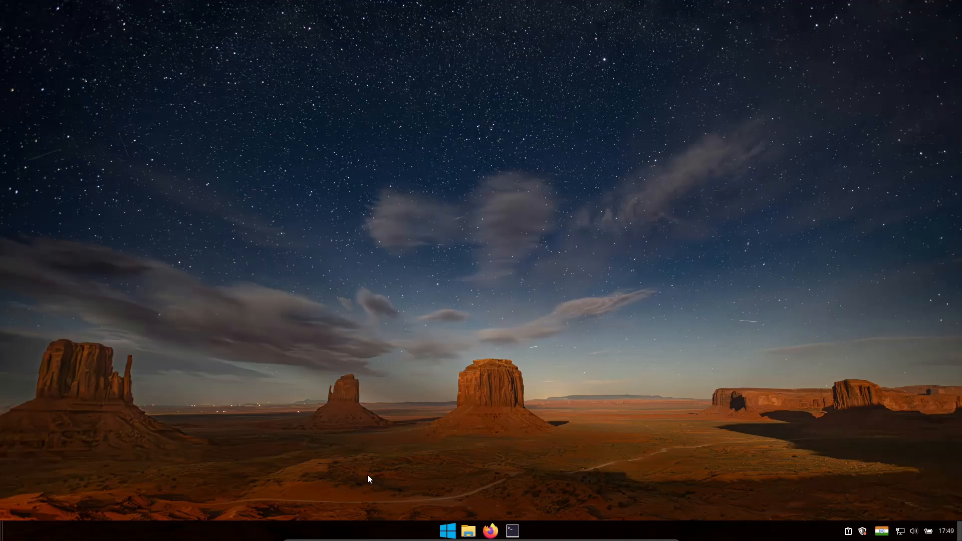
pyautogui.moveTo(465, 487)
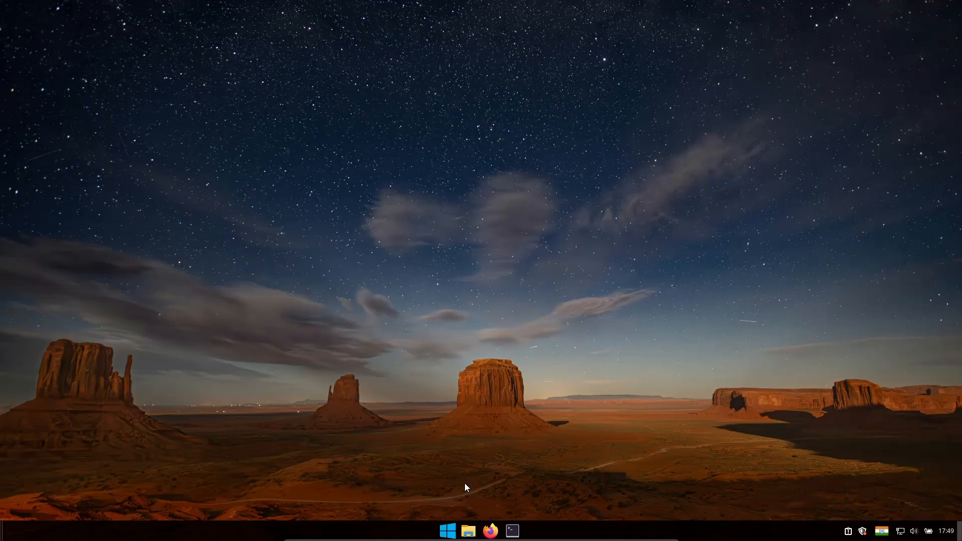
pyautogui.moveTo(448, 531)
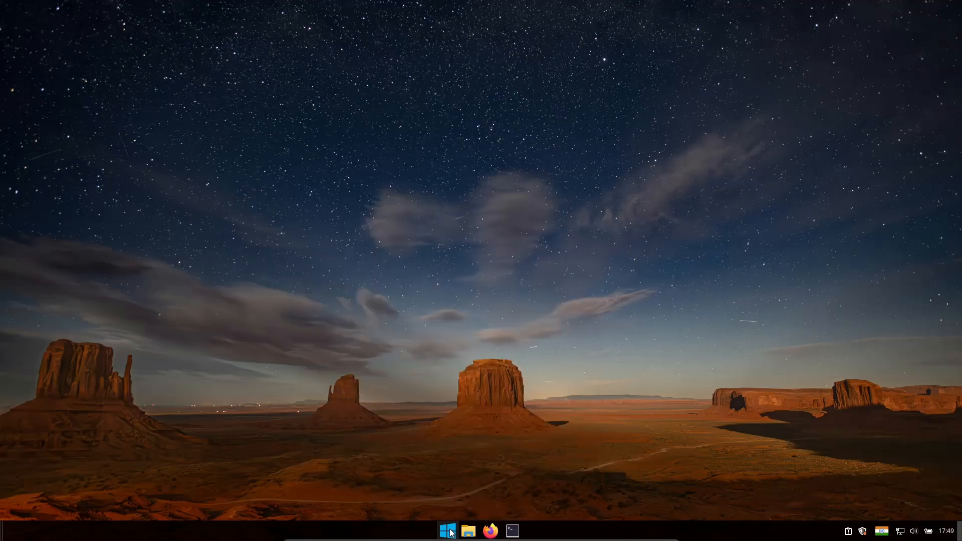
pyautogui.click(446, 530)
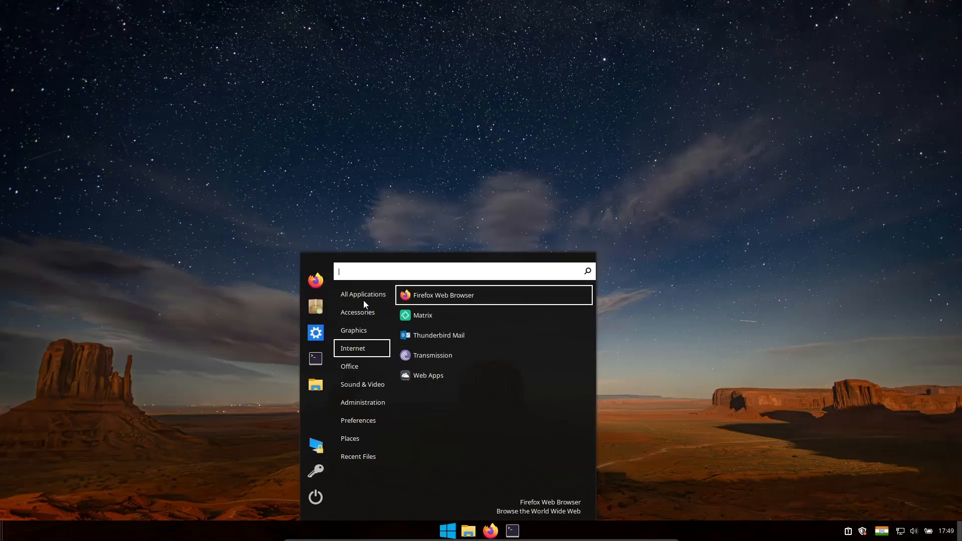
pyautogui.click(363, 294)
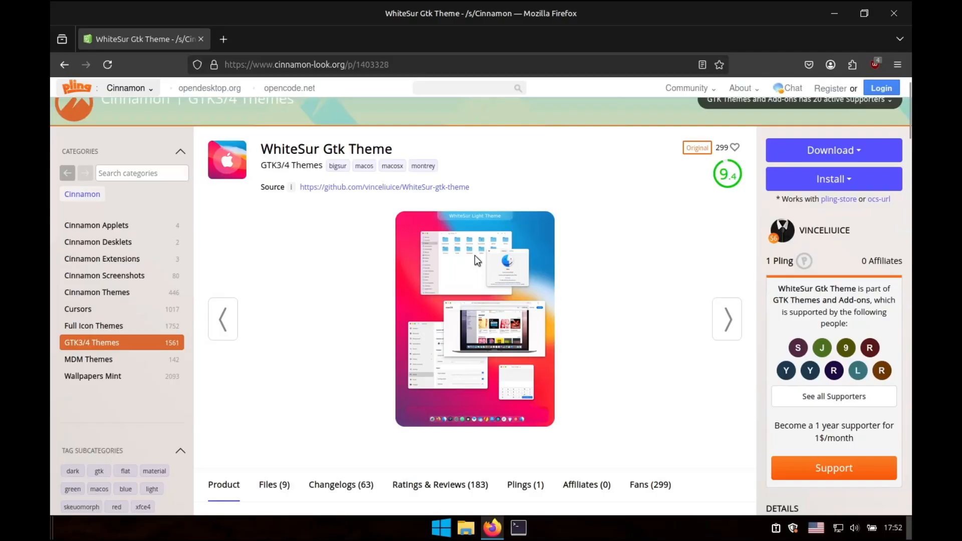
# - Download the WhiteSur-Dark and WhiteSur-Light archives from the theme's Files tab
pyautogui.scroll(-3)
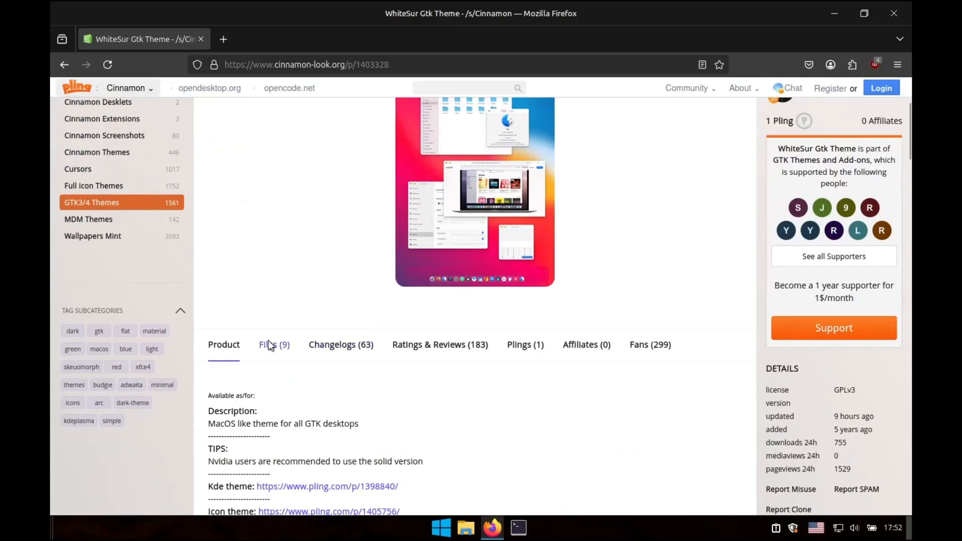
pyautogui.click(270, 345)
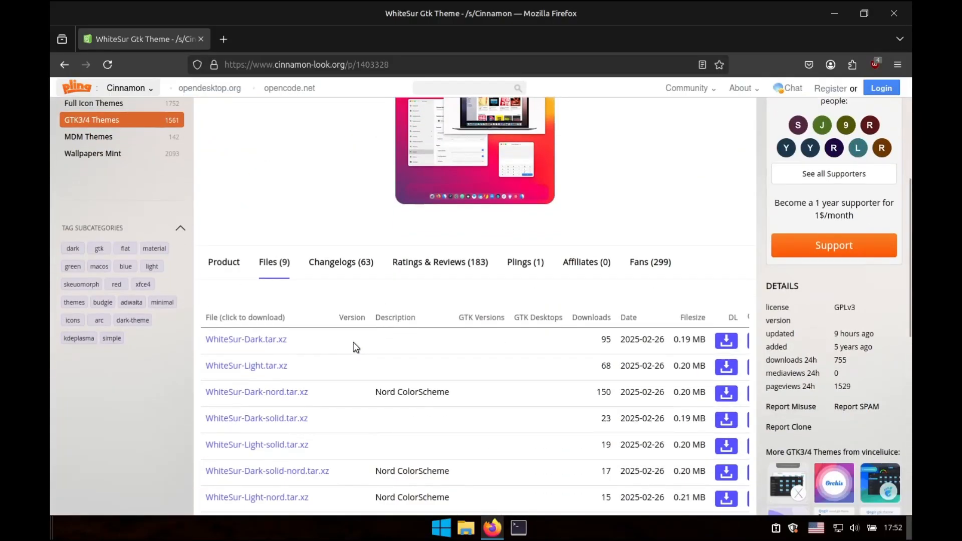
pyautogui.scroll(-3)
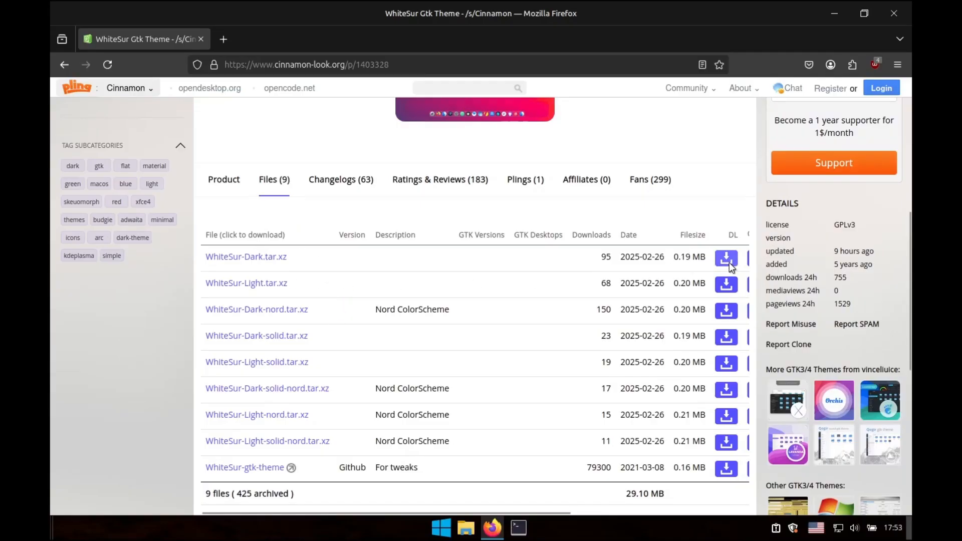
pyautogui.click(727, 257)
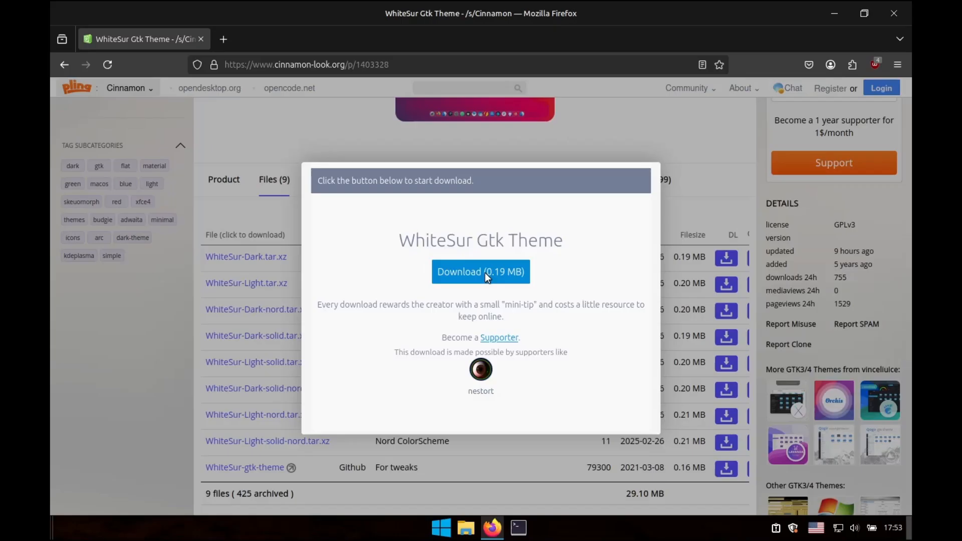
pyautogui.click(480, 272)
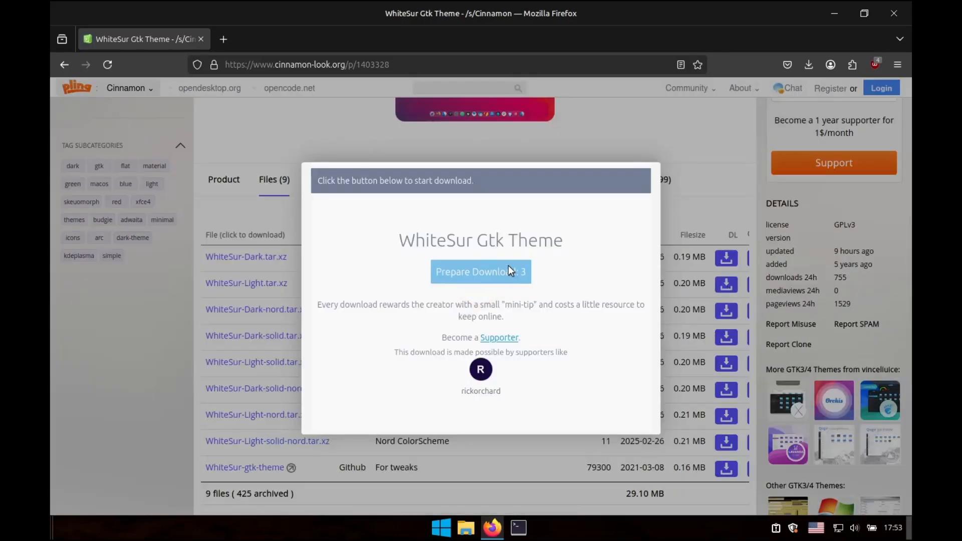
pyautogui.click(223, 179)
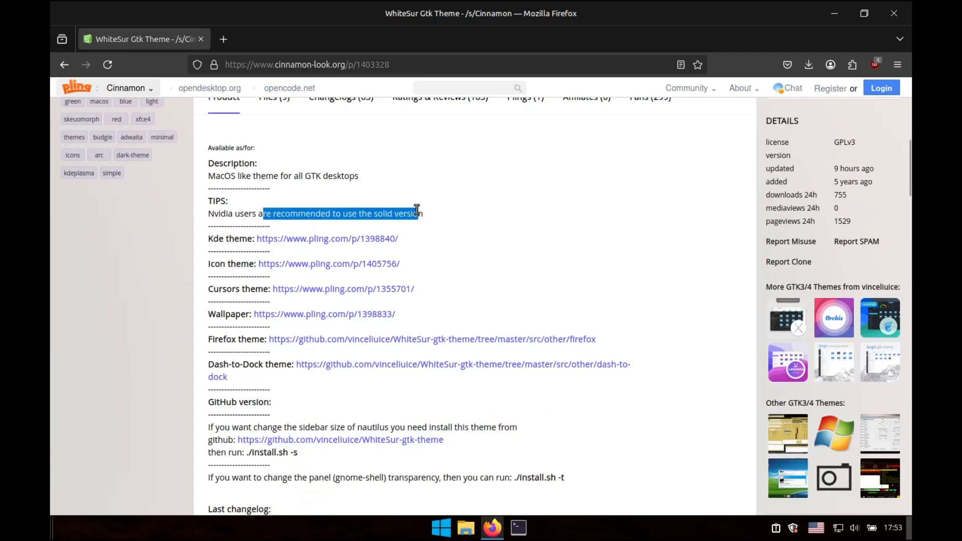
pyautogui.moveTo(361, 269)
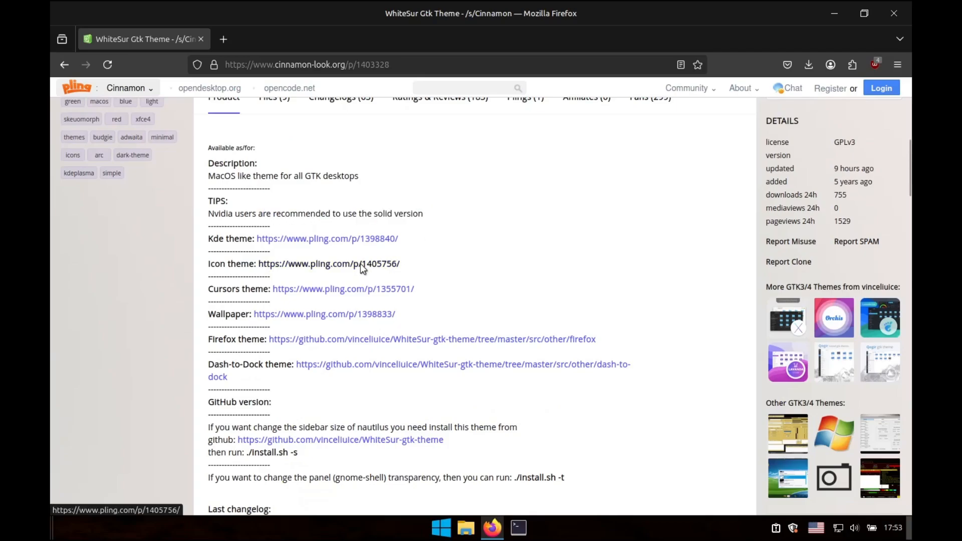
# - Open the WhiteSur icon theme and McMojave cursors pages in new tabs for download
pyautogui.middleClick(328, 263)
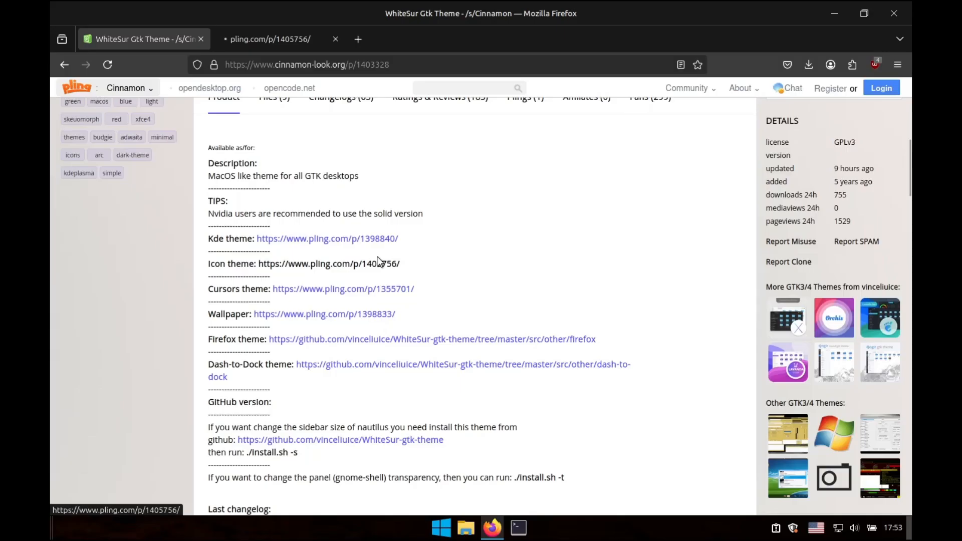
pyautogui.rightClick(343, 288)
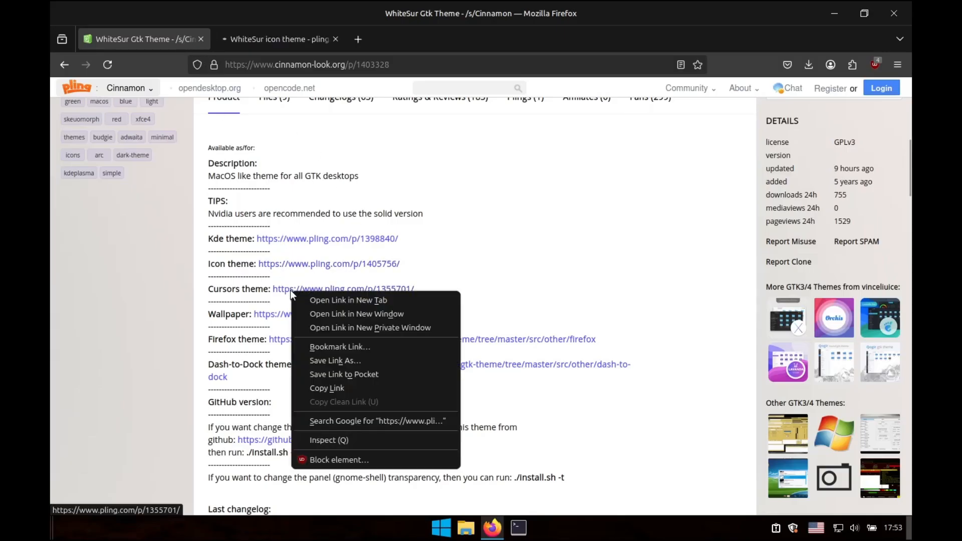
pyautogui.click(348, 300)
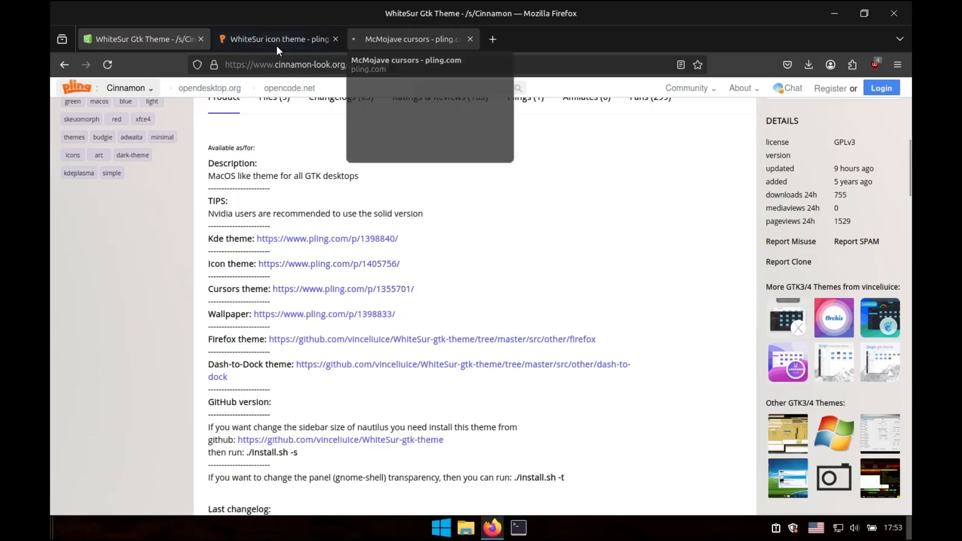
pyautogui.click(276, 38)
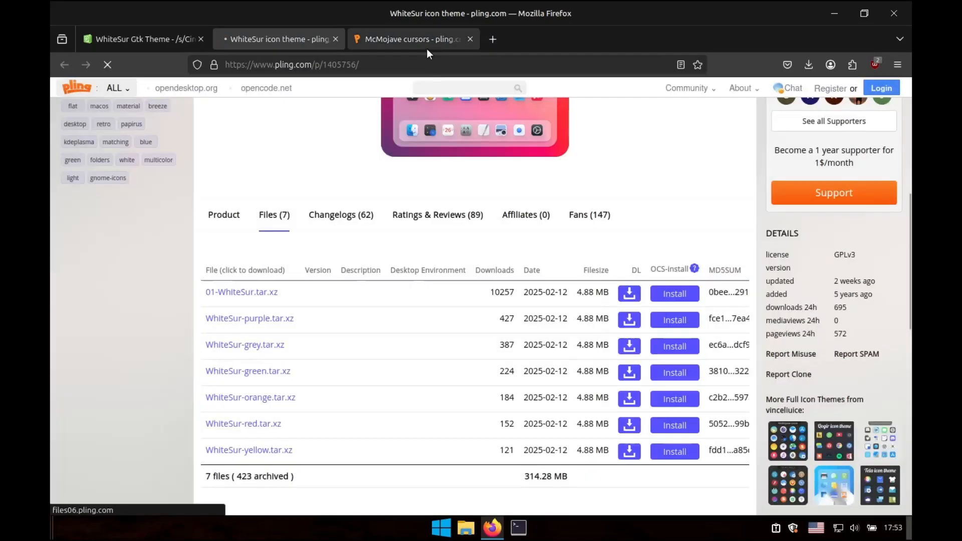
pyautogui.click(415, 38)
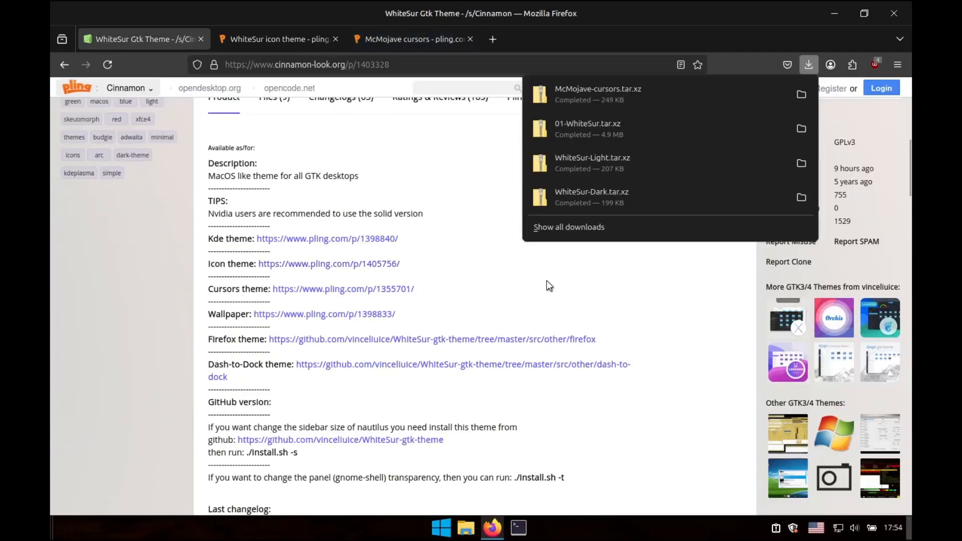
pyautogui.scroll(3)
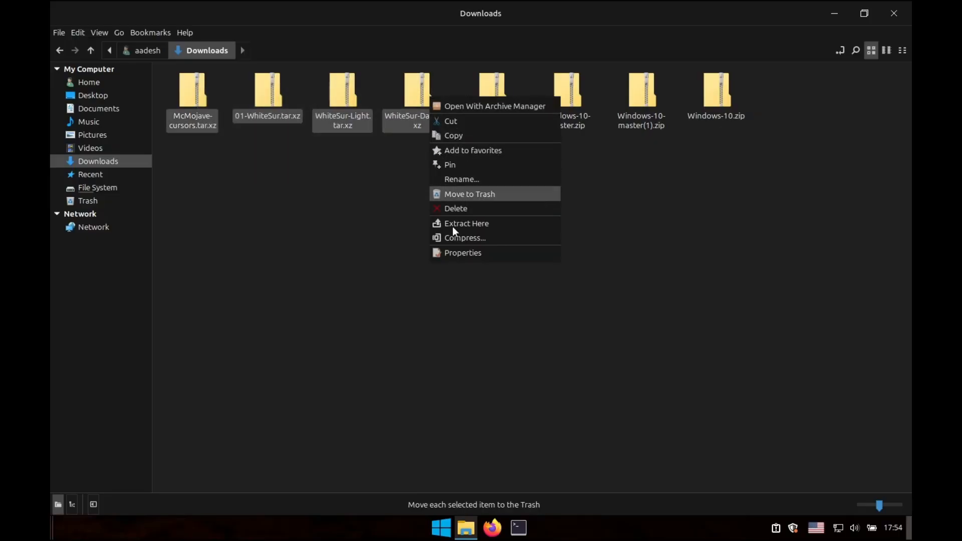
# - Extract the archives and move WhiteSur-Light and WhiteSur-Dark folders into .themes
pyautogui.click(466, 222)
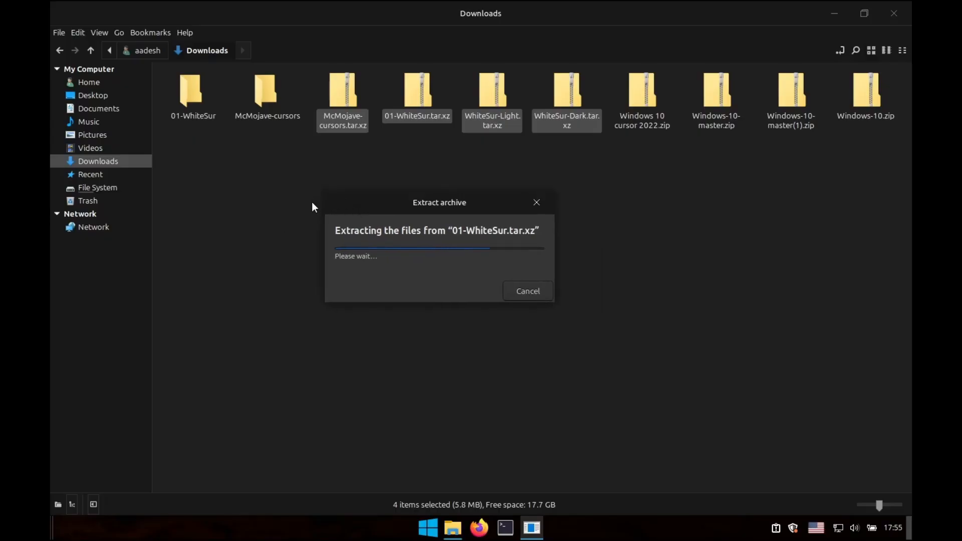
pyautogui.rightClick(265, 98)
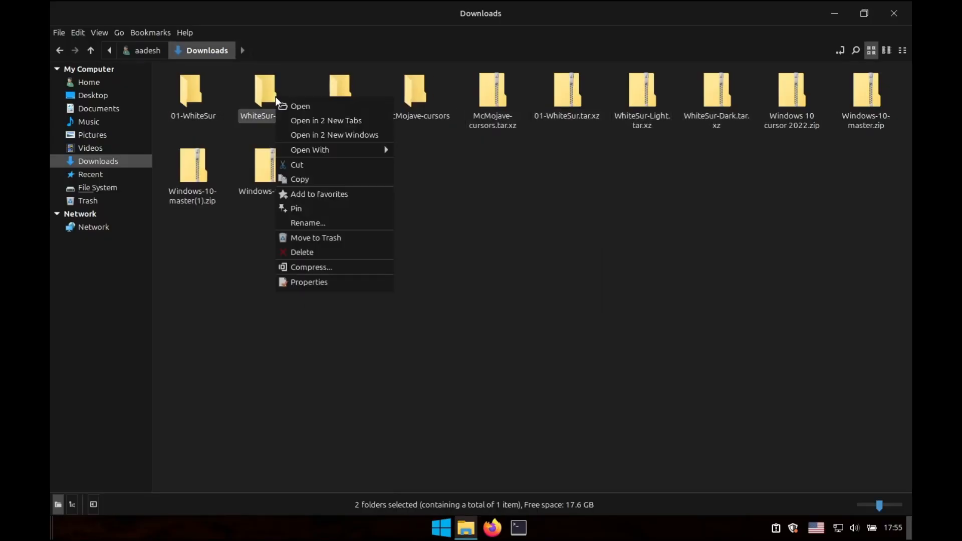
pyautogui.click(298, 164)
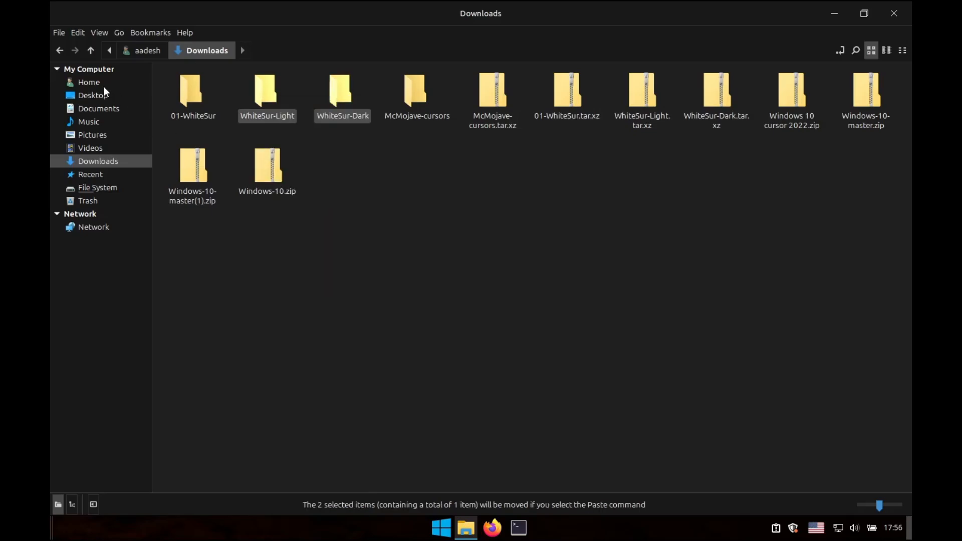
pyautogui.click(89, 82)
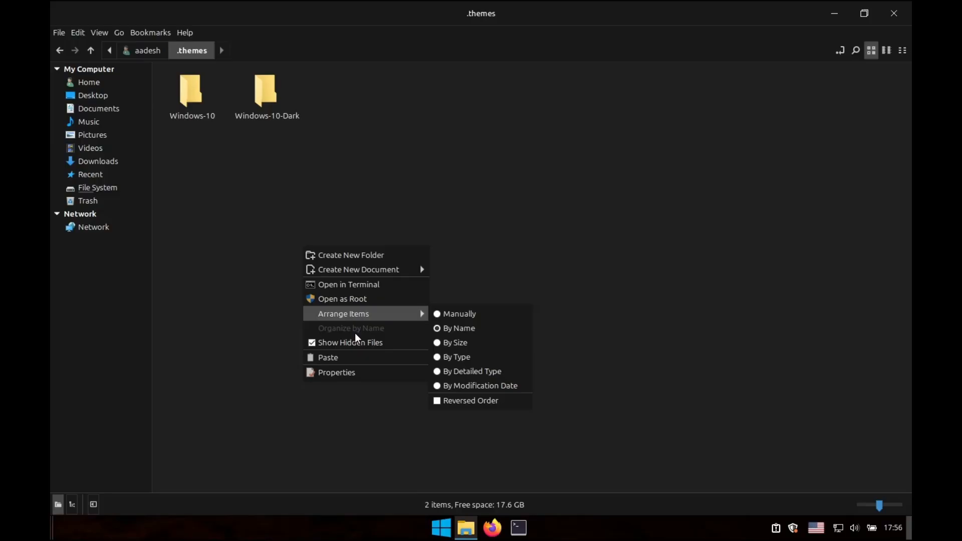
pyautogui.click(350, 343)
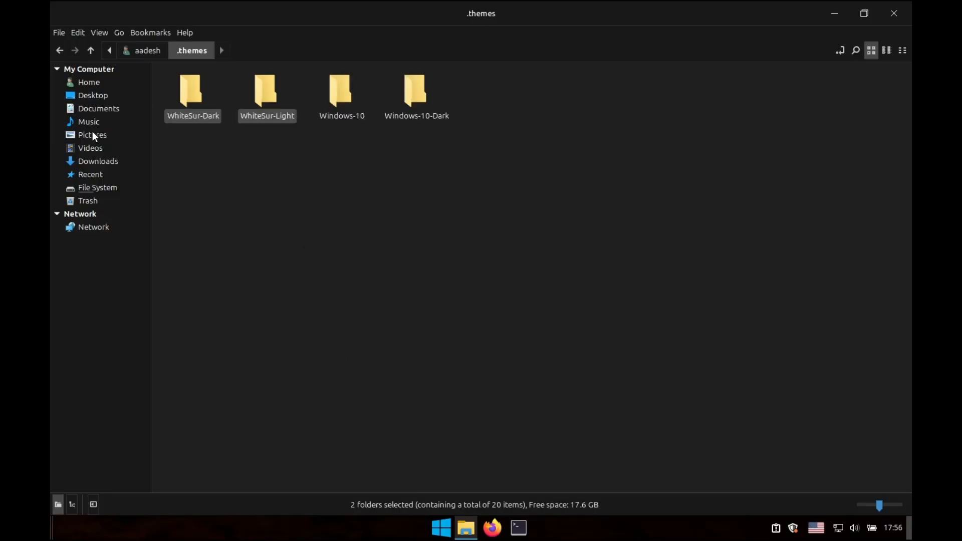
pyautogui.click(97, 161)
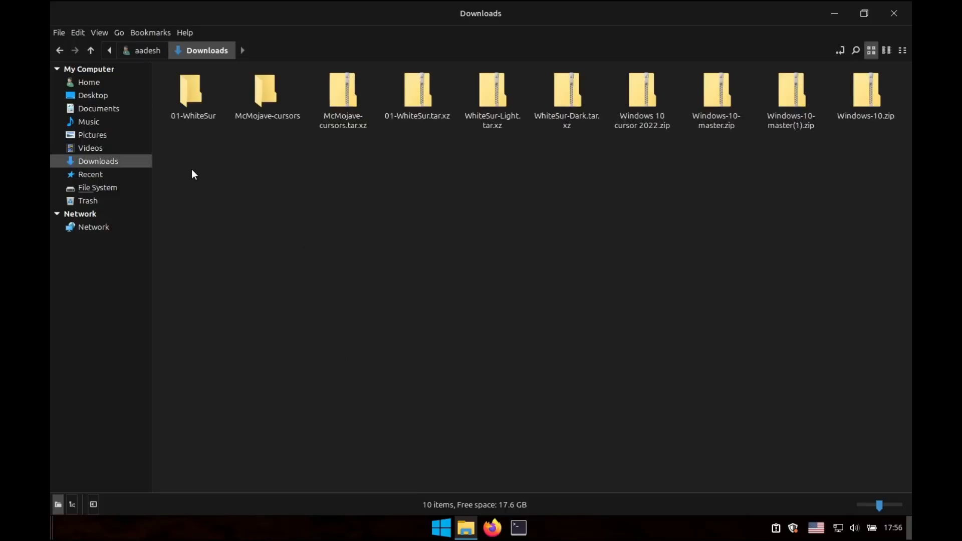
# - Move 01-WhiteSur and McMojave-cursors into the hidden .icons folder and close Nemo
pyautogui.rightClick(267, 92)
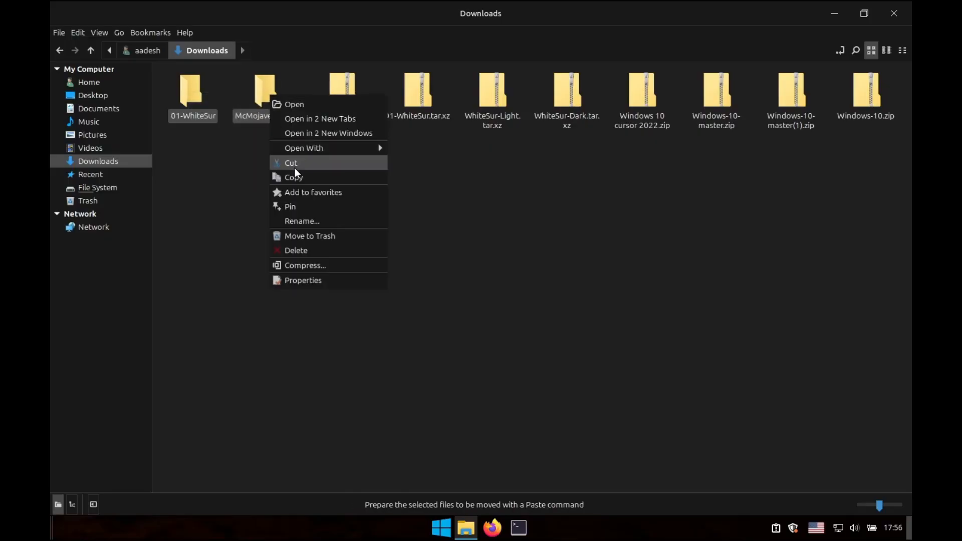
pyautogui.click(291, 162)
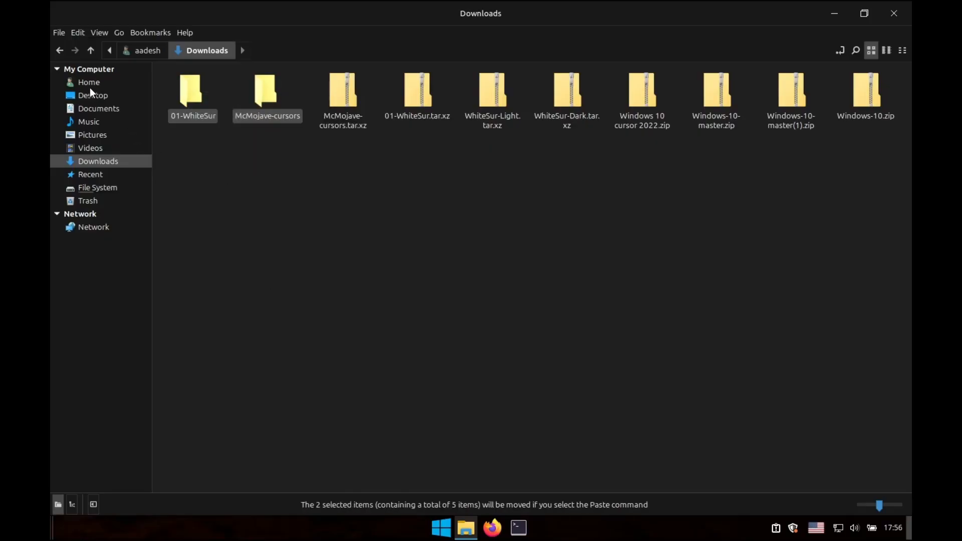
pyautogui.click(88, 82)
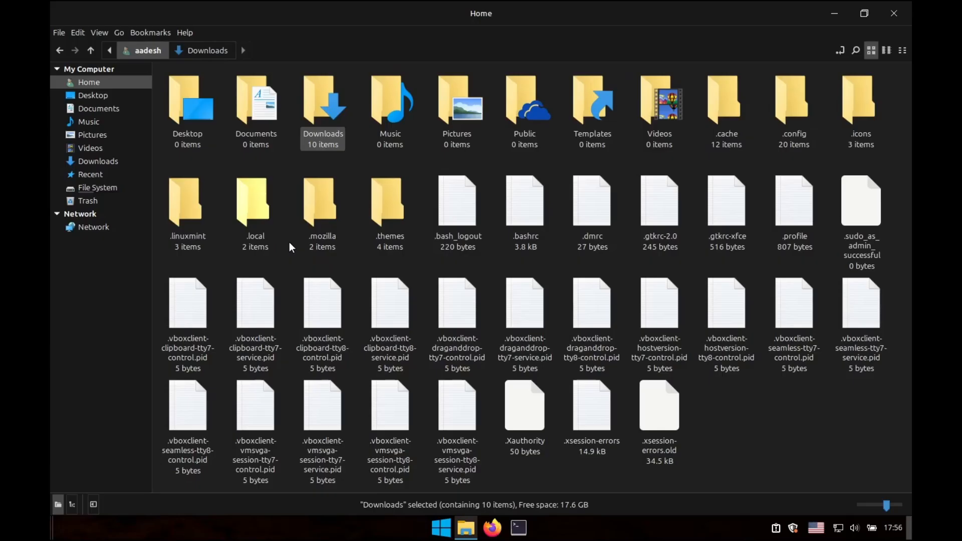
pyautogui.doubleClick(860, 104)
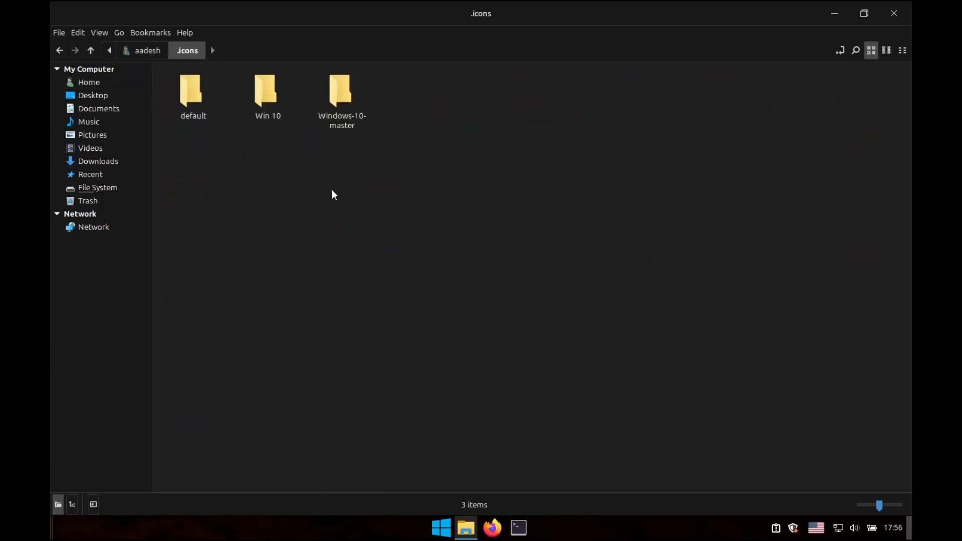
pyautogui.rightClick(333, 195)
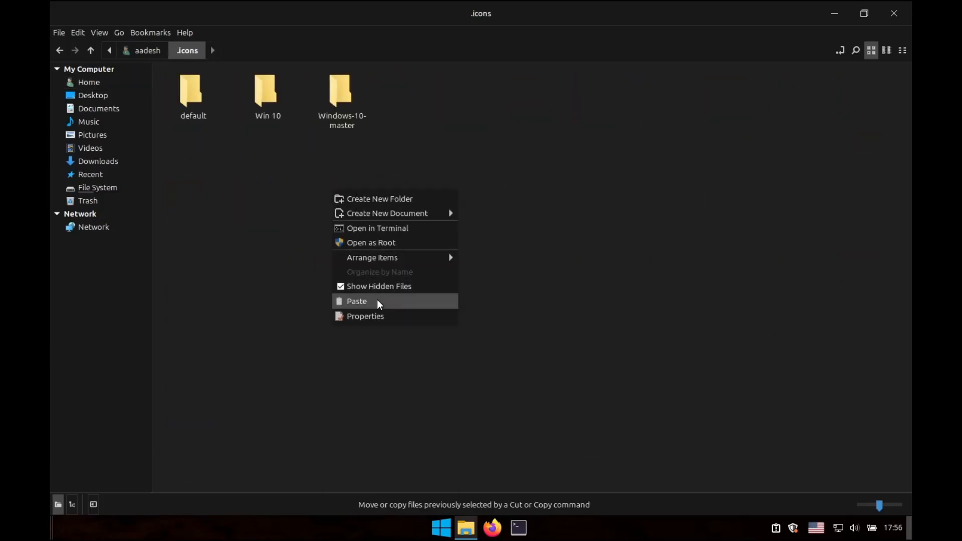
pyautogui.click(356, 301)
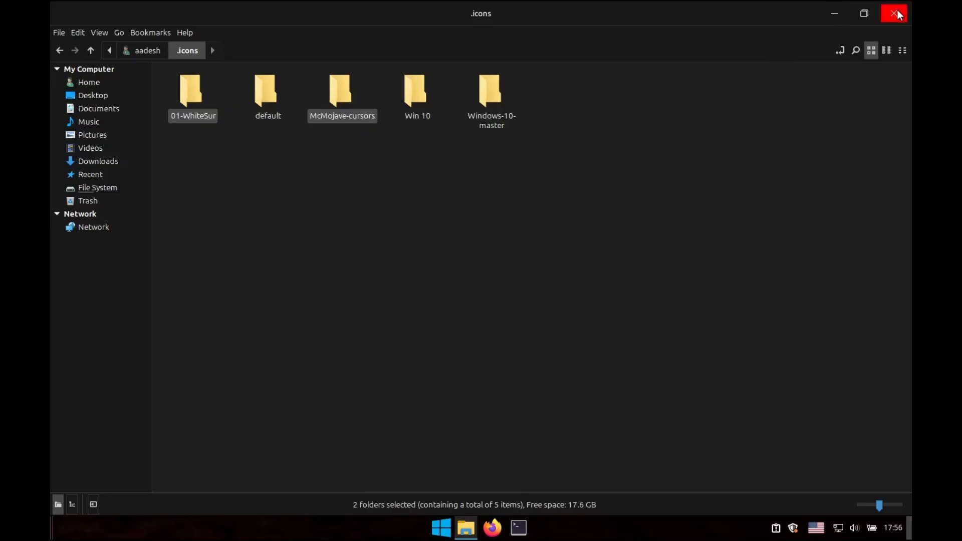
pyautogui.click(440, 528)
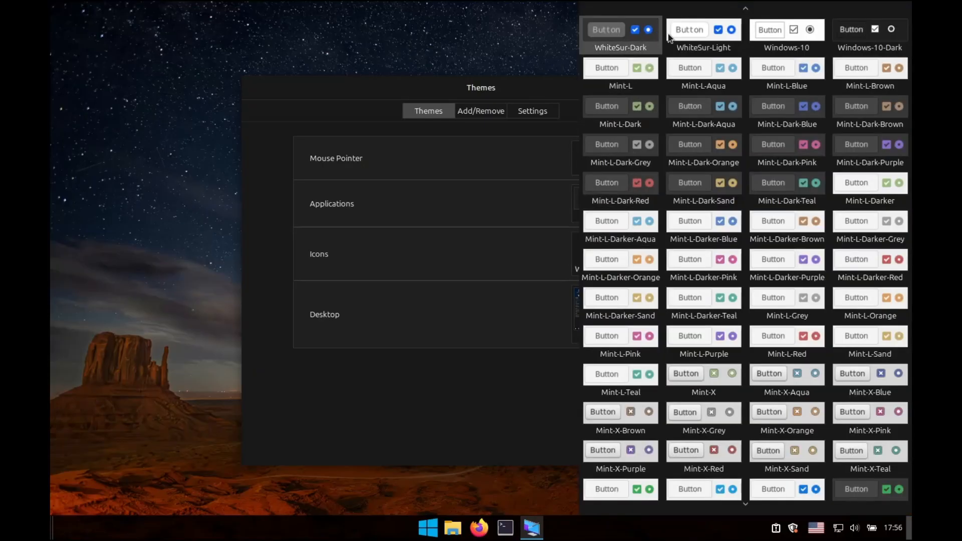
# - Apply WhiteSur-Light as the applications theme and browse the icon themes list
pyautogui.click(703, 30)
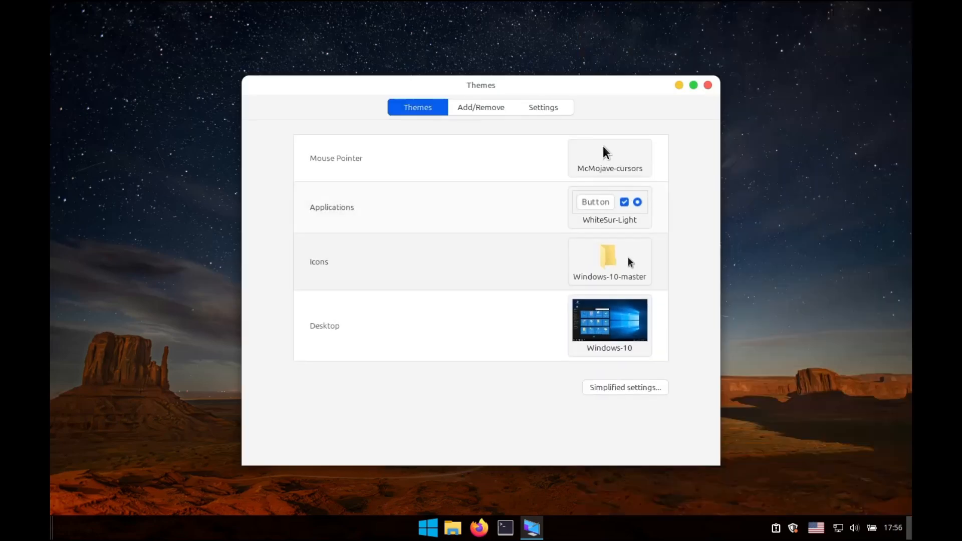
pyautogui.click(609, 261)
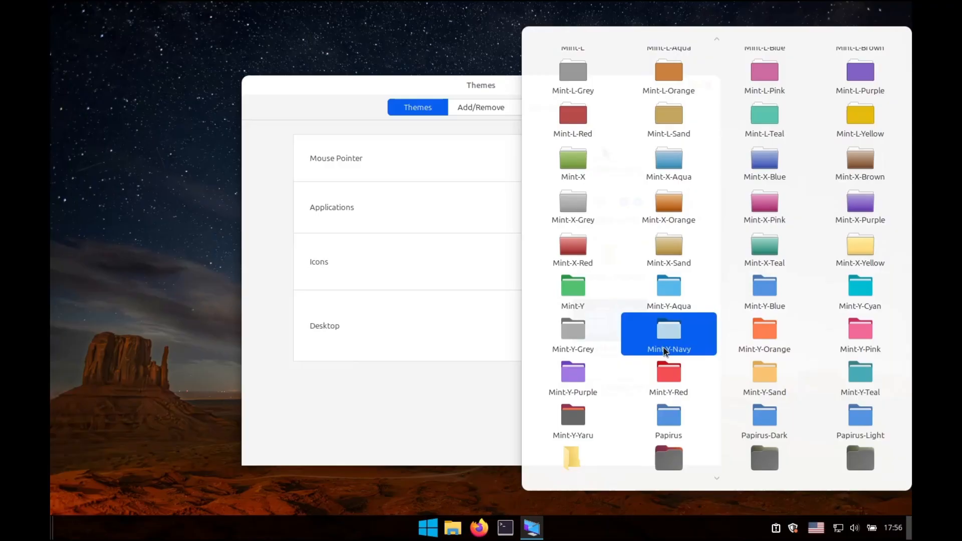
pyautogui.scroll(-3)
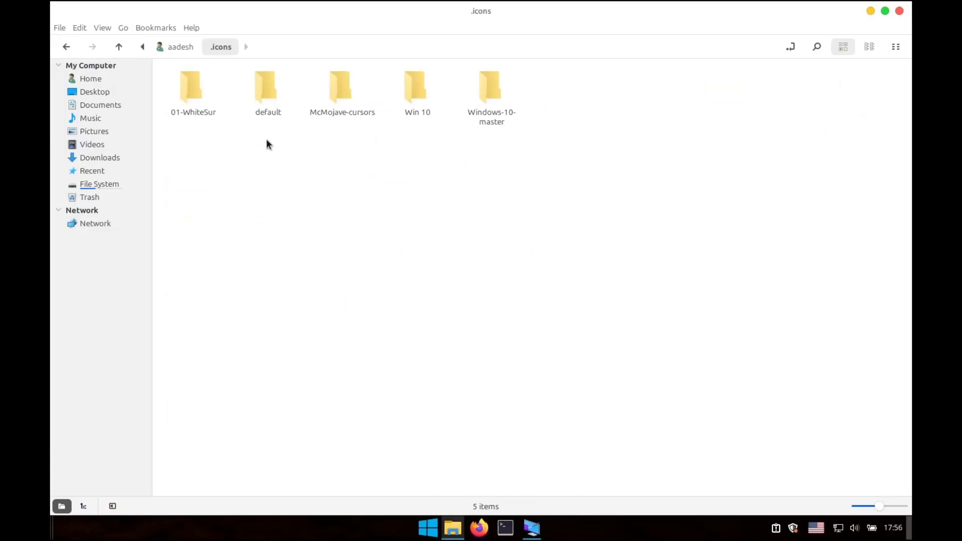
# - Select WhiteSur, WhiteSur-dark and WhiteSur-light inside 01-WhiteSur and bring them up to .icons
pyautogui.doubleClick(192, 85)
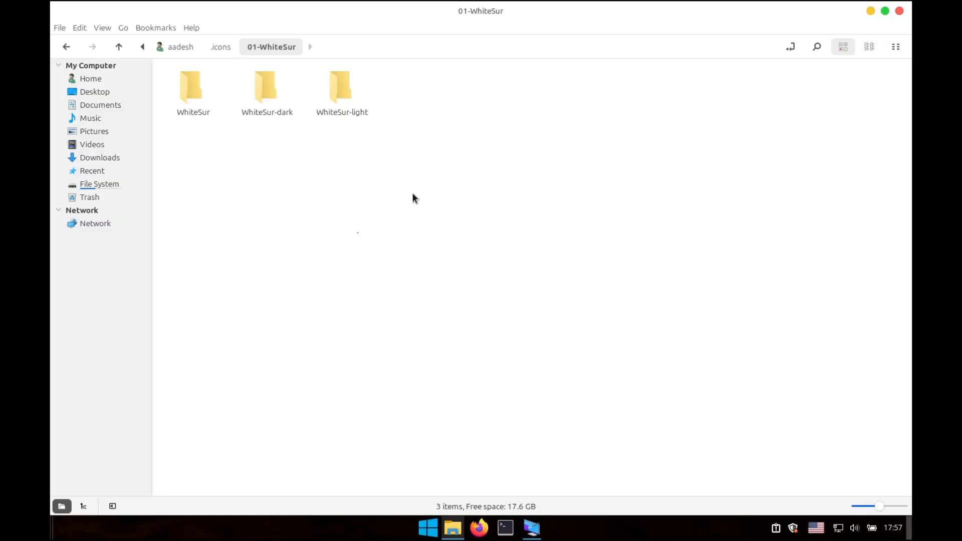
pyautogui.press('ctrl+a')
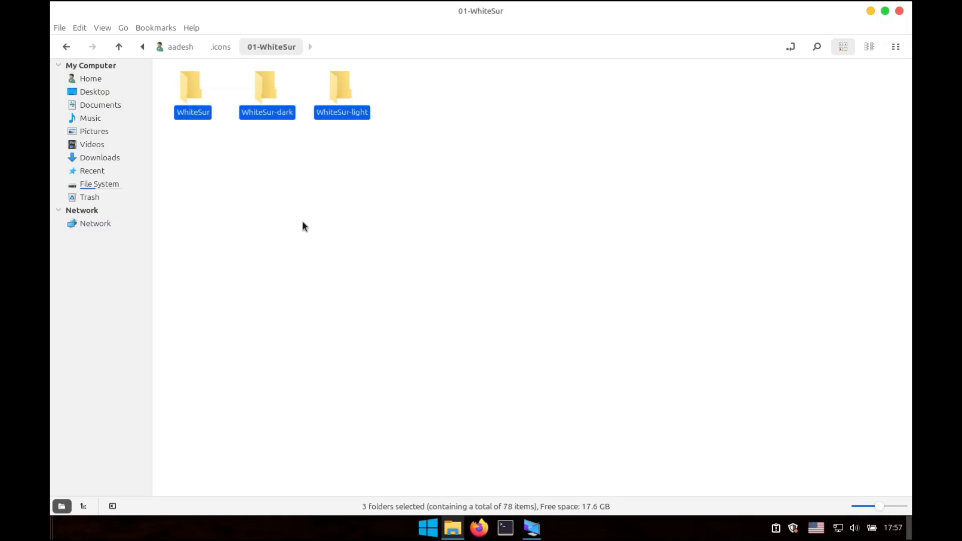
pyautogui.click(119, 47)
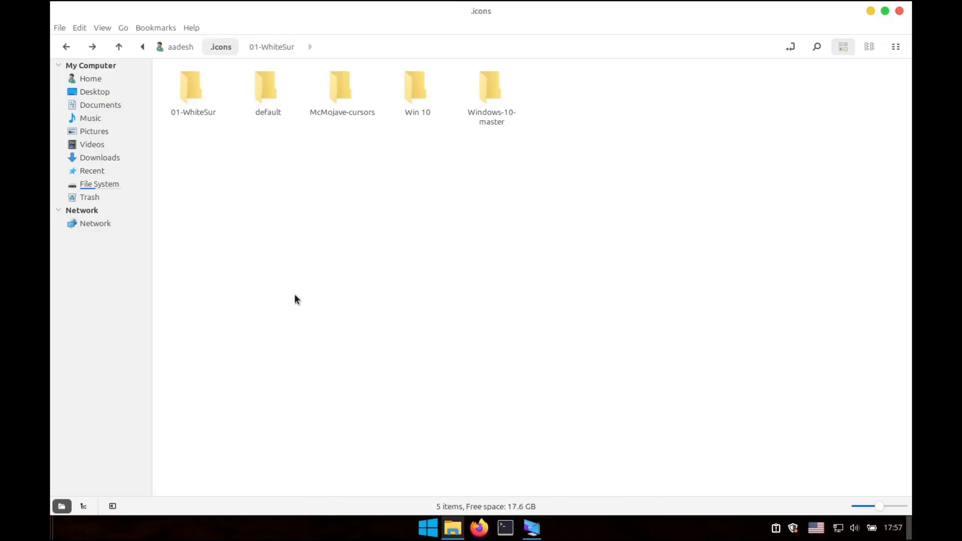
pyautogui.click(192, 86)
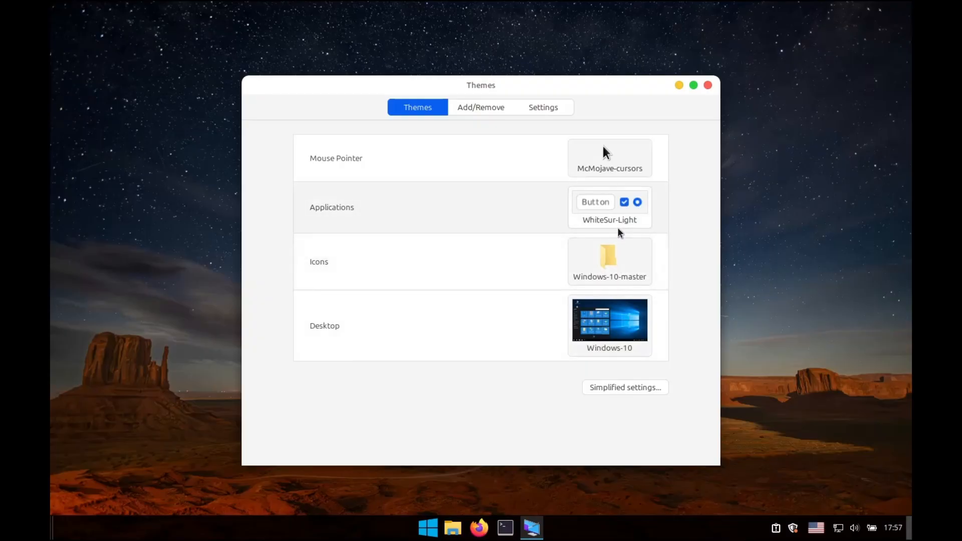
# - Browse the icon themes, then apply WhiteSur-Dark as the applications theme
pyautogui.click(609, 257)
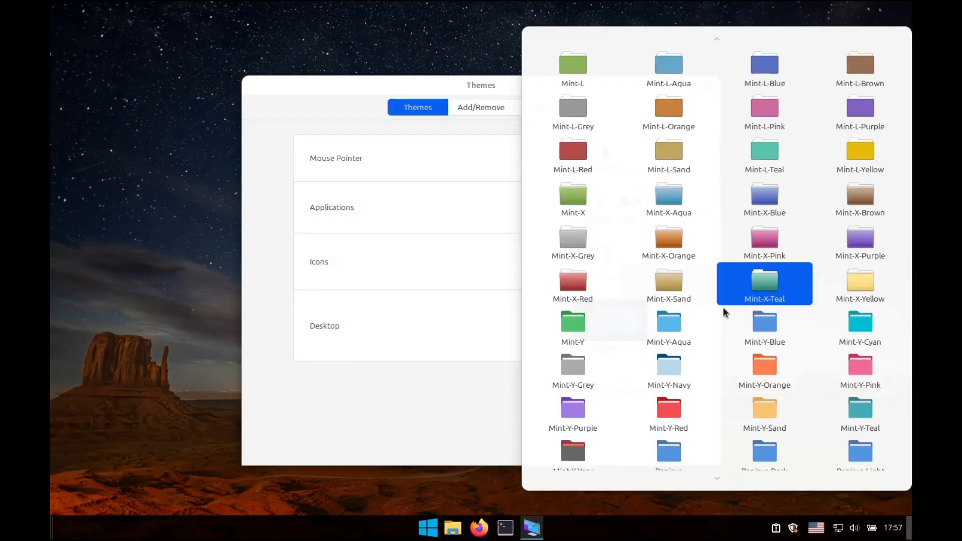
pyautogui.scroll(-3)
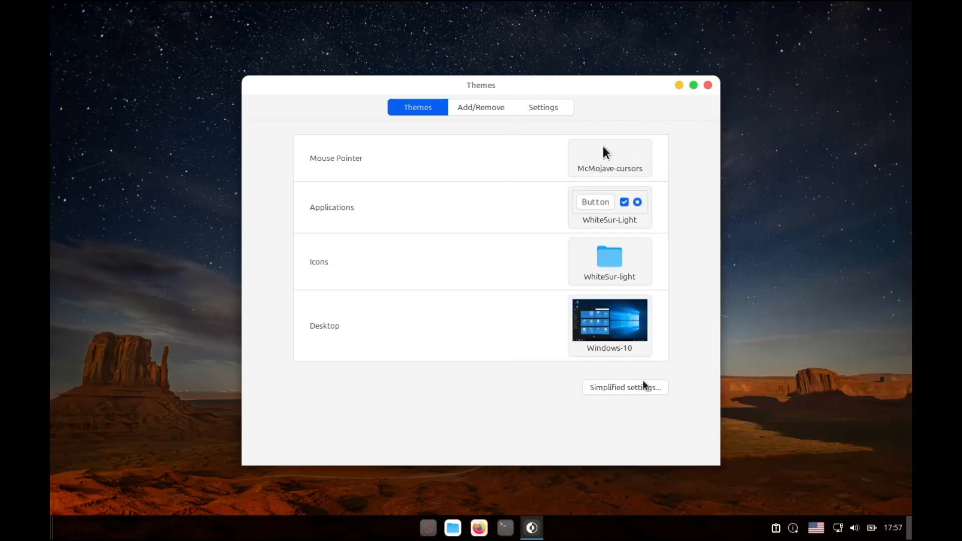
pyautogui.click(609, 256)
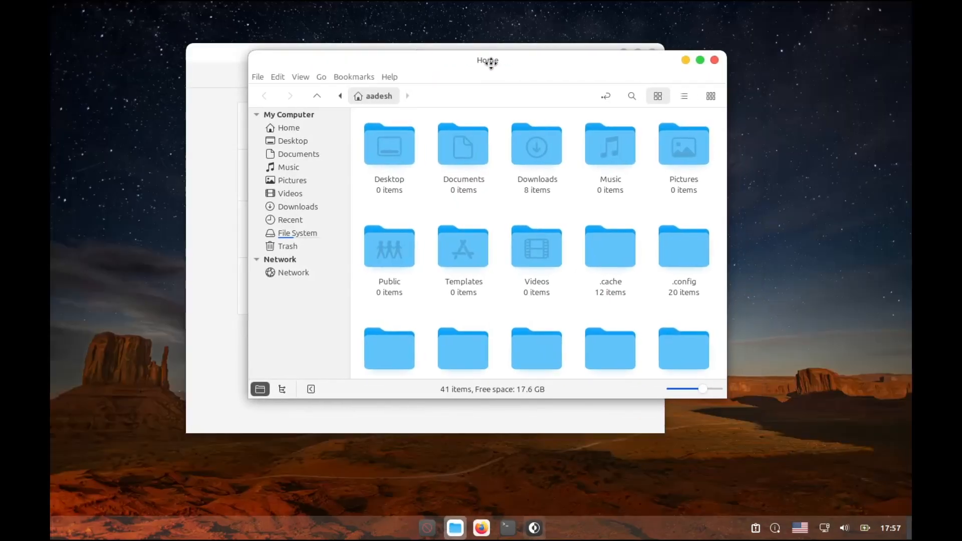
pyautogui.click(433, 175)
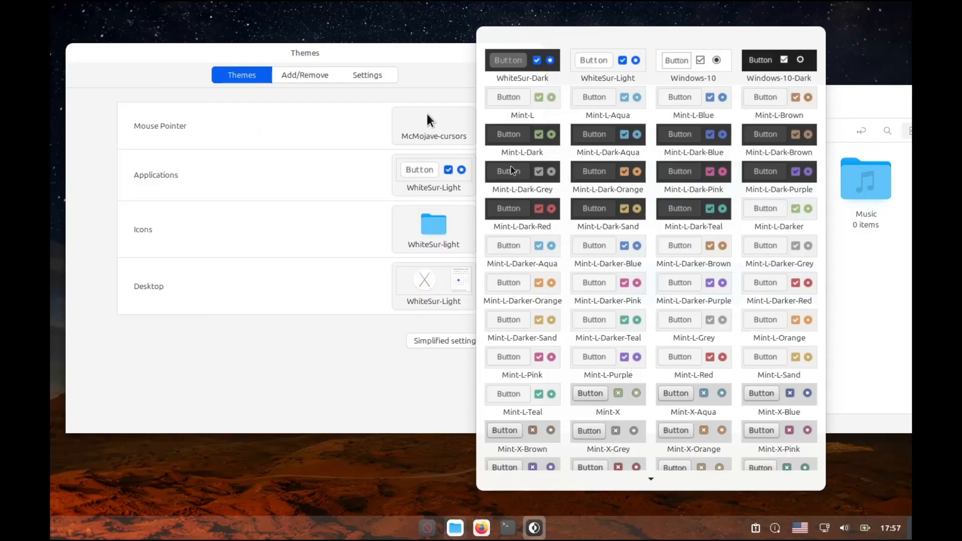
pyautogui.click(522, 60)
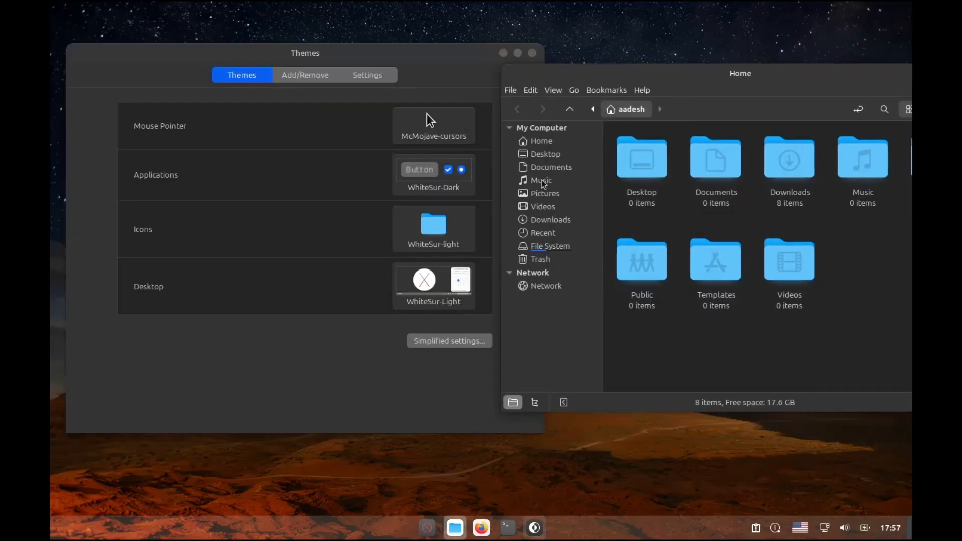
# - Apply the WhiteSur-dark icon theme and WhiteSur-Dark desktop theme
pyautogui.click(433, 224)
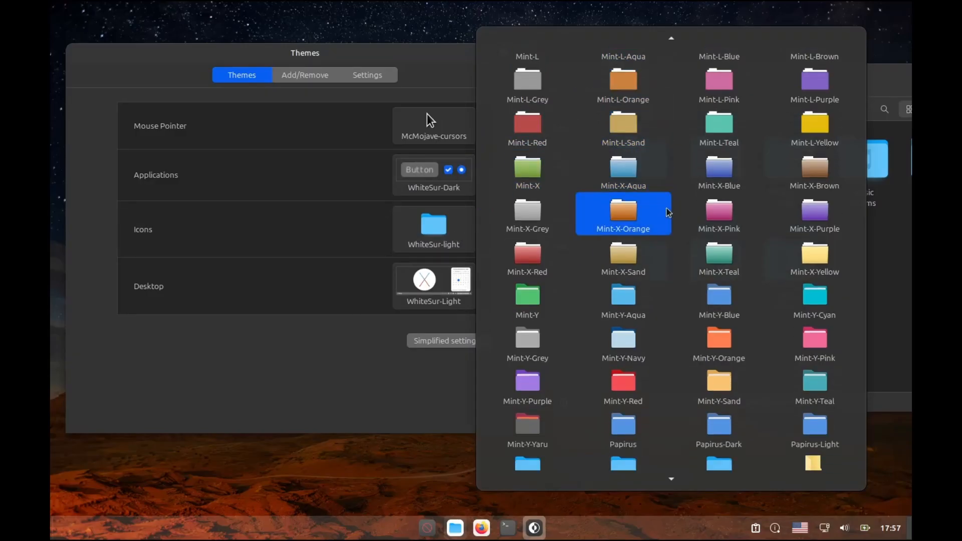
pyautogui.scroll(-3)
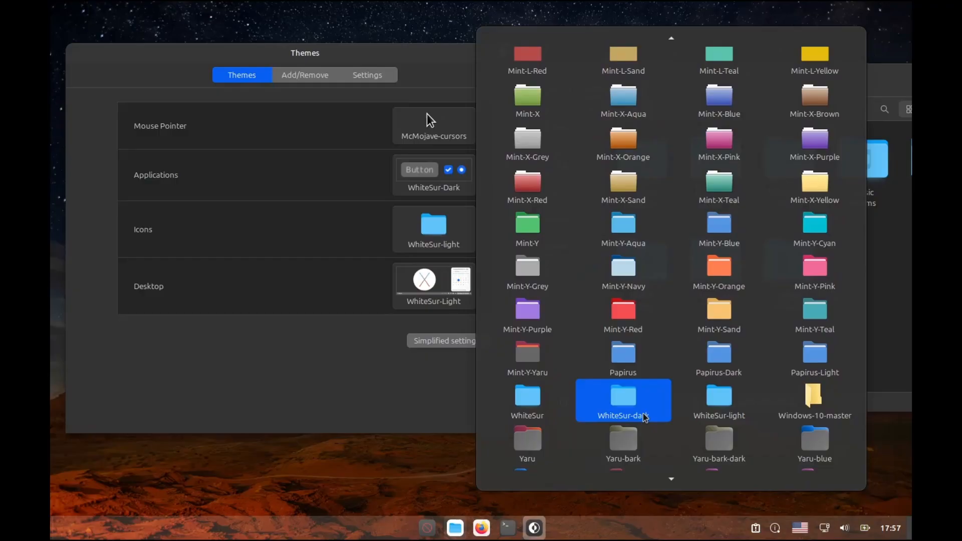
pyautogui.click(622, 399)
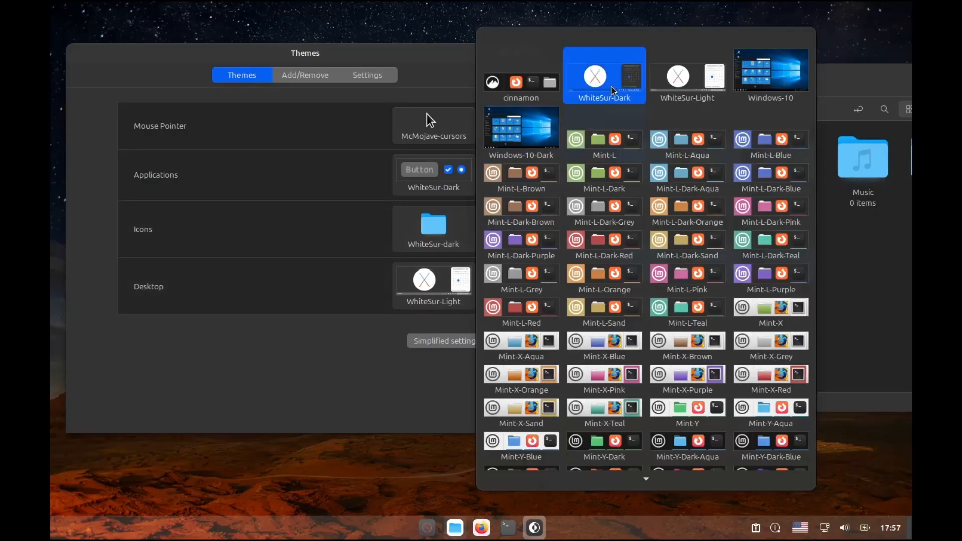
pyautogui.click(604, 76)
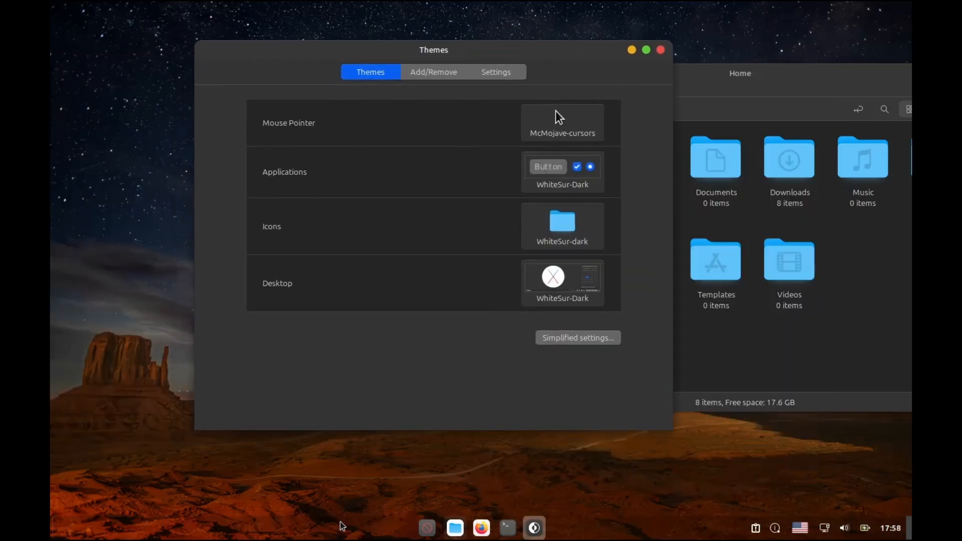
# - Move the Cinnamon panel from the bottom to the top of the screen
pyautogui.rightClick(337, 527)
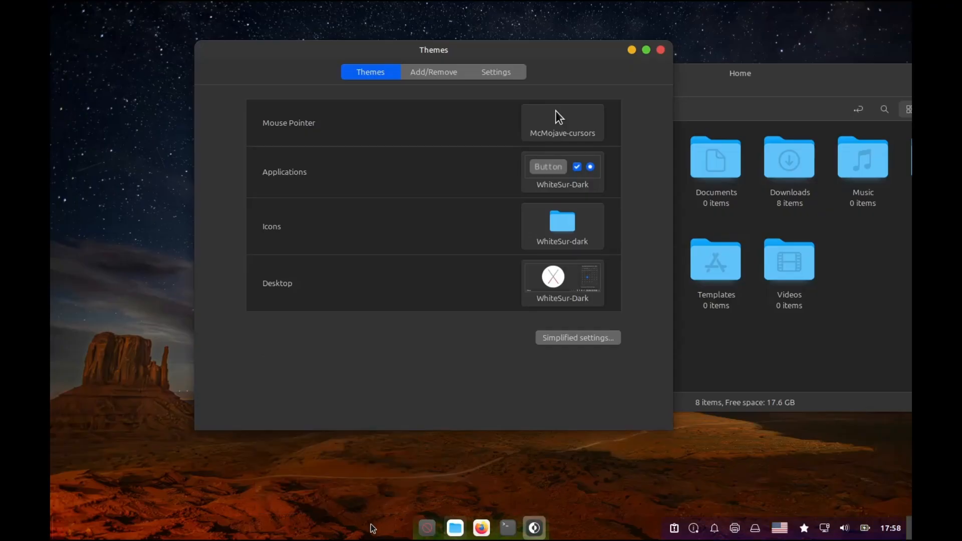
pyautogui.moveTo(342, 512)
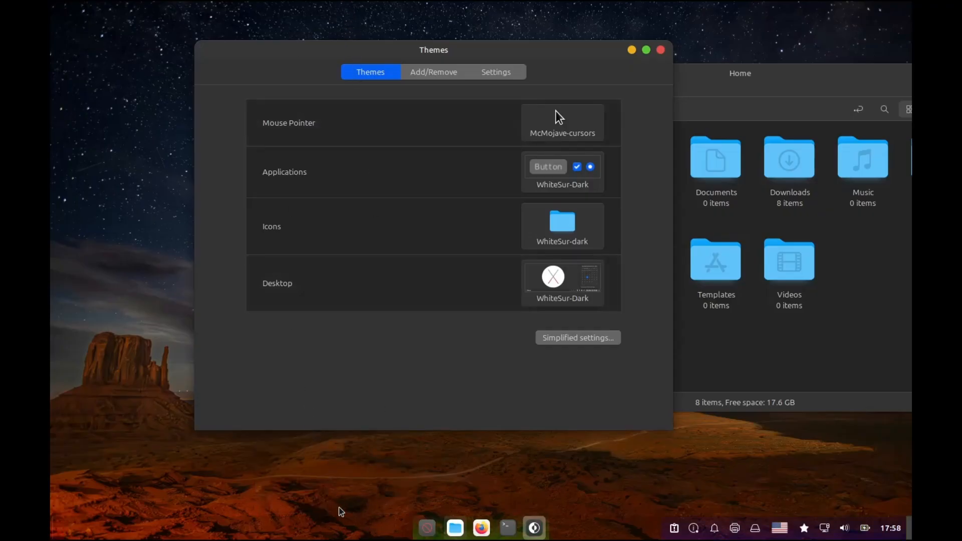
pyautogui.rightClick(341, 511)
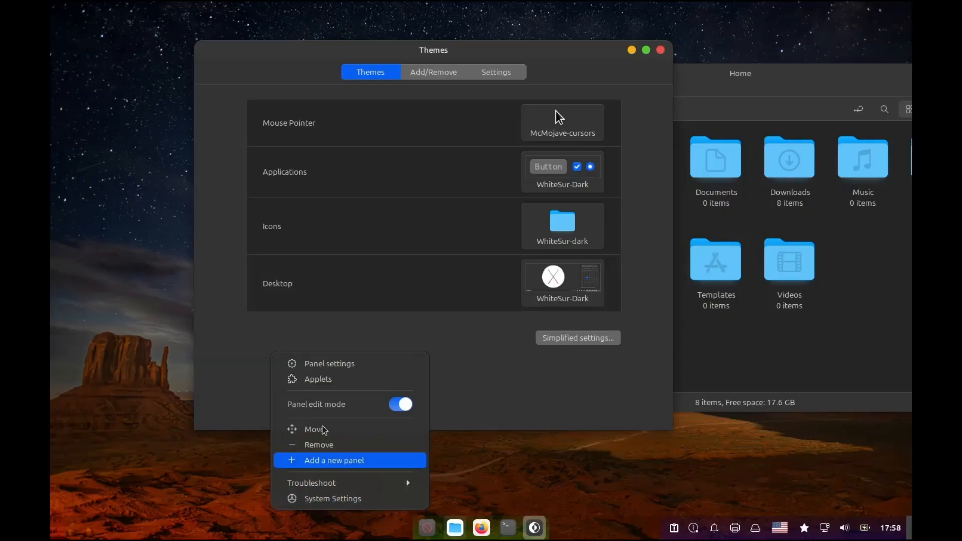
pyautogui.click(334, 460)
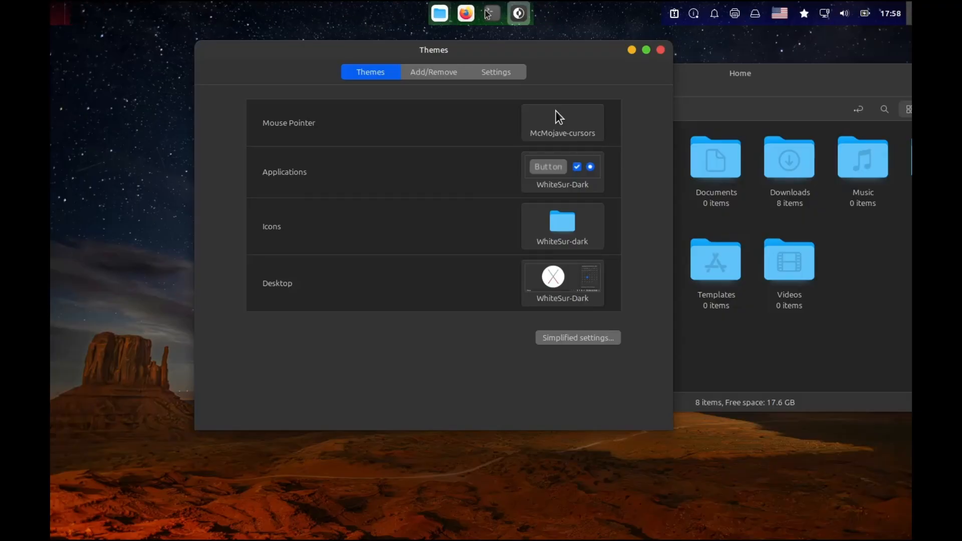
# - Remove the Grouped window list applet from the panel and bring up Panel settings
pyautogui.rightClick(486, 13)
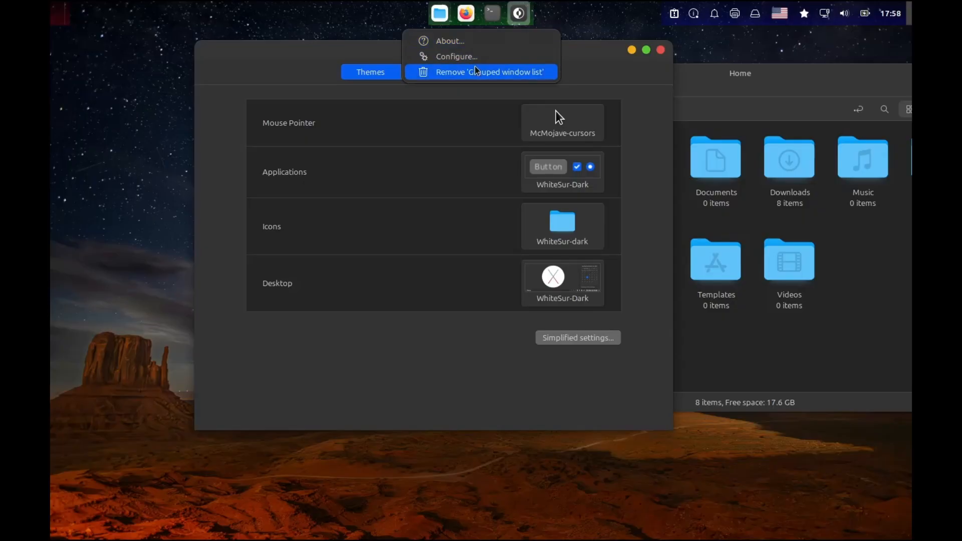
pyautogui.click(488, 72)
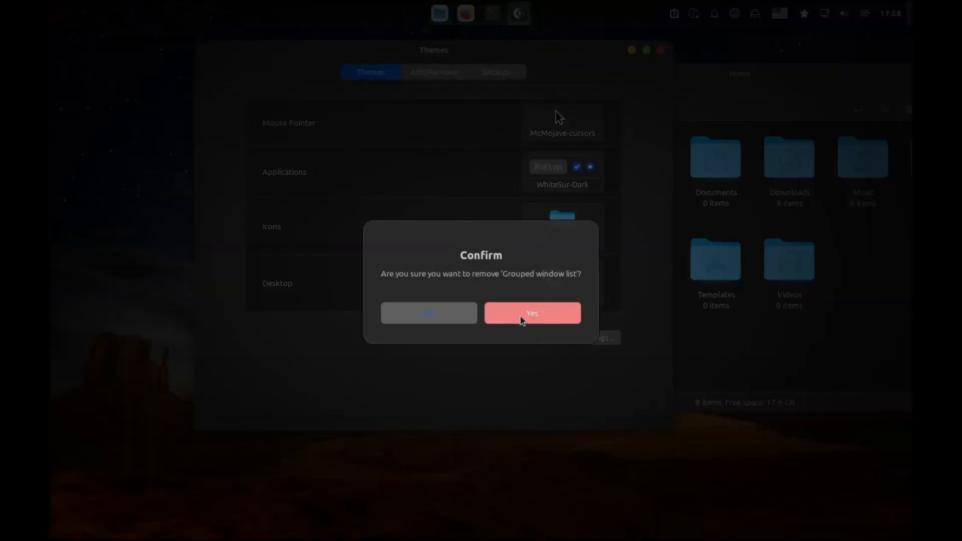
pyautogui.click(531, 313)
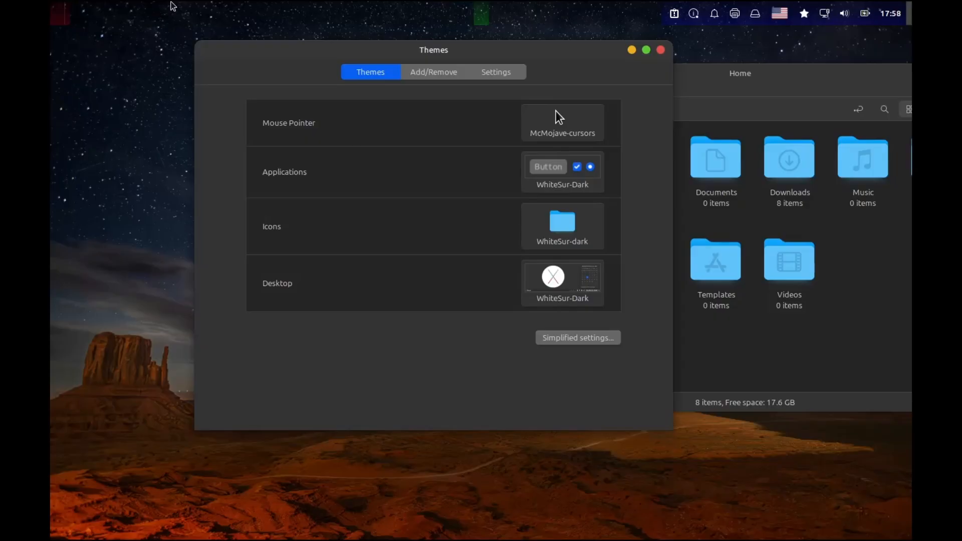
pyautogui.rightClick(60, 13)
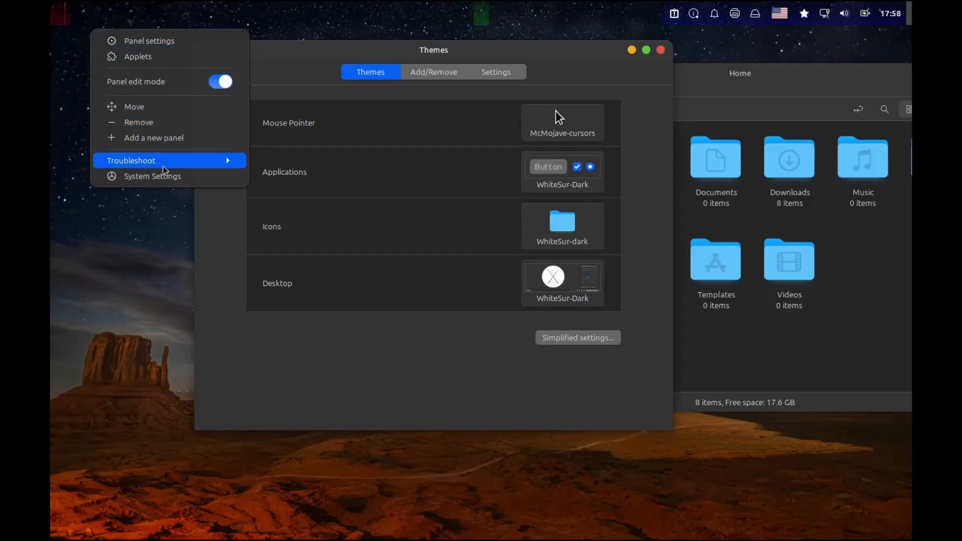
pyautogui.click(148, 40)
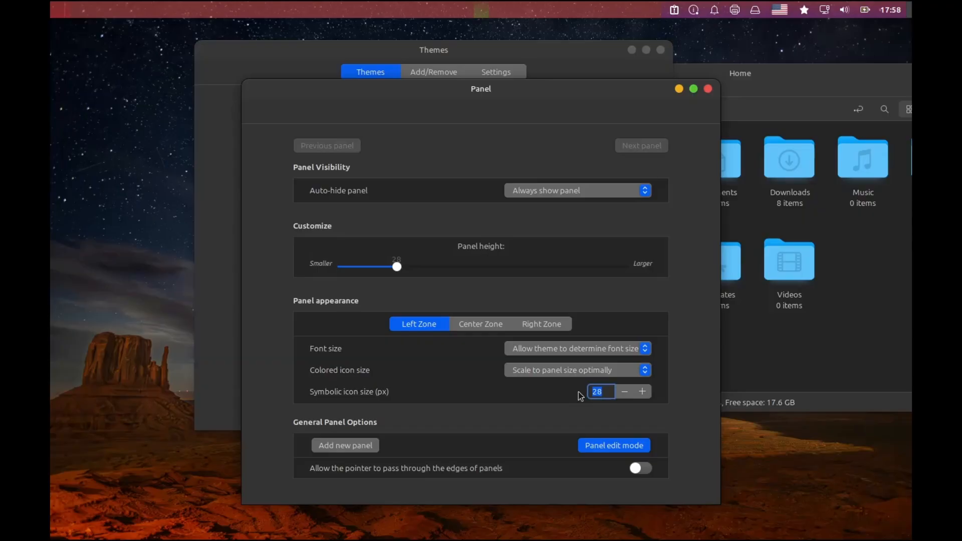
# - Set the panel's symbolic icon size to 16 px and switch off panel edit mode
pyautogui.write('16')
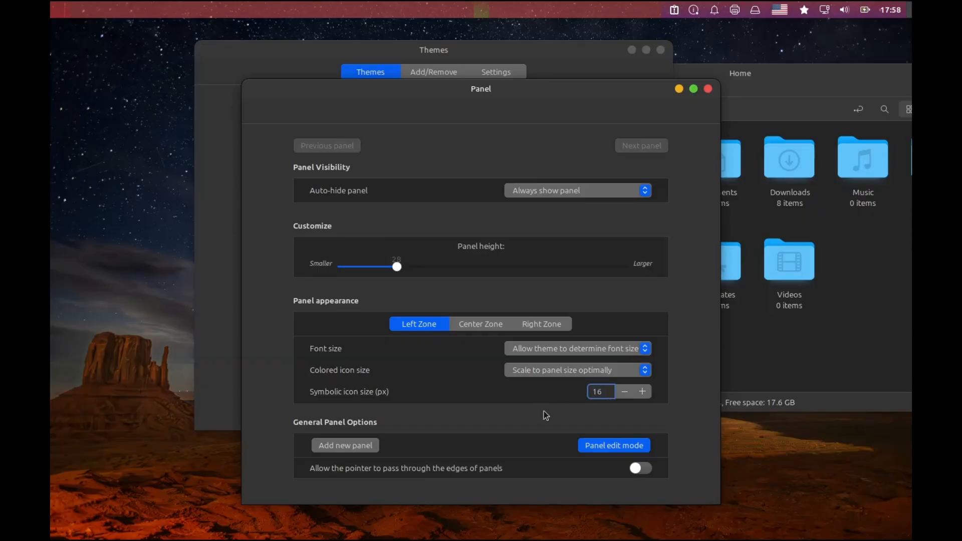
pyautogui.rightClick(402, 9)
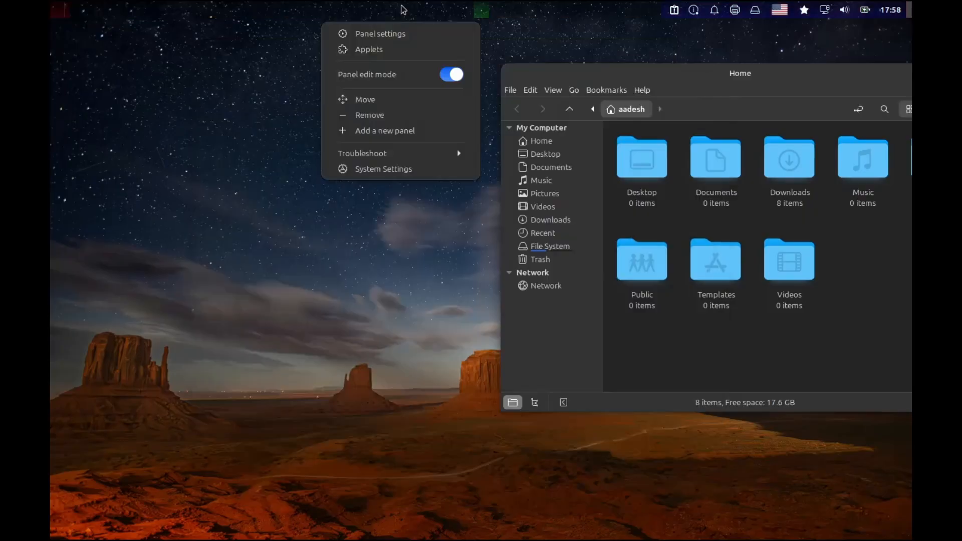
pyautogui.click(69, 22)
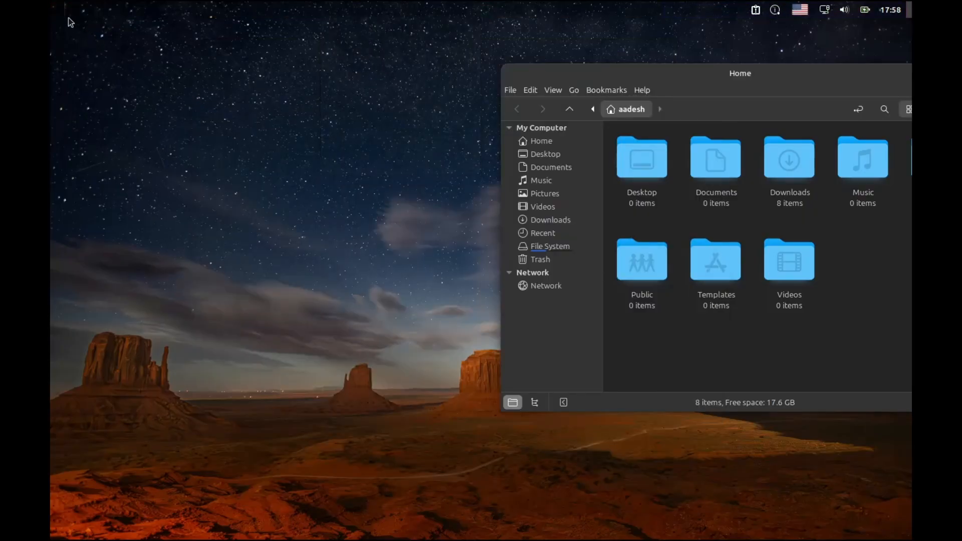
# - Launch a maximized Terminal and run sudo apt install plank with the password
pyautogui.click(55, 11)
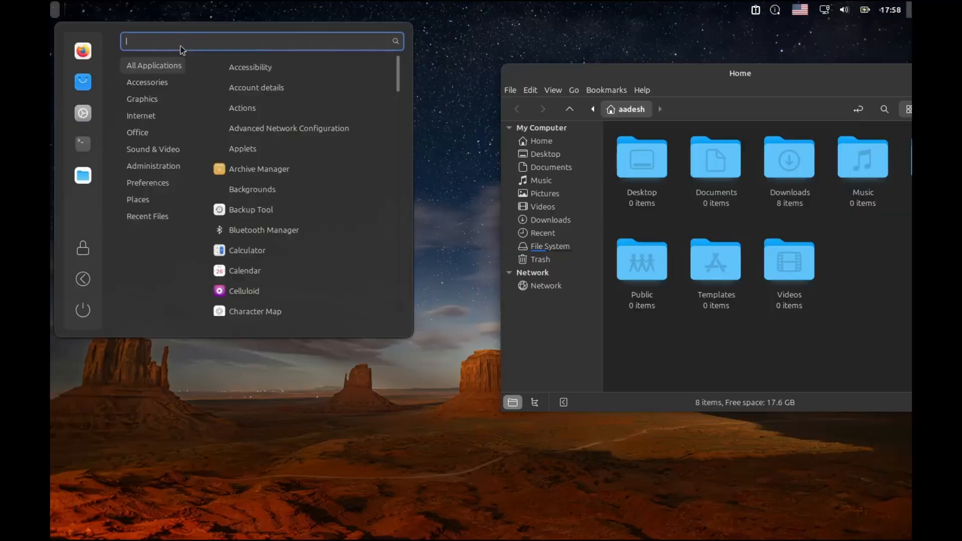
pyautogui.write('t')
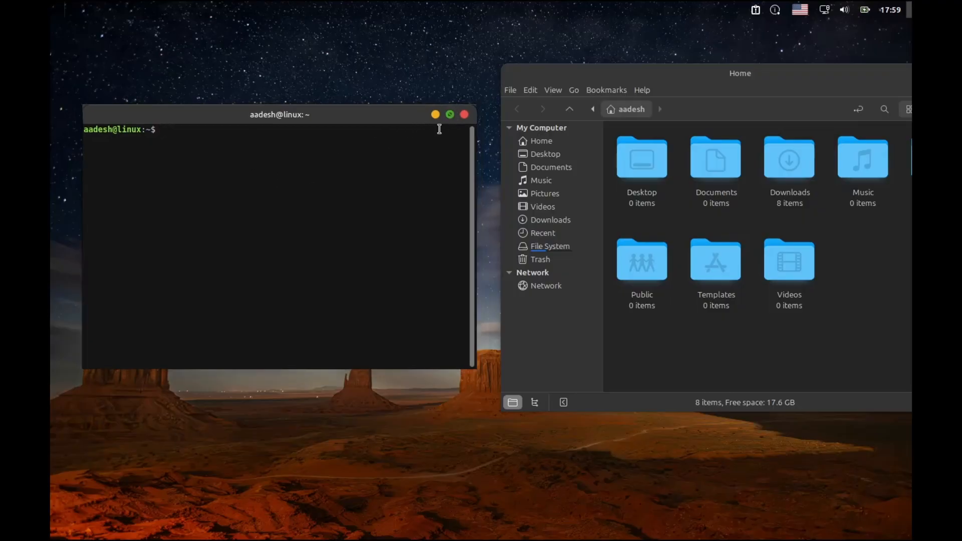
pyautogui.click(449, 114)
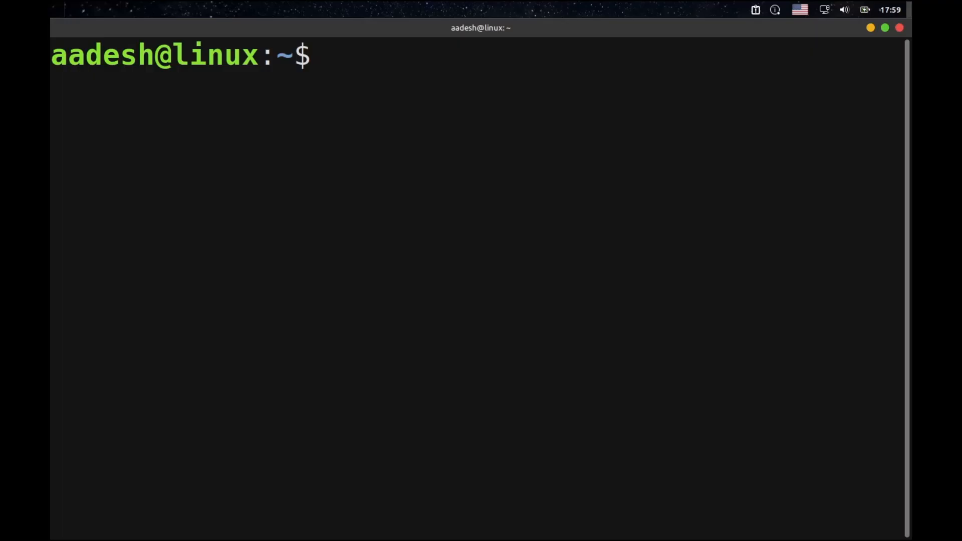
pyautogui.write('sudo apt i')
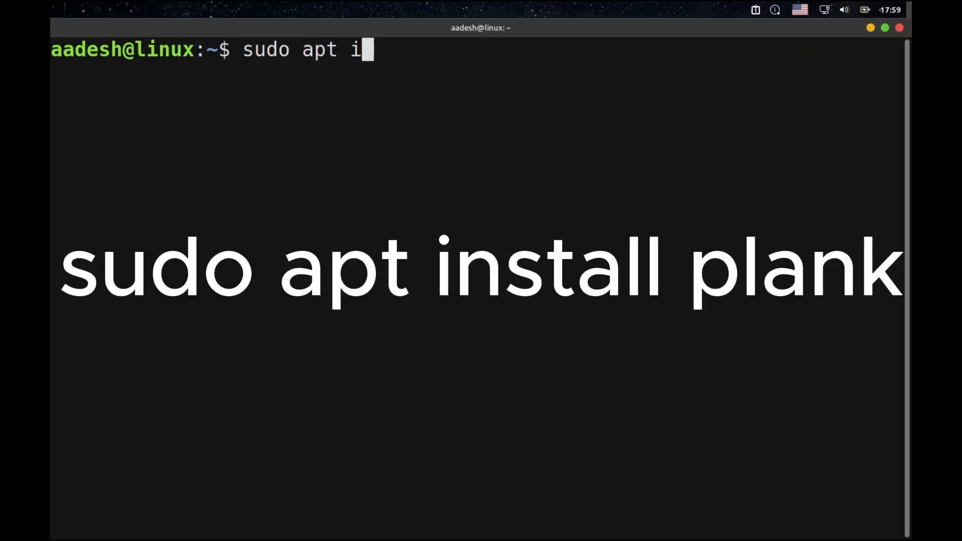
pyautogui.write('nstall pla')
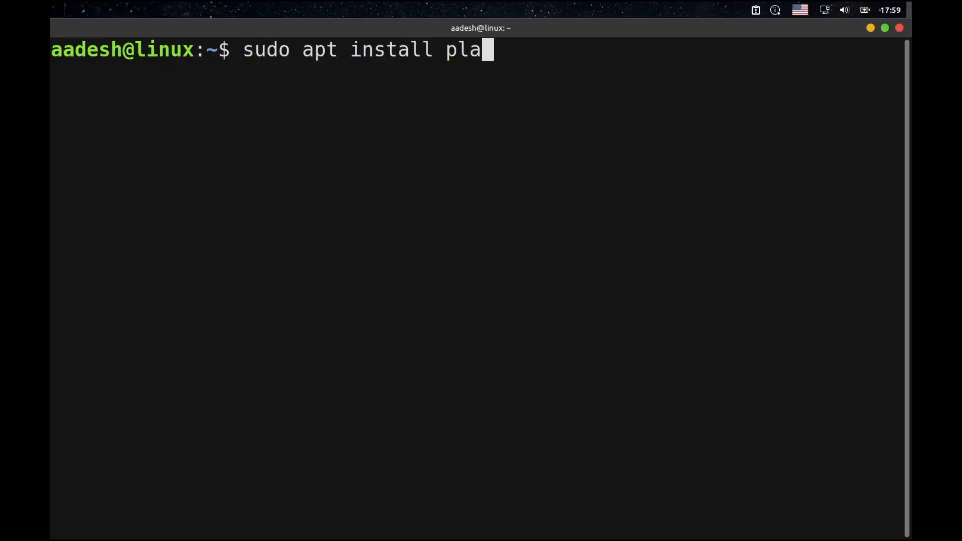
pyautogui.press('Return')
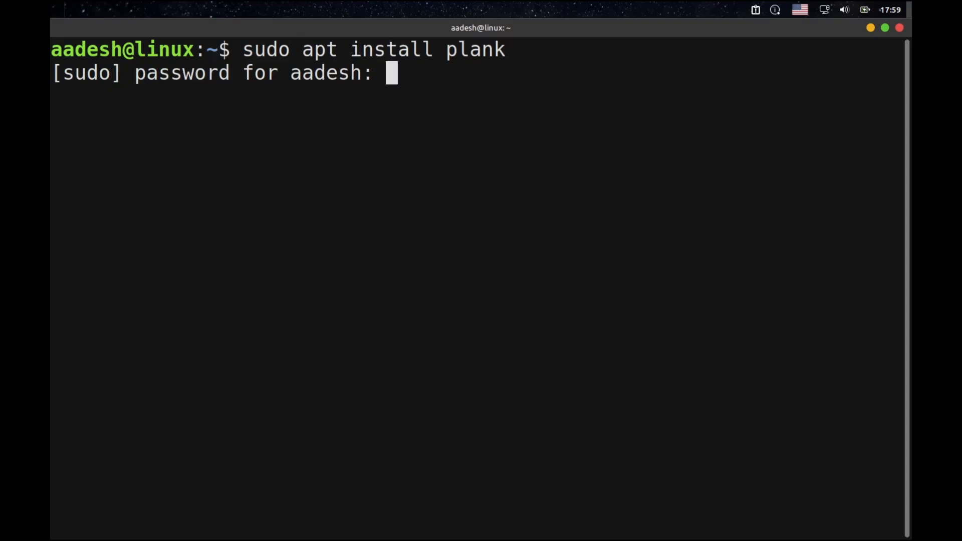
pyautogui.press('Return')
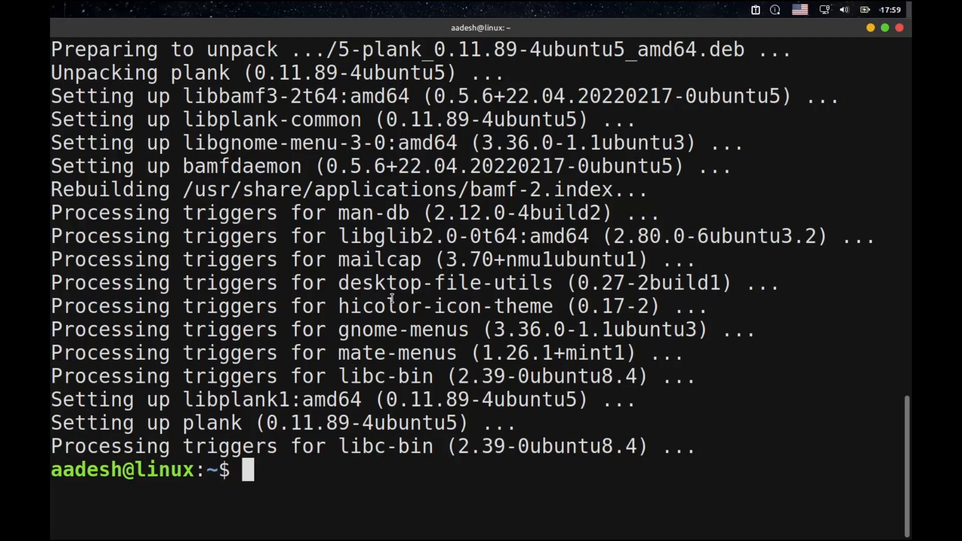
# - Run plank --preferences to start the dock with its preferences window
pyautogui.write('plank')
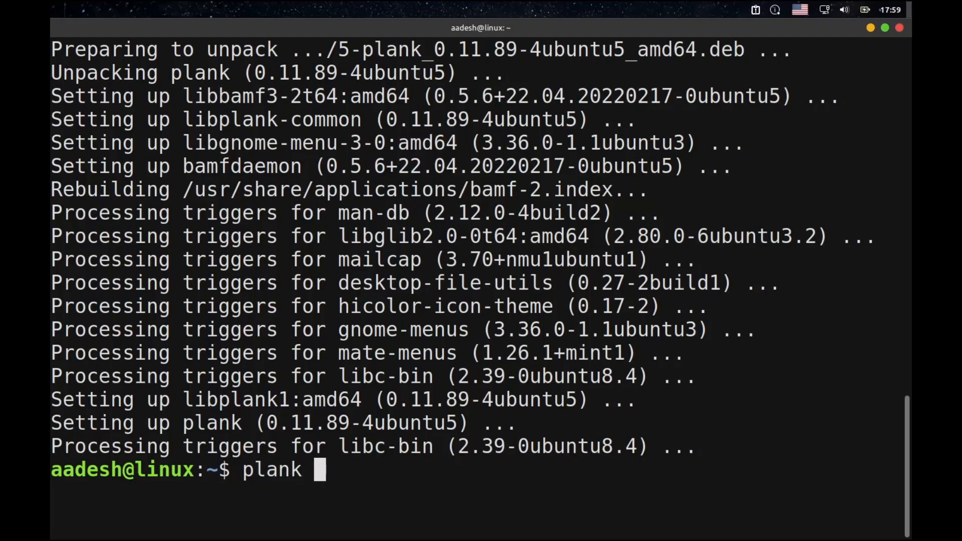
pyautogui.write('--prefere')
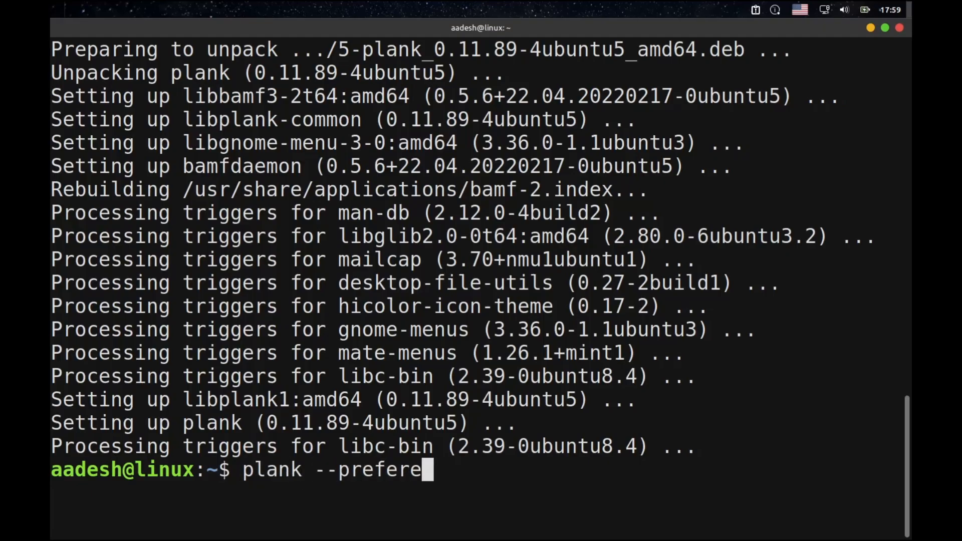
pyautogui.press('Return')
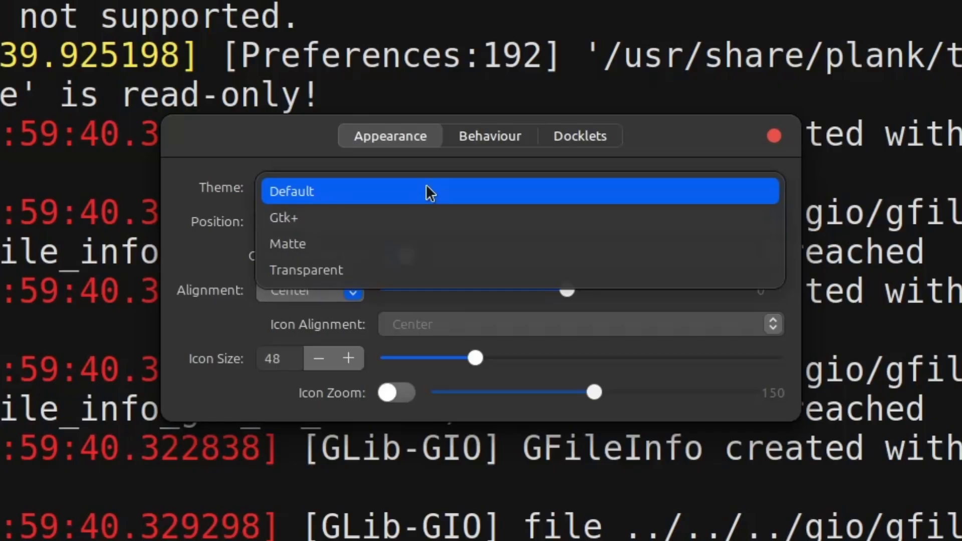
# - Choose the Gtk+ dock theme with Icon Zoom, close preferences and stop Plank with Ctrl+C
pyautogui.click(291, 191)
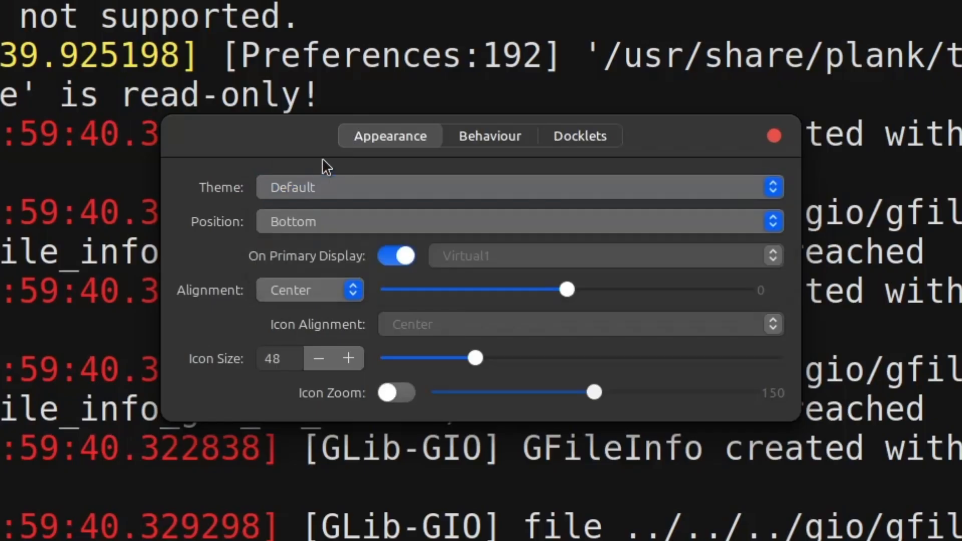
pyautogui.click(580, 136)
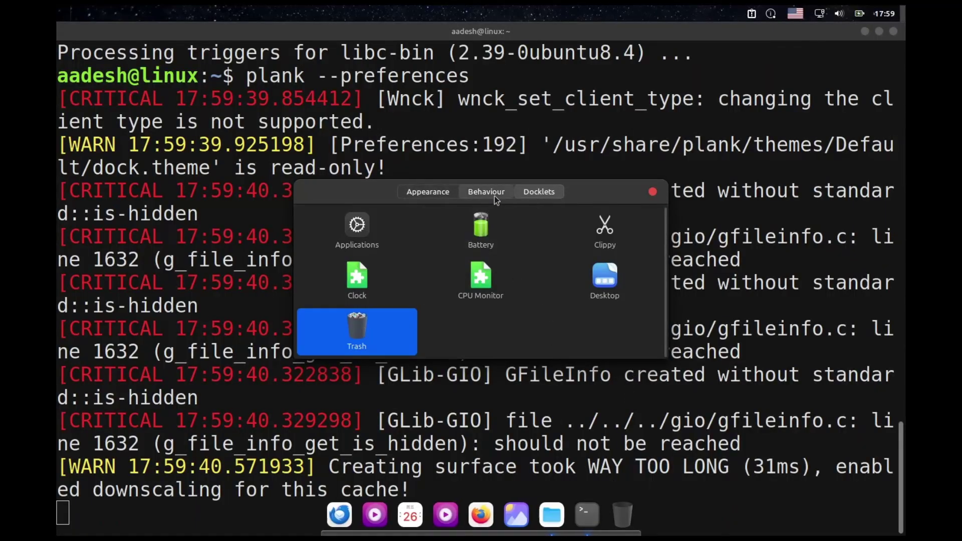
pyautogui.click(485, 191)
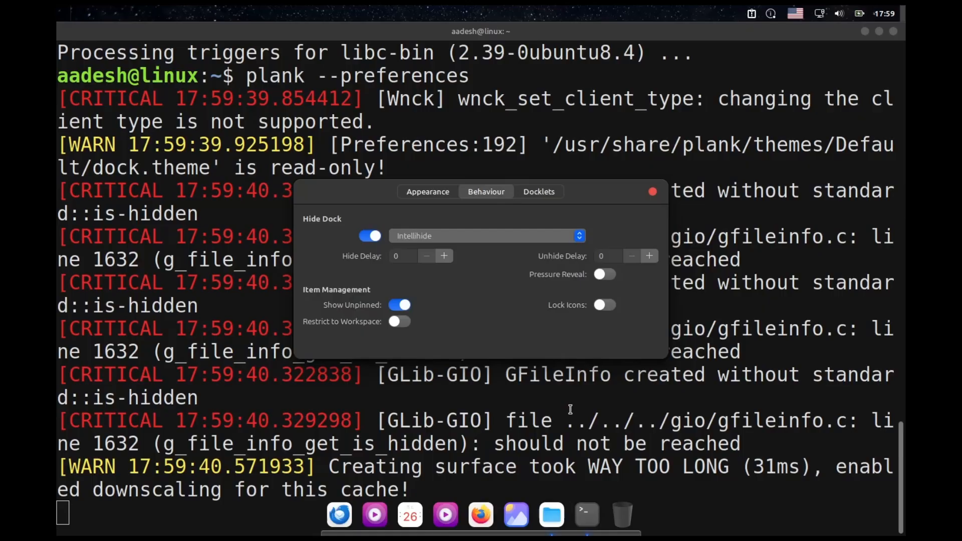
pyautogui.click(427, 191)
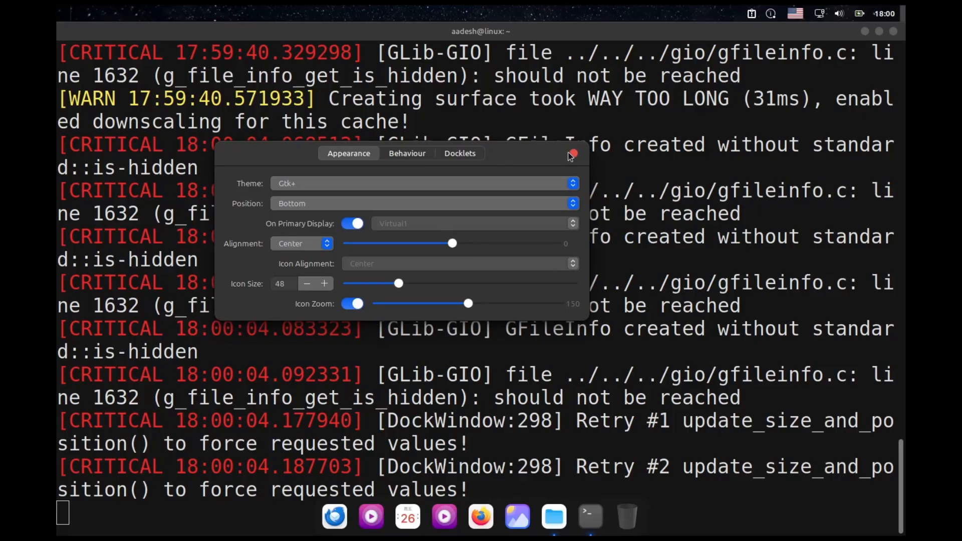
pyautogui.click(571, 153)
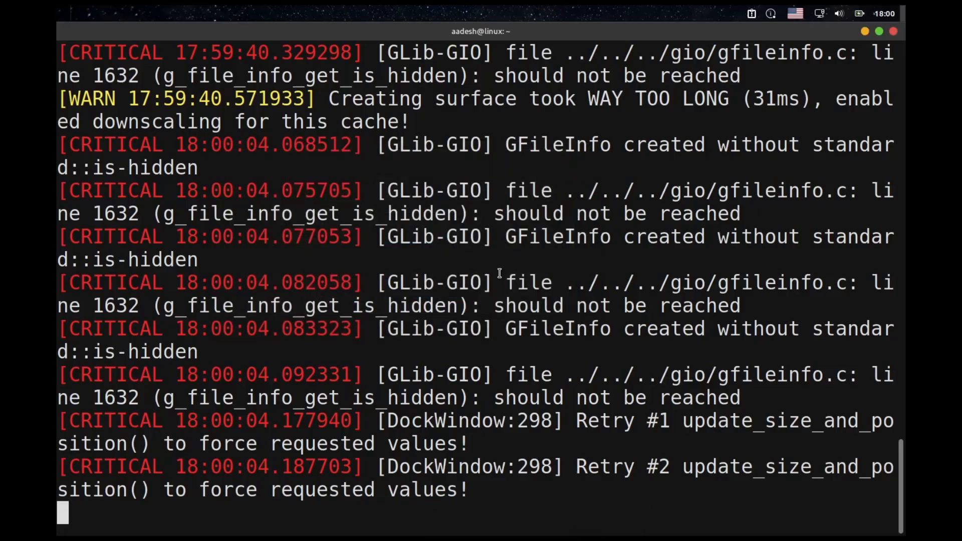
pyautogui.press('ctrl+c')
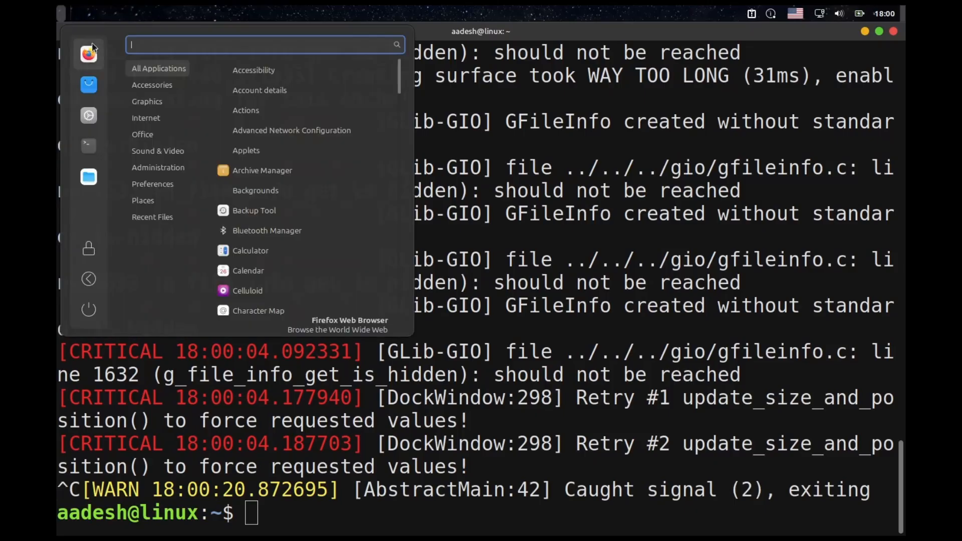
# - Add Plank as an enabled entry in Startup Applications, then close Celluloid, Terminal and Nemo
pyautogui.write('start')
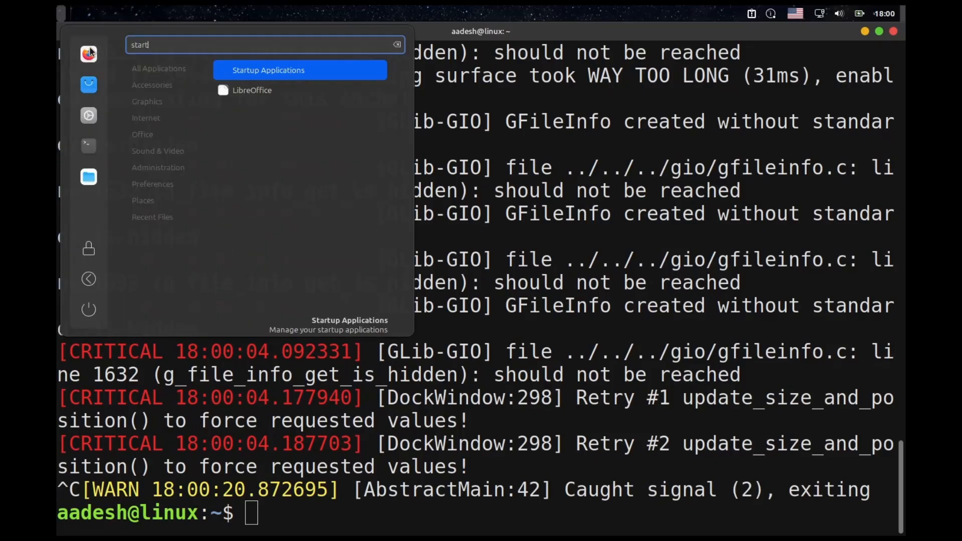
pyautogui.click(268, 70)
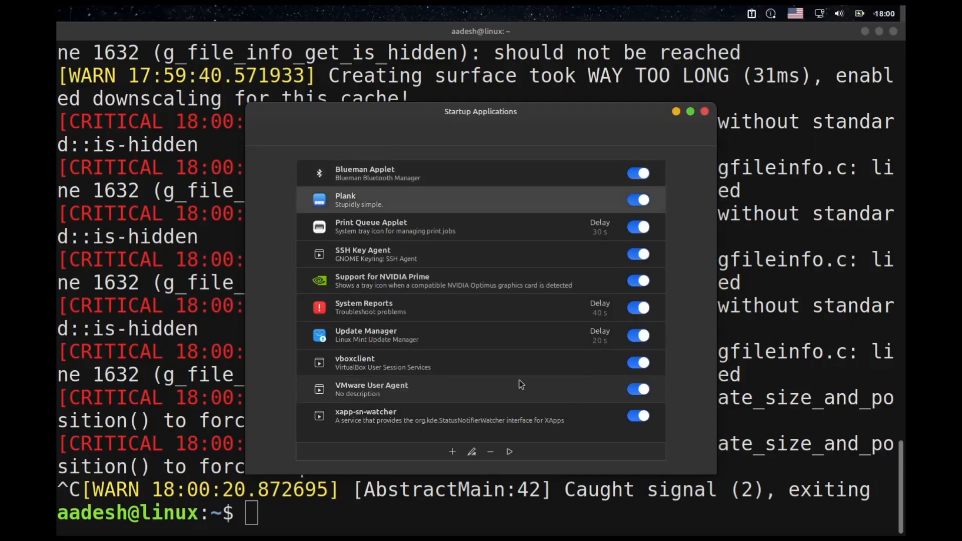
pyautogui.moveTo(497, 257)
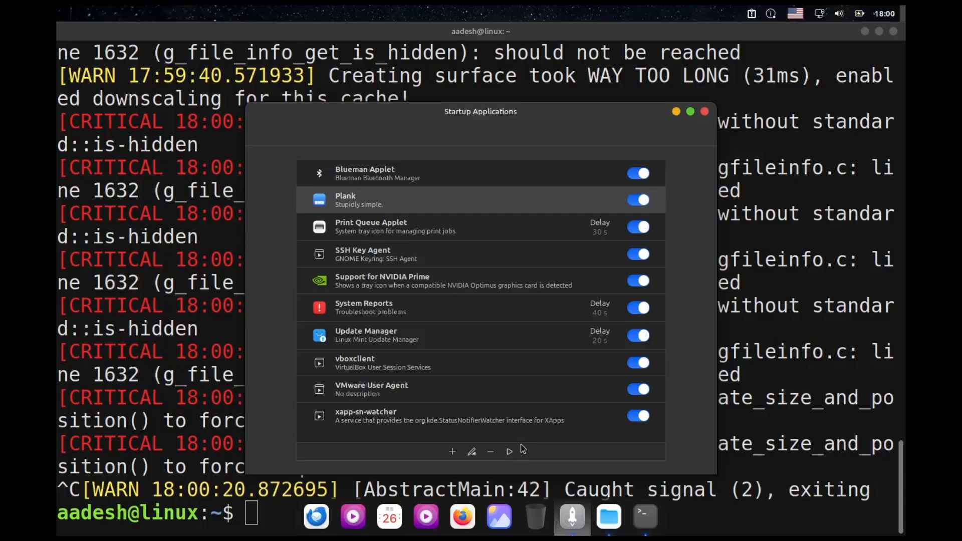
pyautogui.moveTo(379, 513)
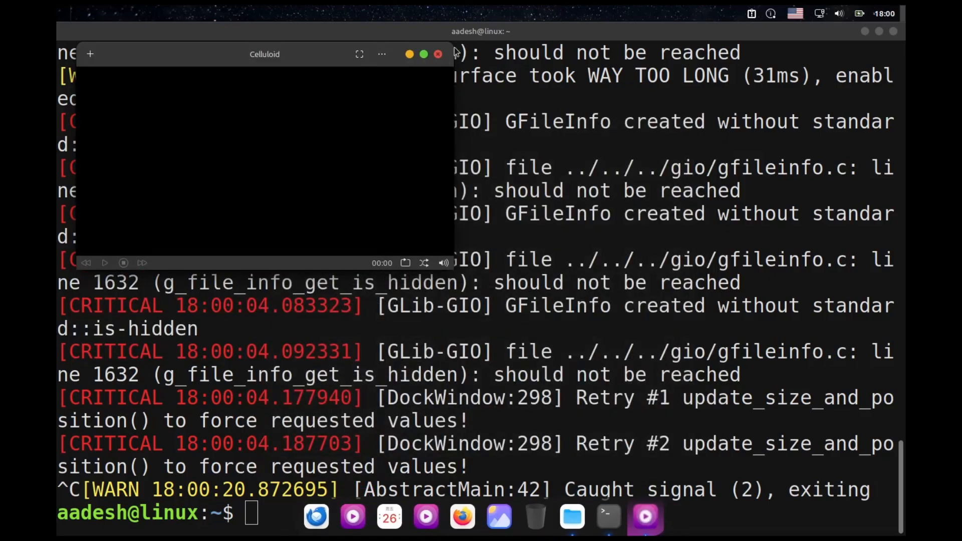
pyautogui.click(437, 54)
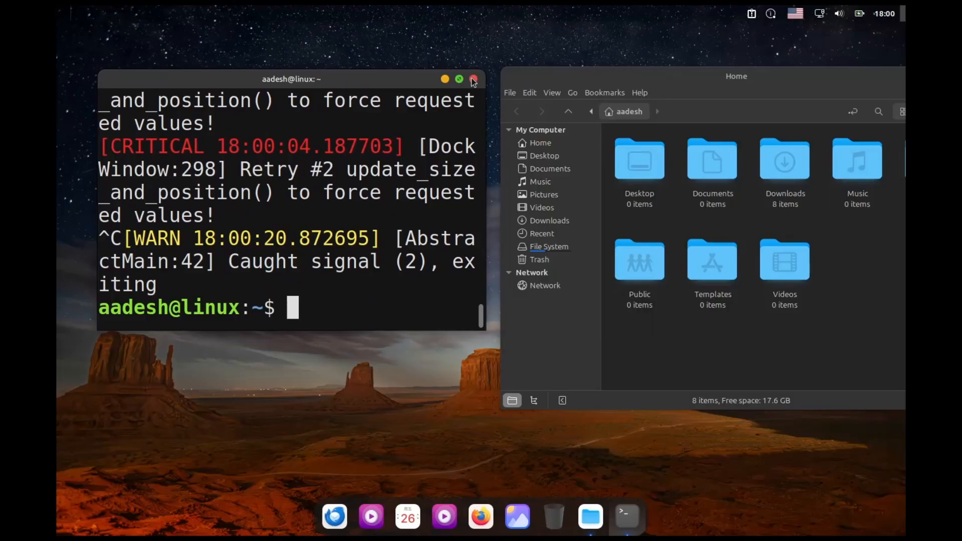
pyautogui.click(473, 79)
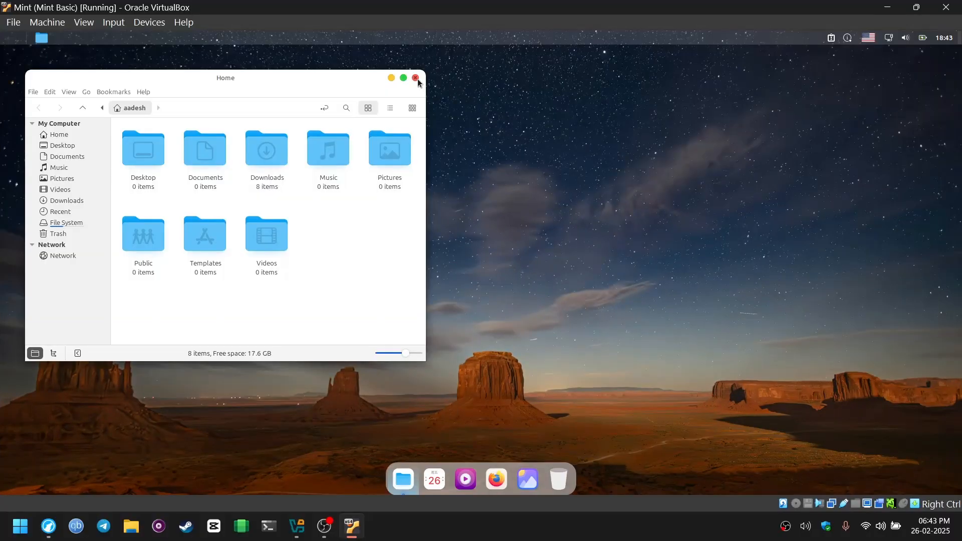
pyautogui.click(418, 79)
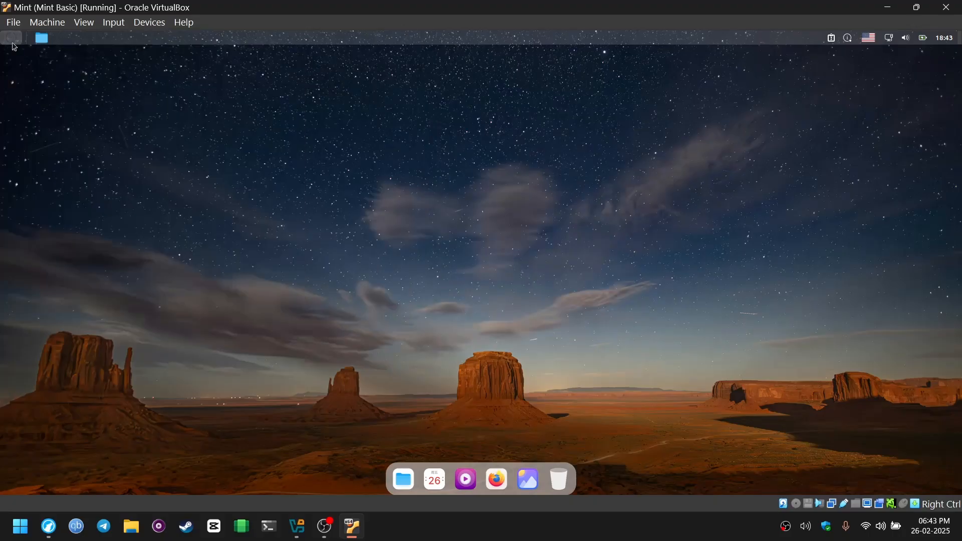
# - Give the panel menu button the start-here-symbolic Apple logo icon and close the applet settings
pyautogui.rightClick(10, 38)
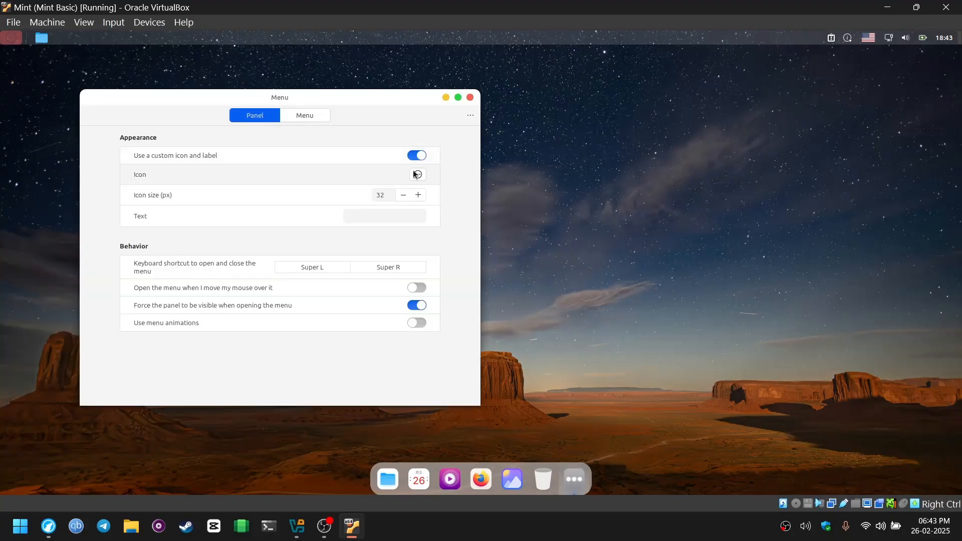
pyautogui.click(416, 175)
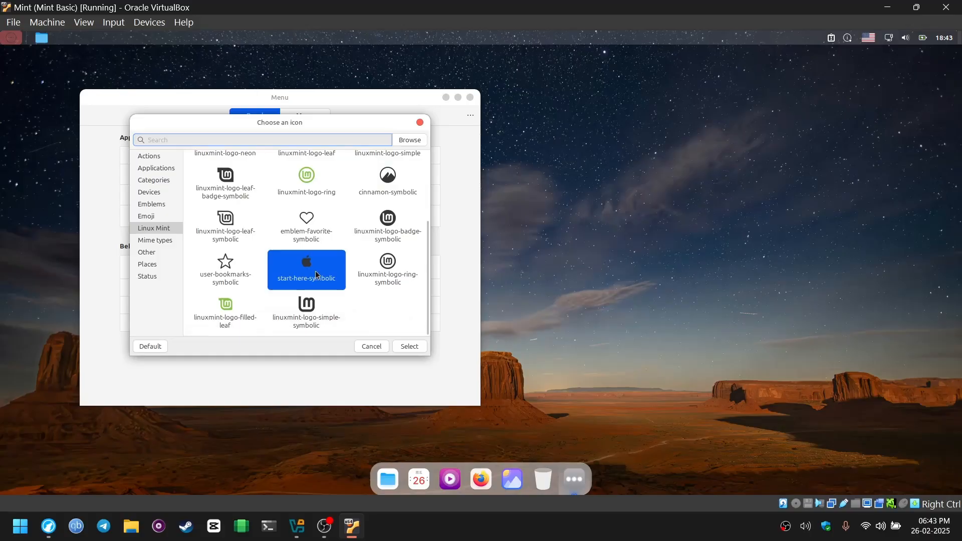
pyautogui.click(409, 346)
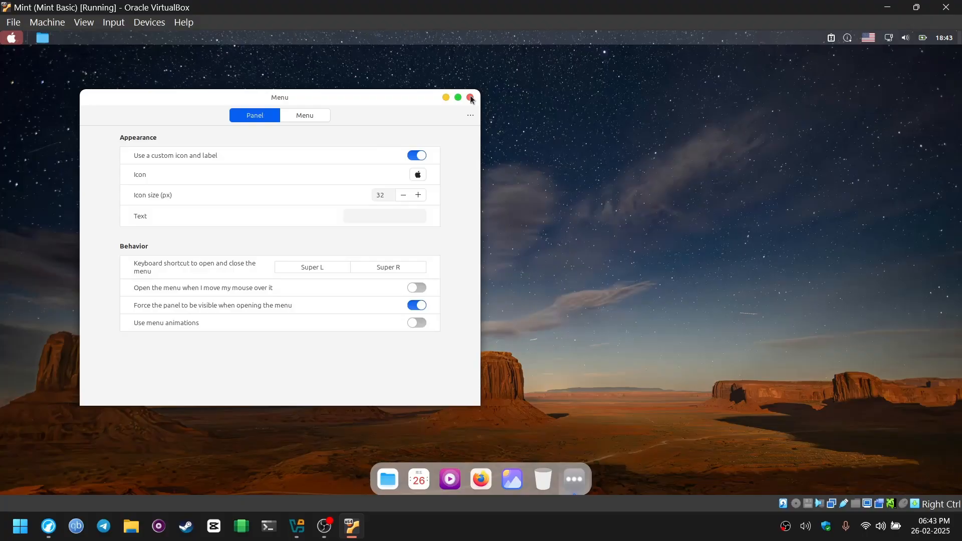
pyautogui.click(470, 97)
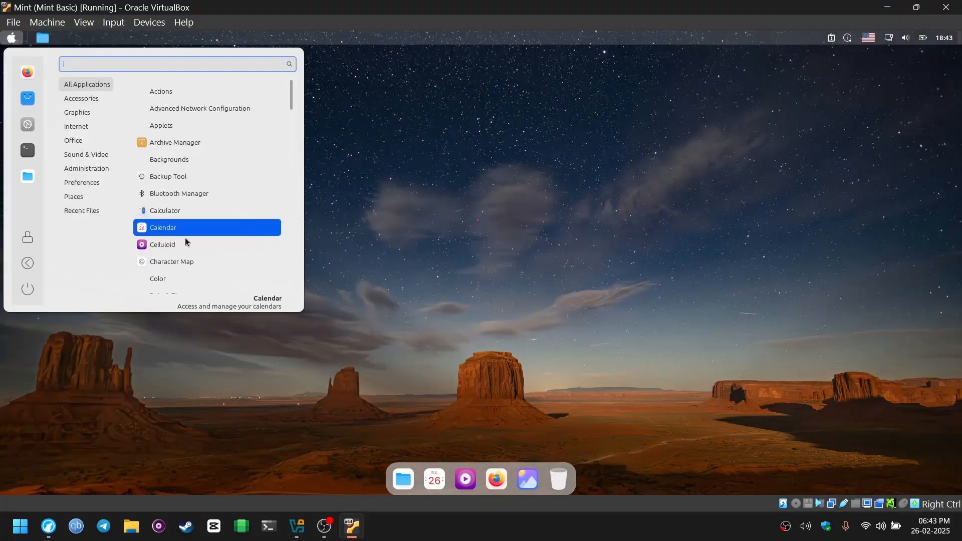
pyautogui.scroll(-3)
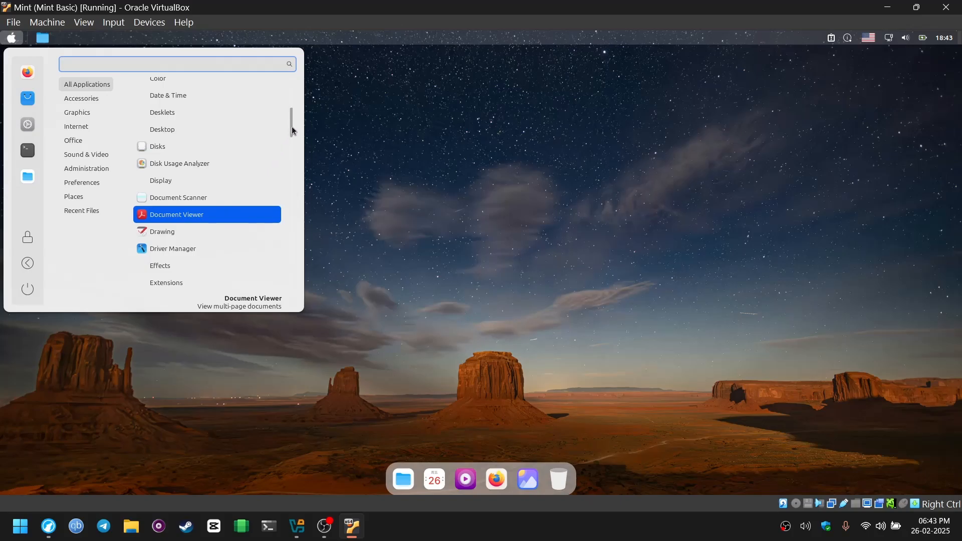
pyautogui.scroll(-3)
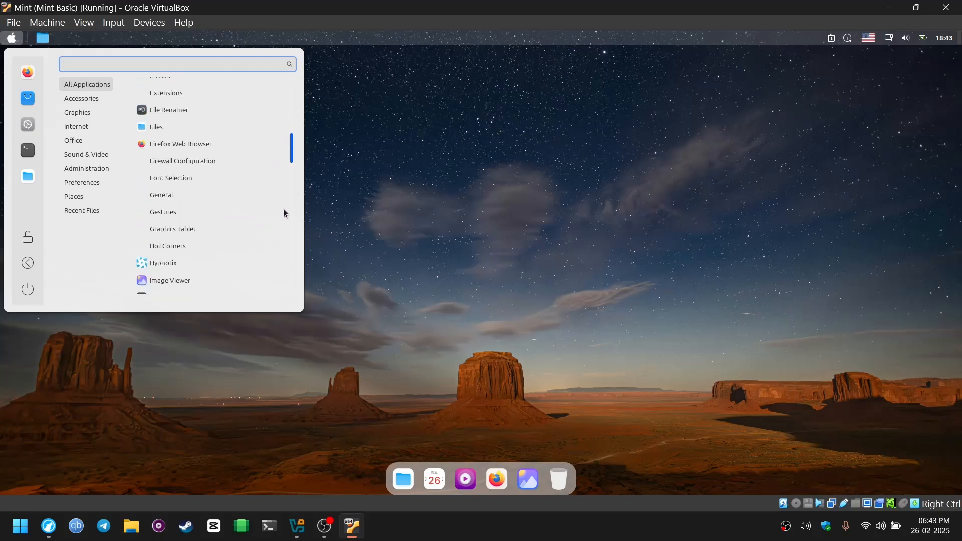
pyautogui.scroll(-3)
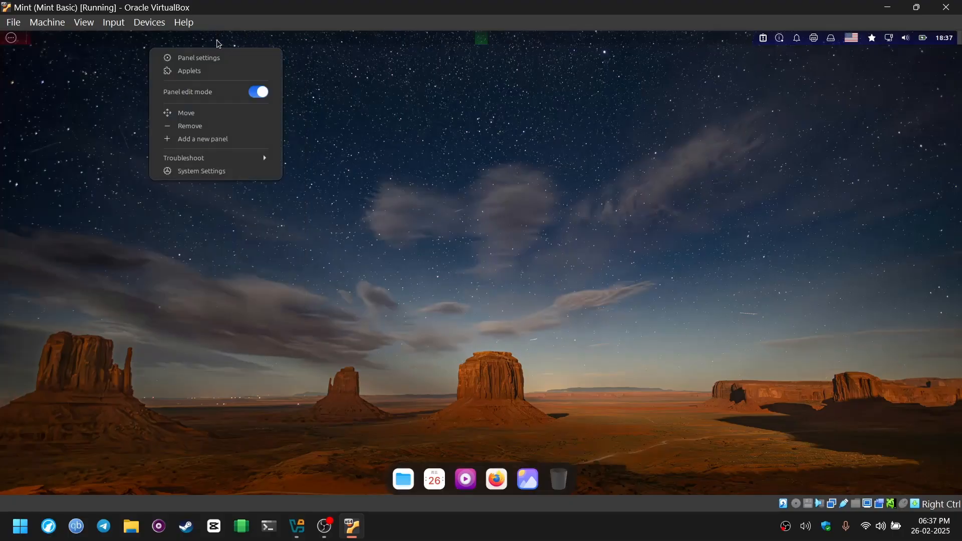
# - In Applets Download, search 'places' and install the Places Center applet
pyautogui.click(225, 52)
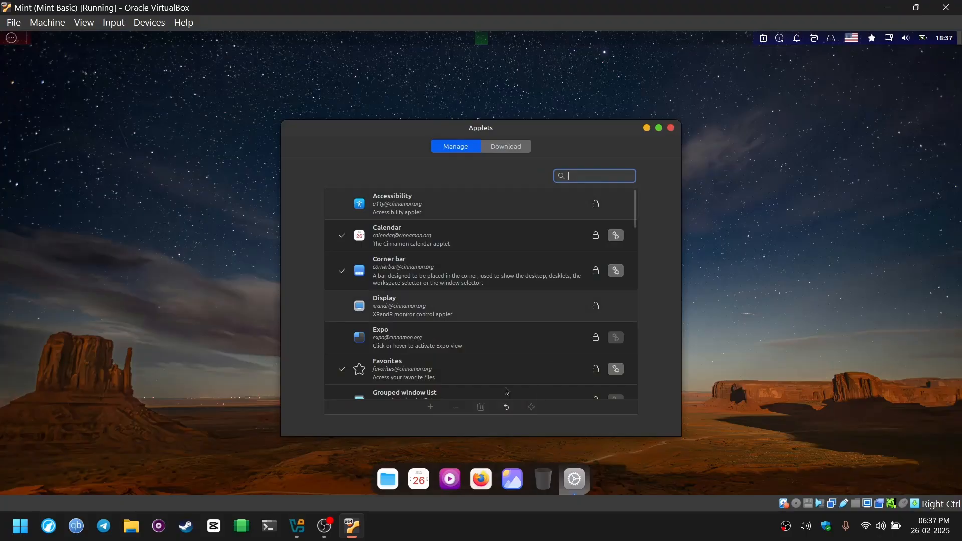
pyautogui.click(505, 146)
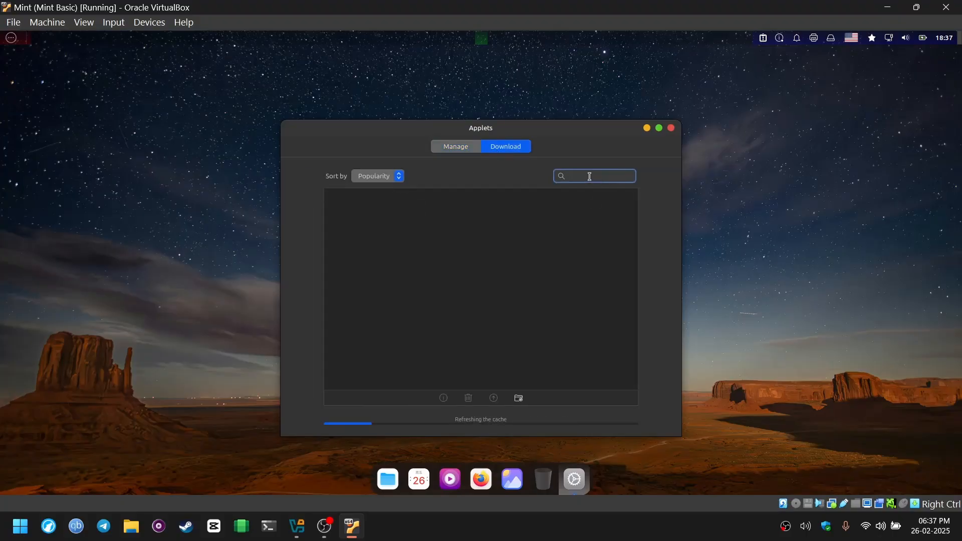
pyautogui.write('p')
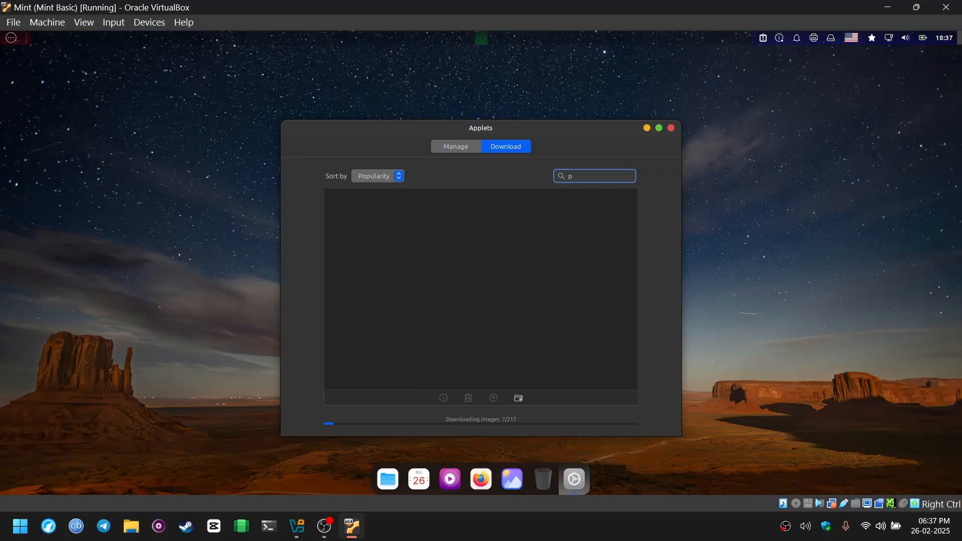
pyautogui.write('laces')
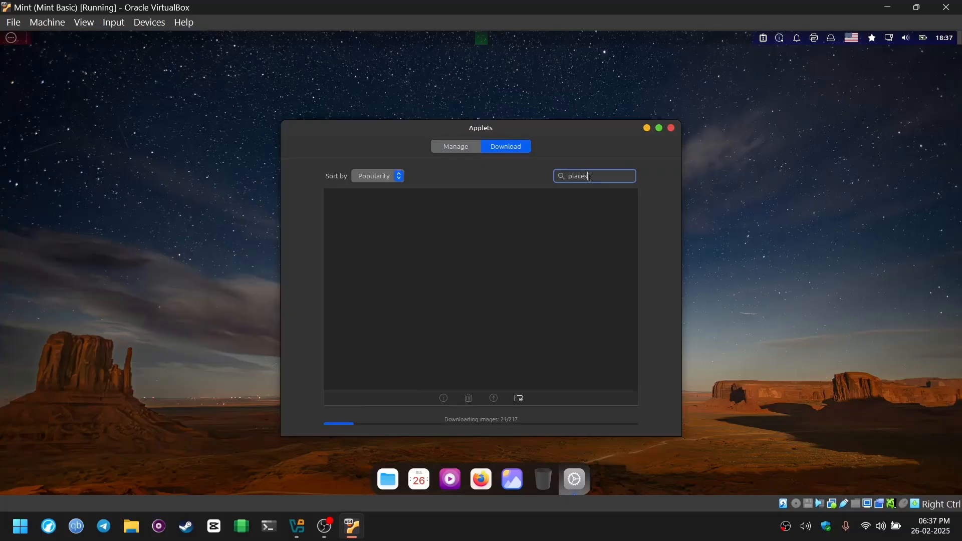
pyautogui.click(621, 205)
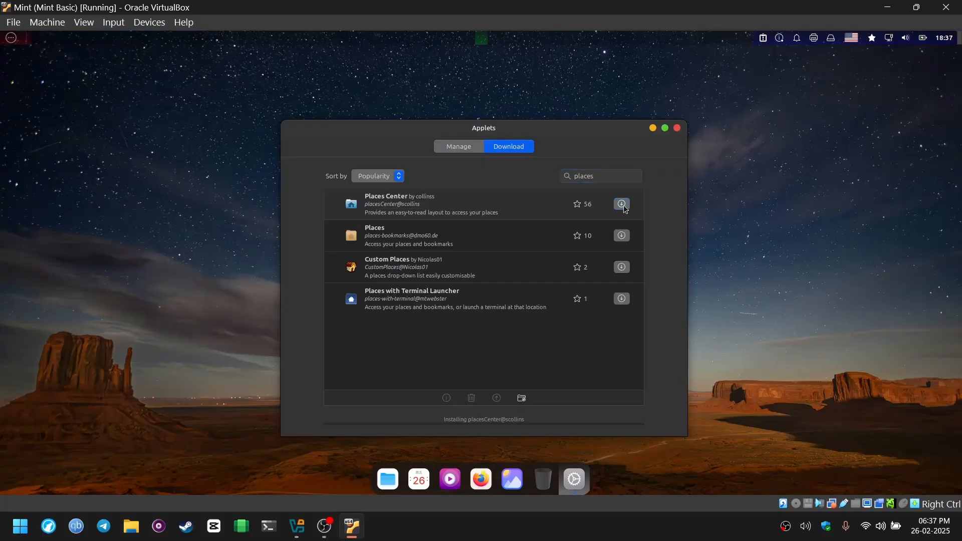
pyautogui.click(620, 204)
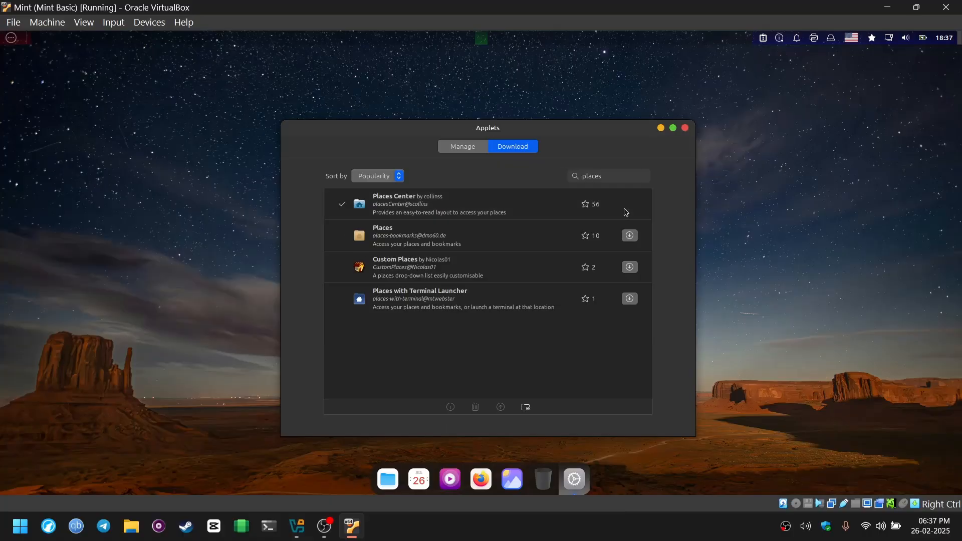
# - Add Places Center to the panel from Manage and close the Applets window
pyautogui.click(456, 146)
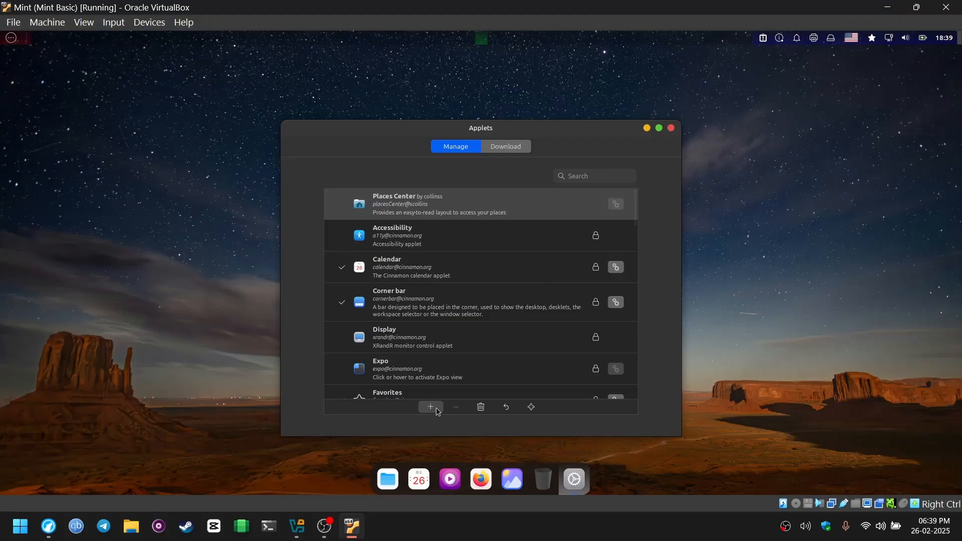
pyautogui.click(430, 406)
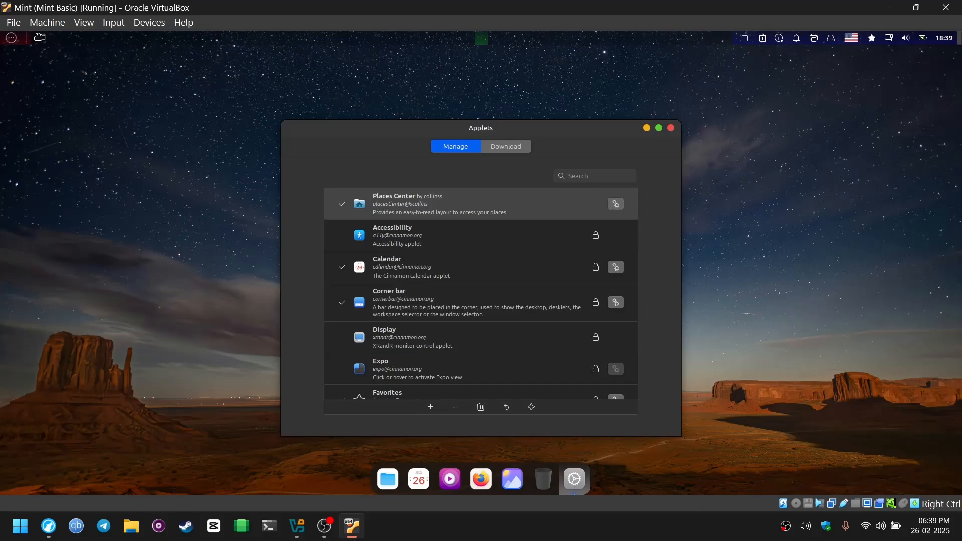
pyautogui.click(670, 127)
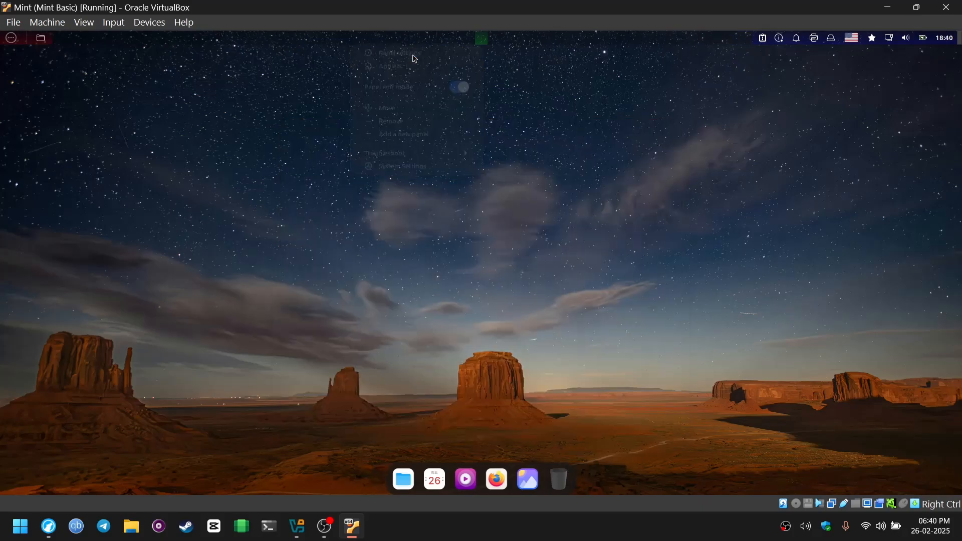
# - Keep theme-default font size, set Colored icon size to 'Scale to panel size exactly', and close
pyautogui.click(396, 53)
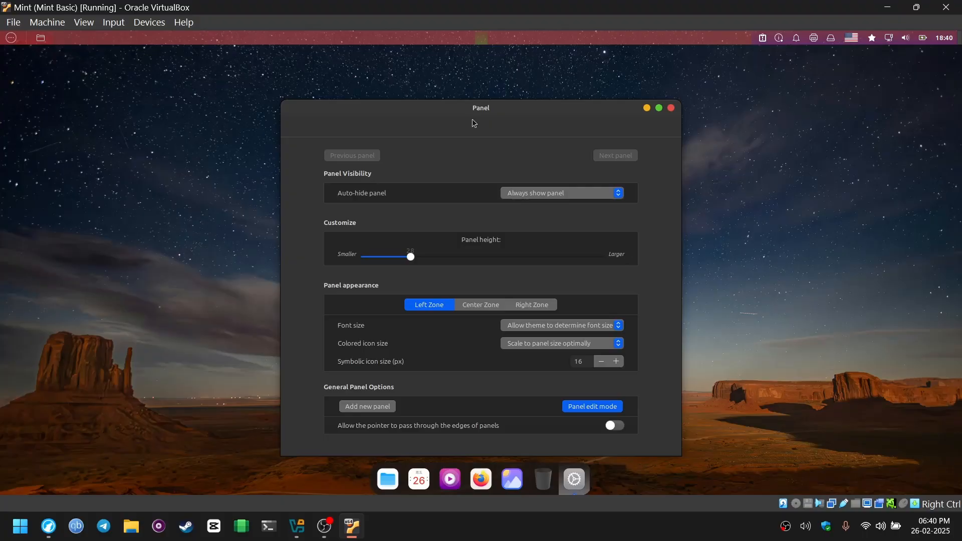
pyautogui.click(559, 326)
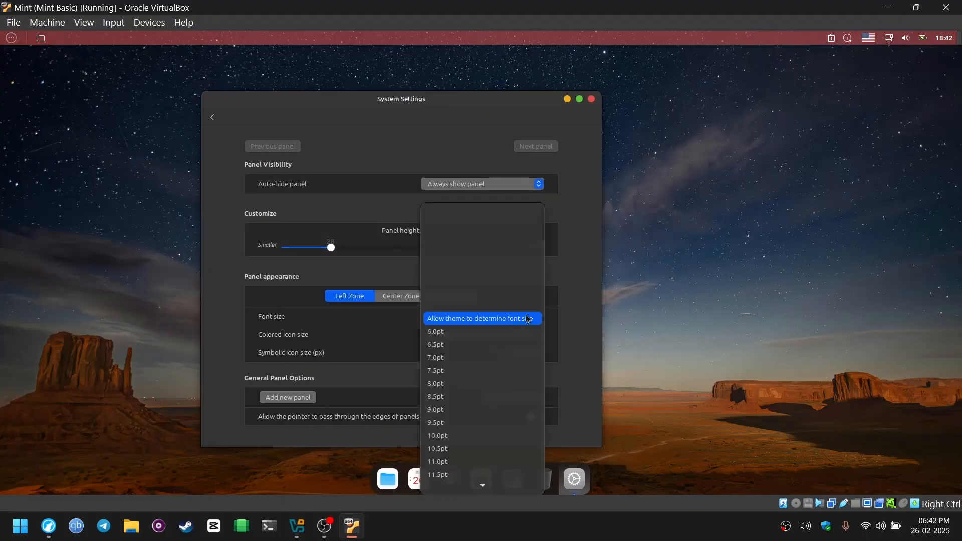
pyautogui.click(481, 318)
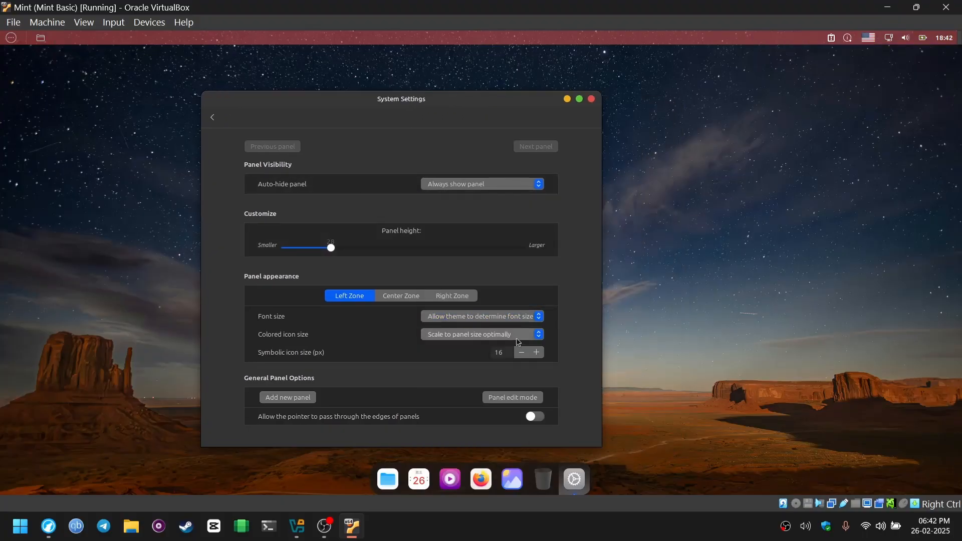
pyautogui.click(481, 333)
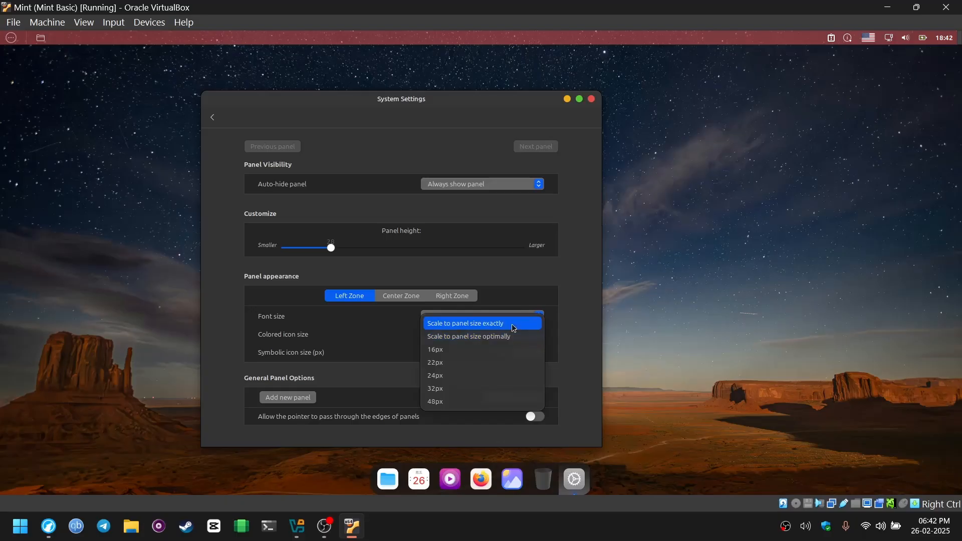
pyautogui.click(468, 323)
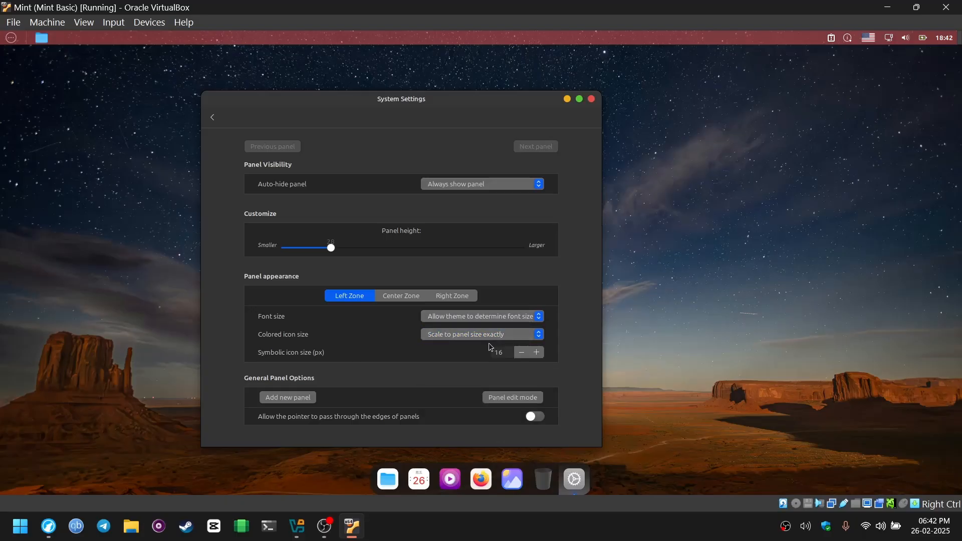
pyautogui.click(590, 98)
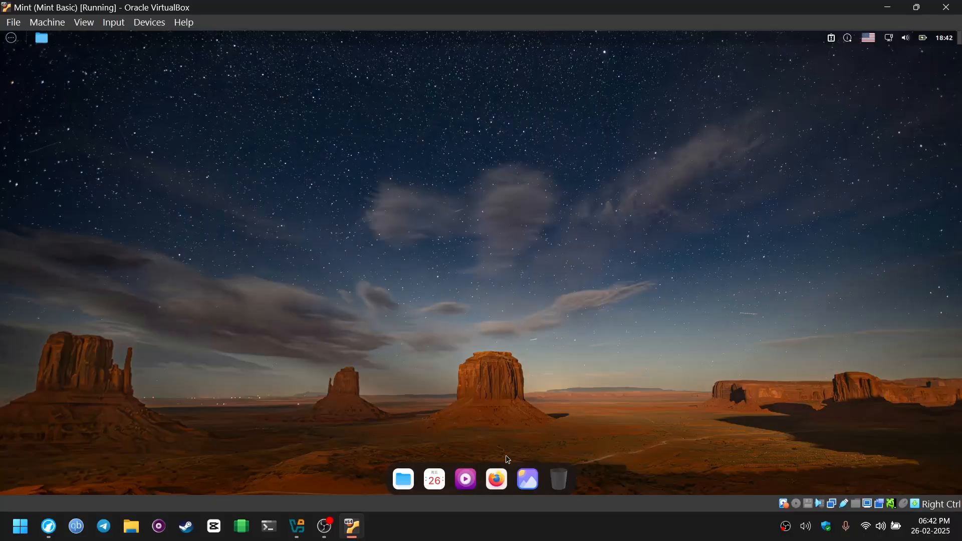
pyautogui.moveTo(557, 479)
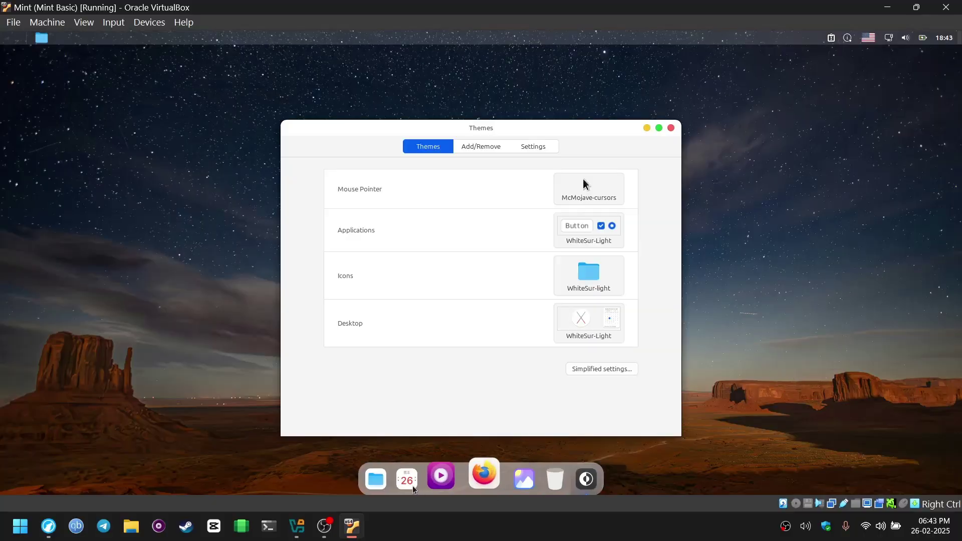
pyautogui.moveTo(419, 217)
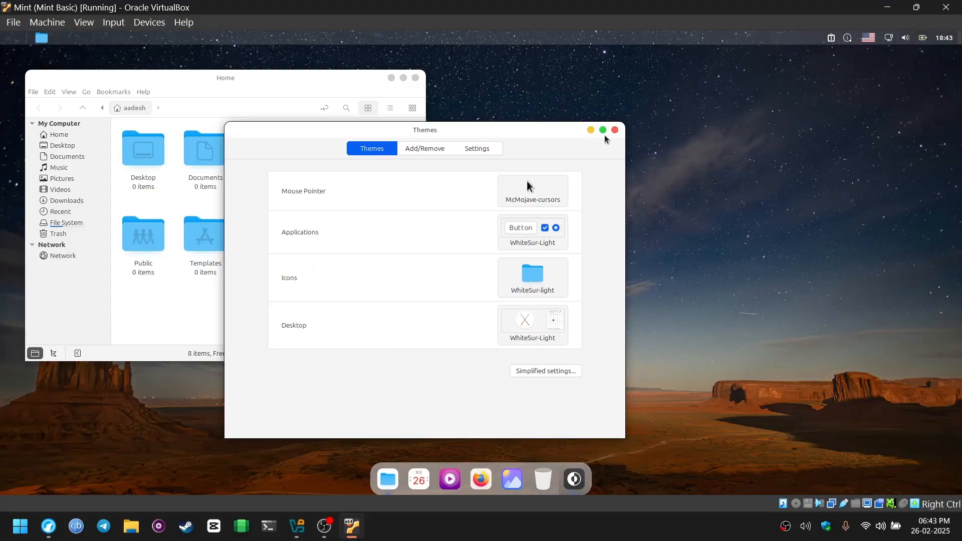
# - Close the Themes settings after confirming WhiteSur-Light and McMojave-cursors are applied
pyautogui.click(613, 129)
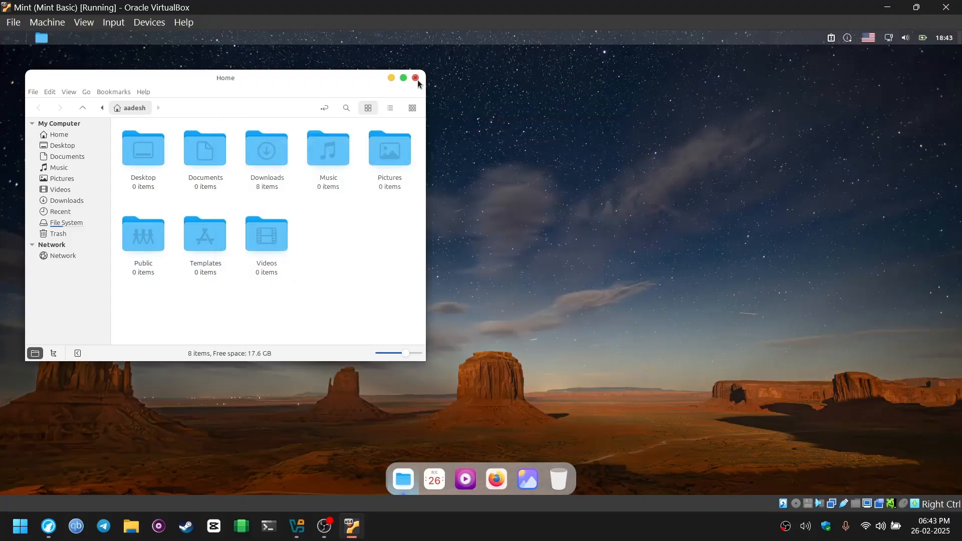